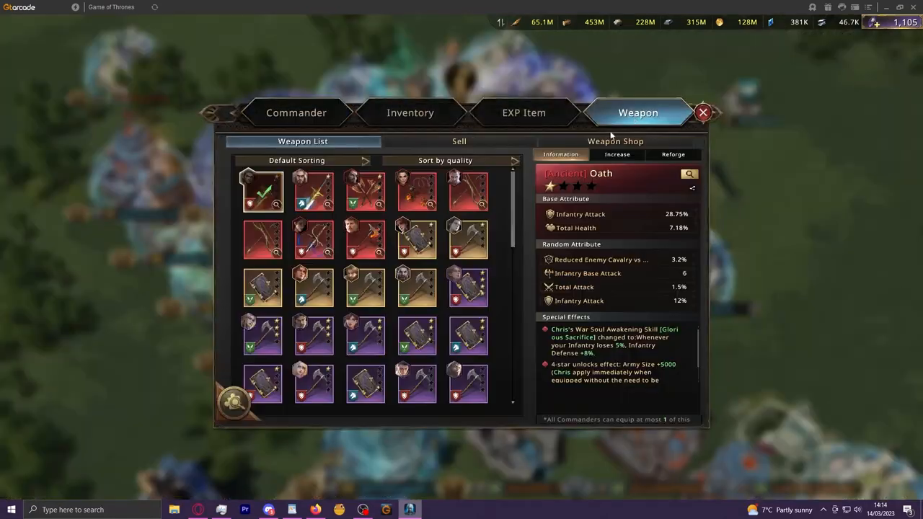
mouse_move(514, 213)
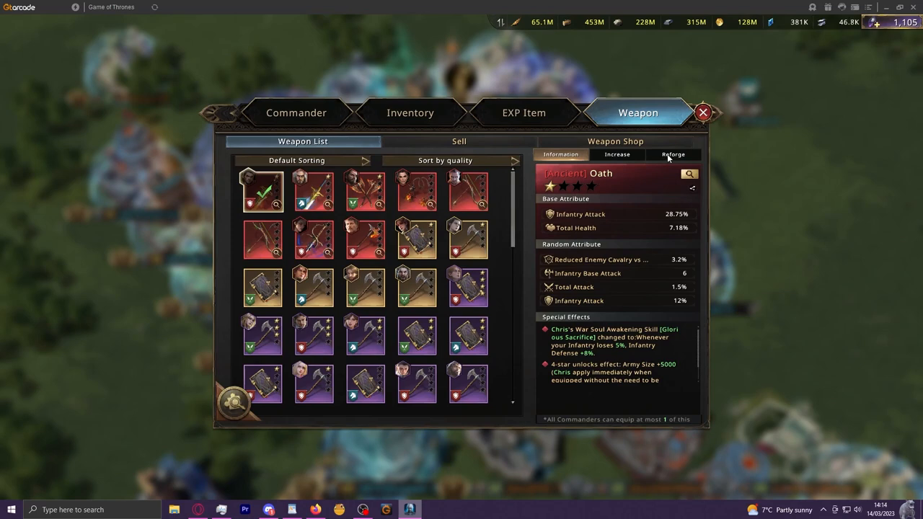
mouse_move(629, 311)
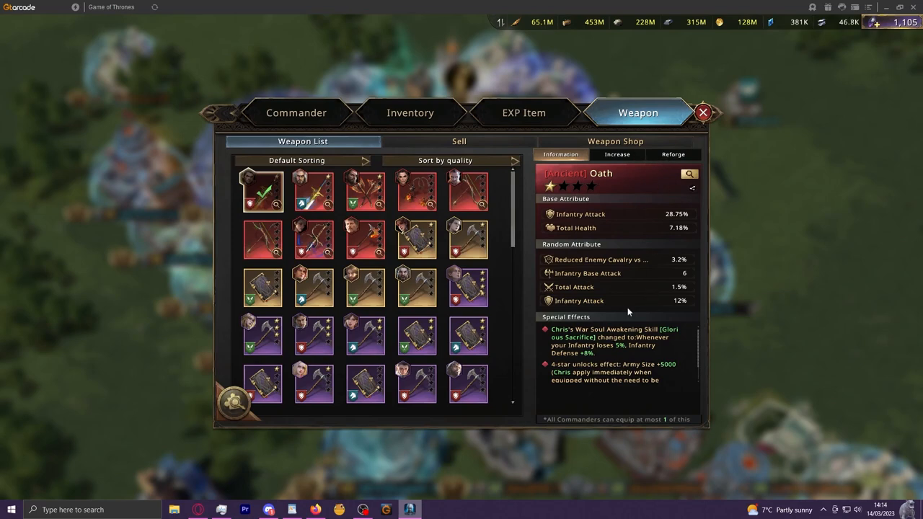
mouse_move(613, 351)
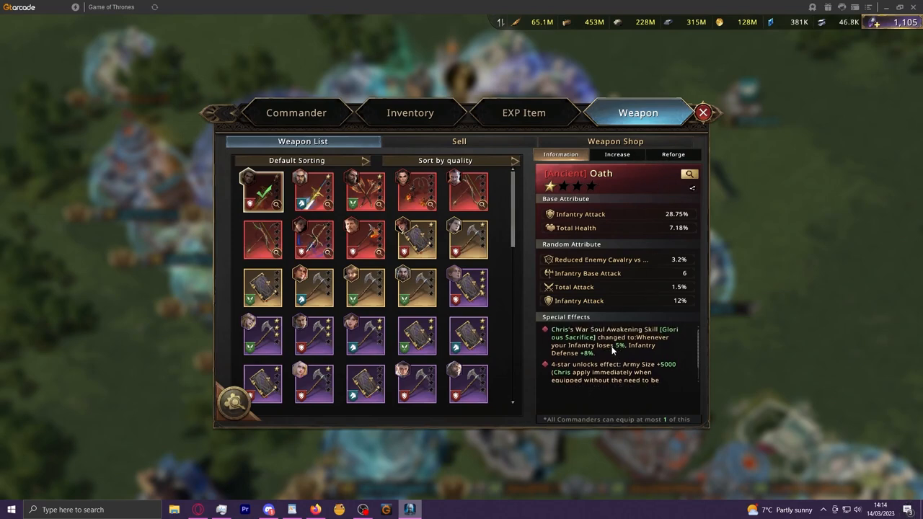
mouse_move(521, 299)
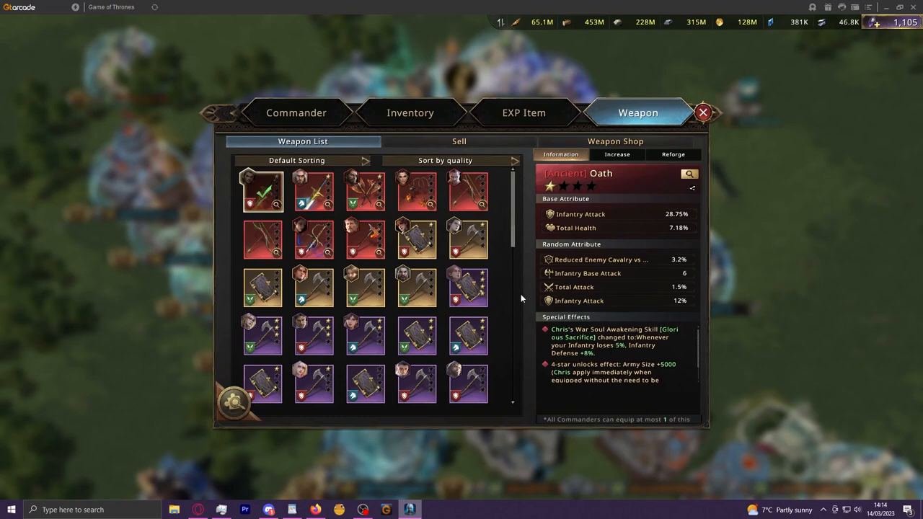
Show the Snow Wolf weapon's Increase enhancement page with upgraded stats and consumption.
click(311, 190)
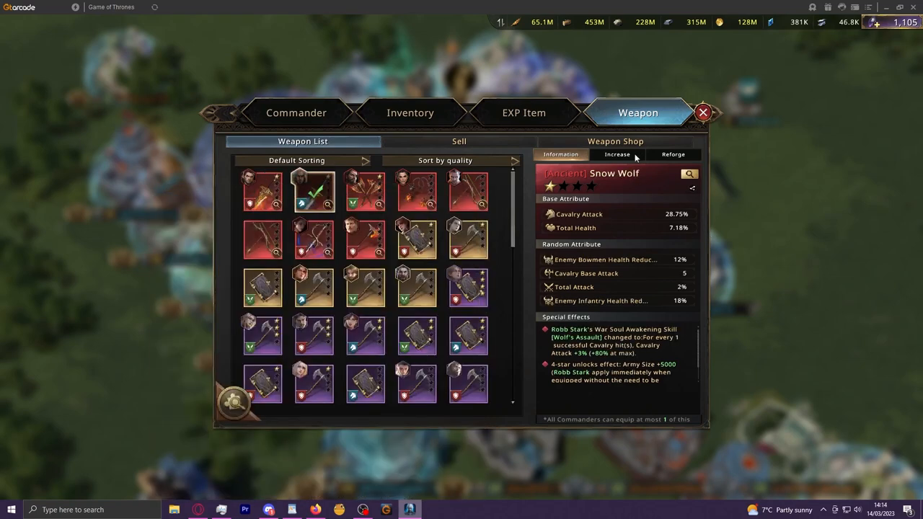
click(616, 154)
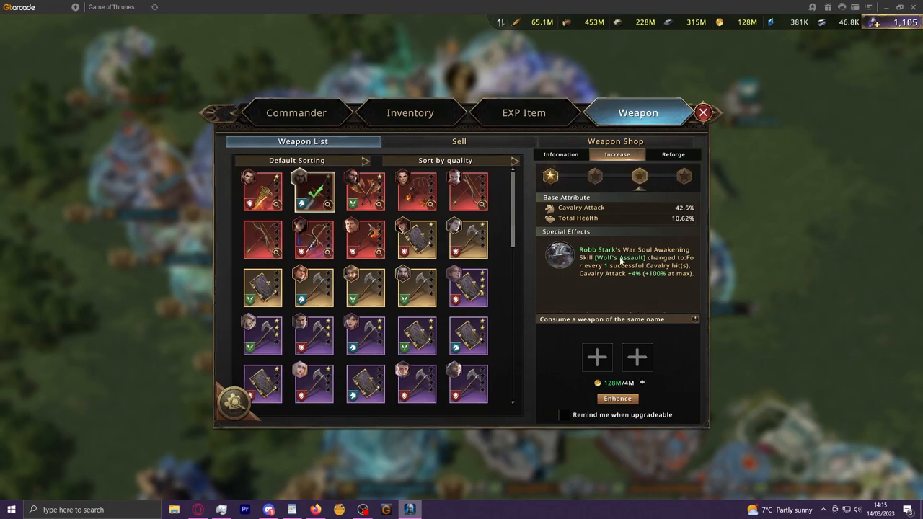
click(593, 175)
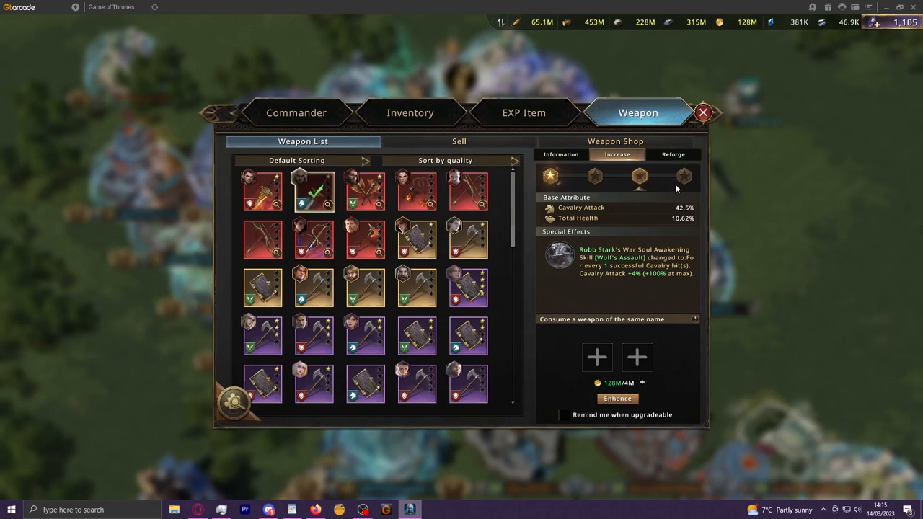
mouse_move(683, 299)
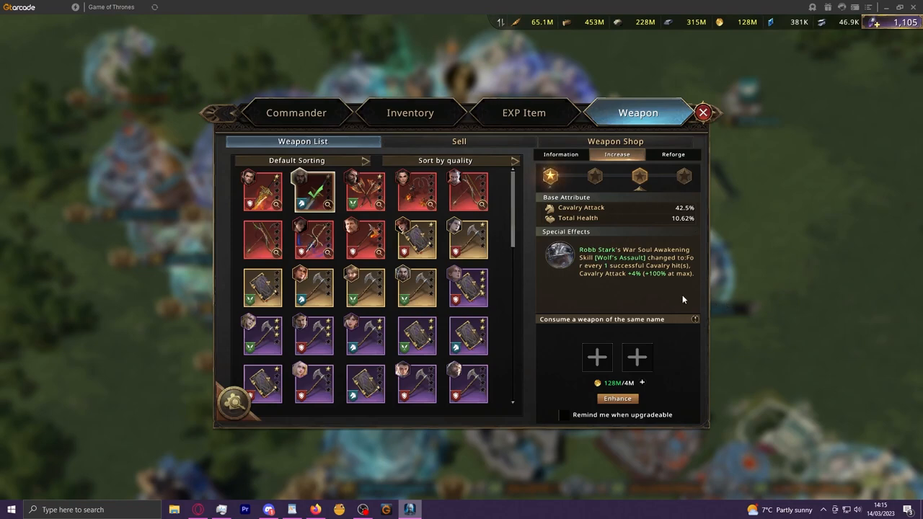
mouse_move(697, 303)
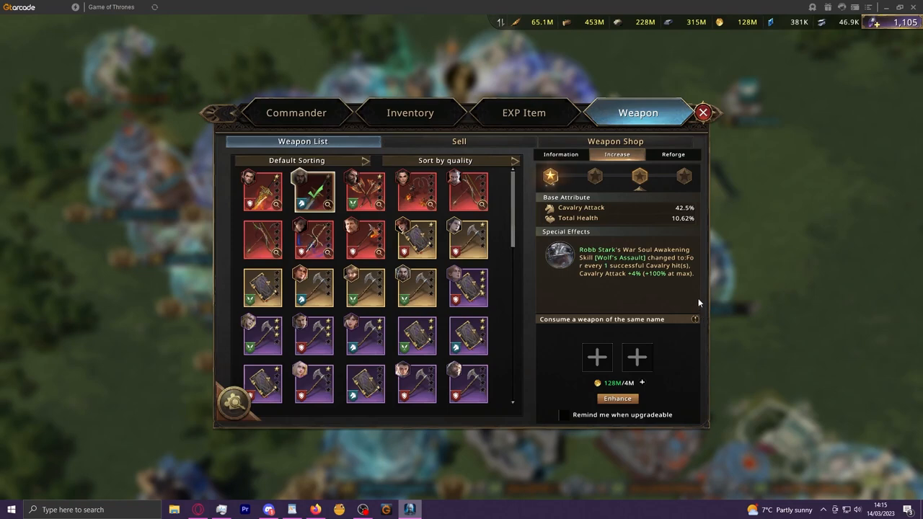
mouse_move(699, 237)
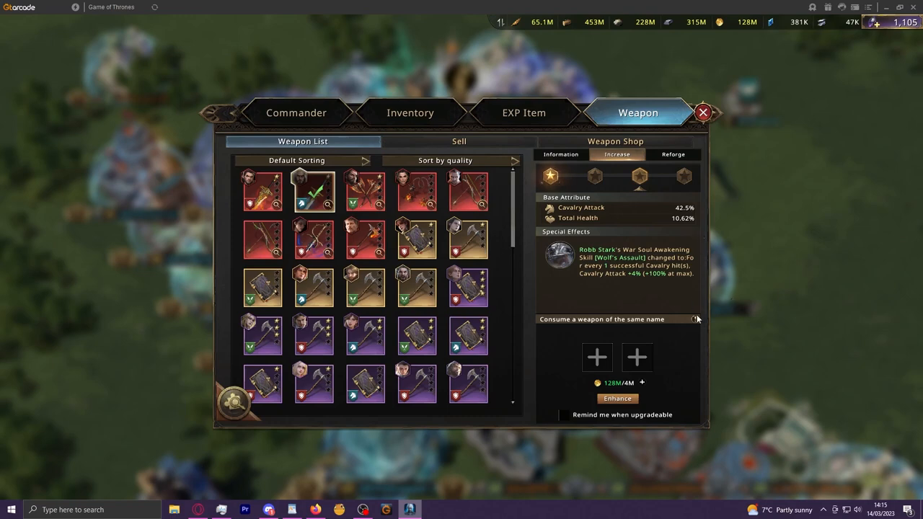
mouse_move(700, 289)
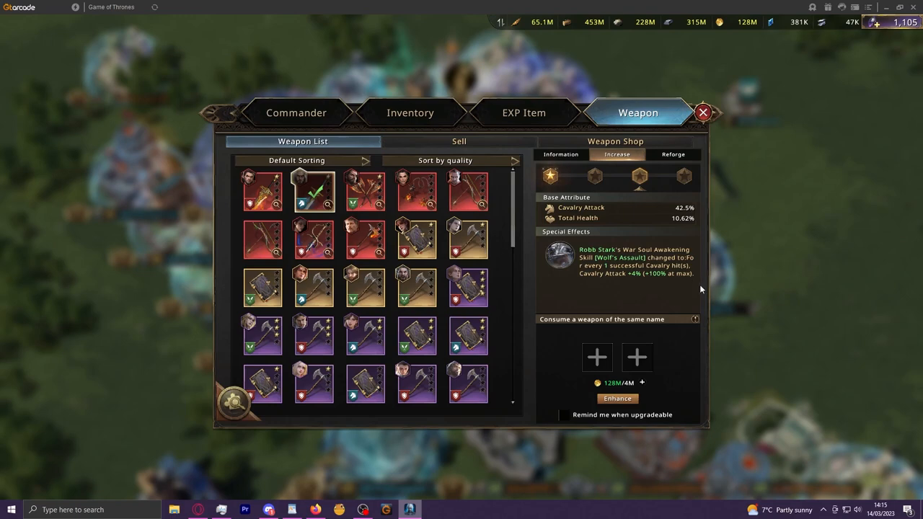
mouse_move(702, 233)
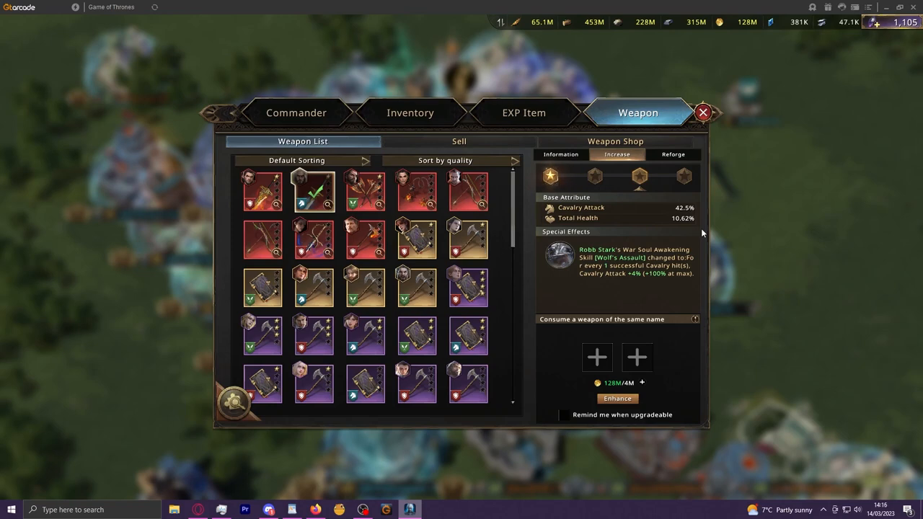
mouse_move(697, 242)
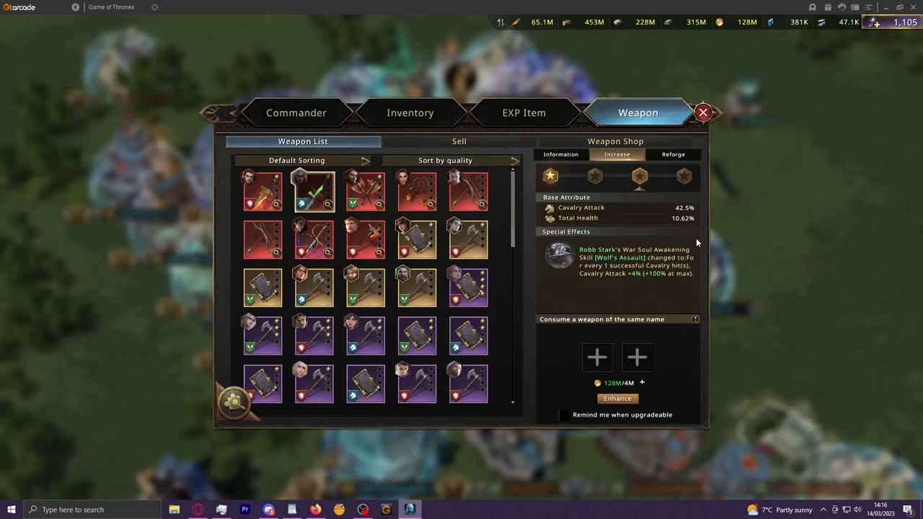
mouse_move(703, 280)
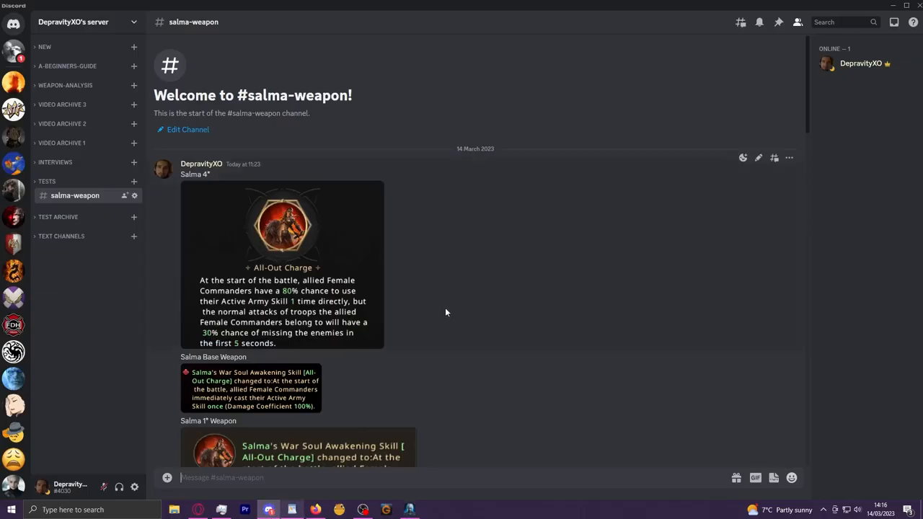
Scroll through the #salma-weapon maths notes and return to the channel's first skill posts.
scroll(down, 3)
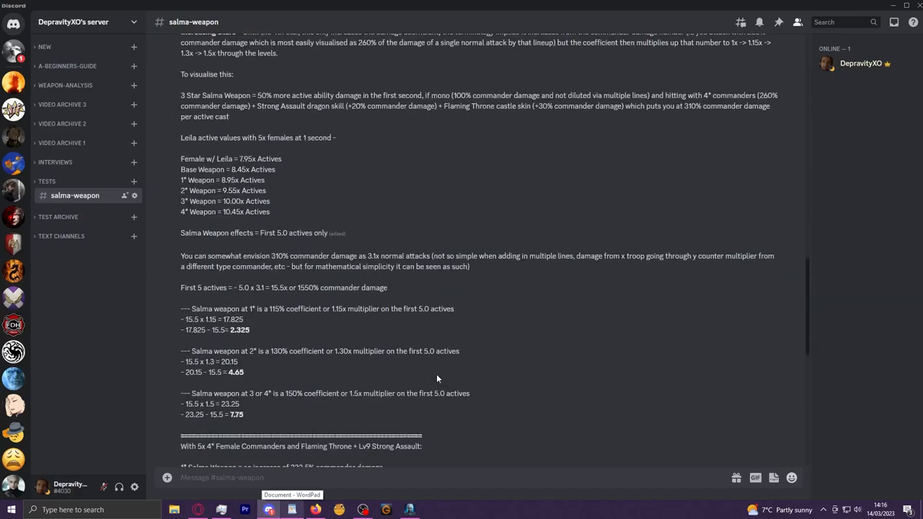
scroll(up, 3)
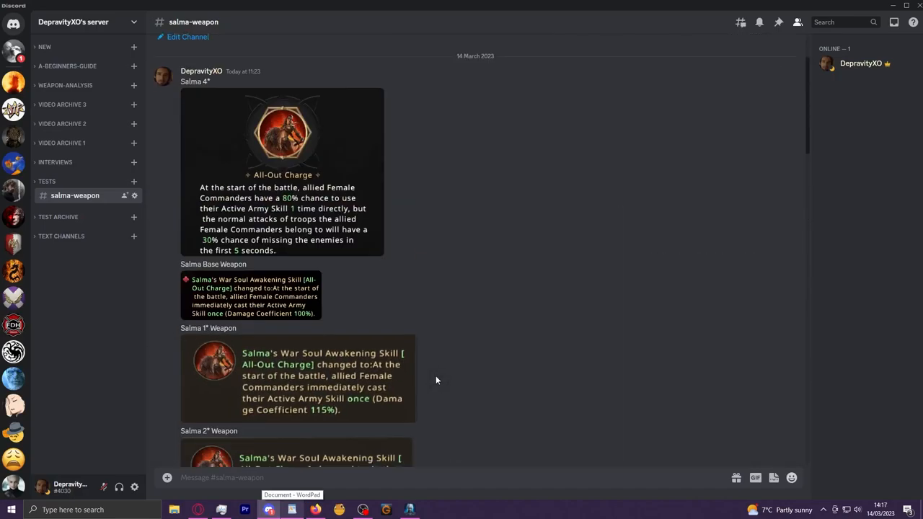
scroll(down, 3)
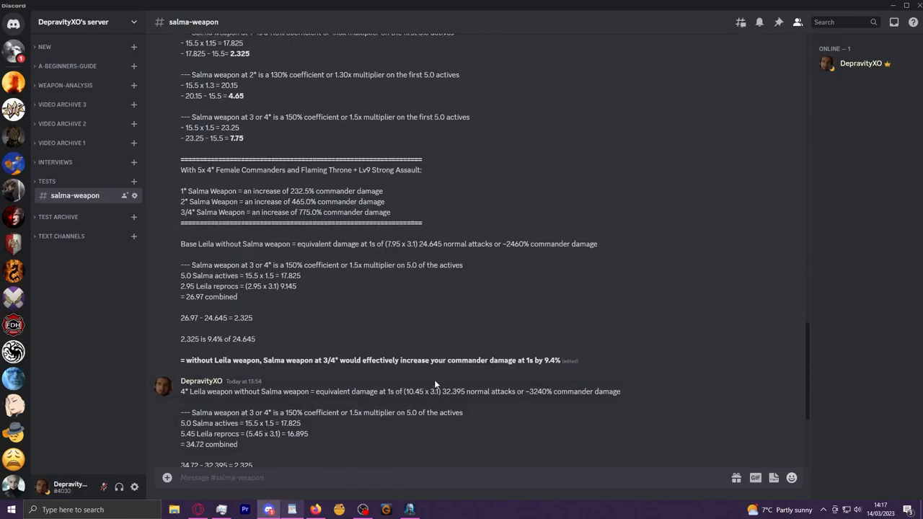
scroll(up, 3)
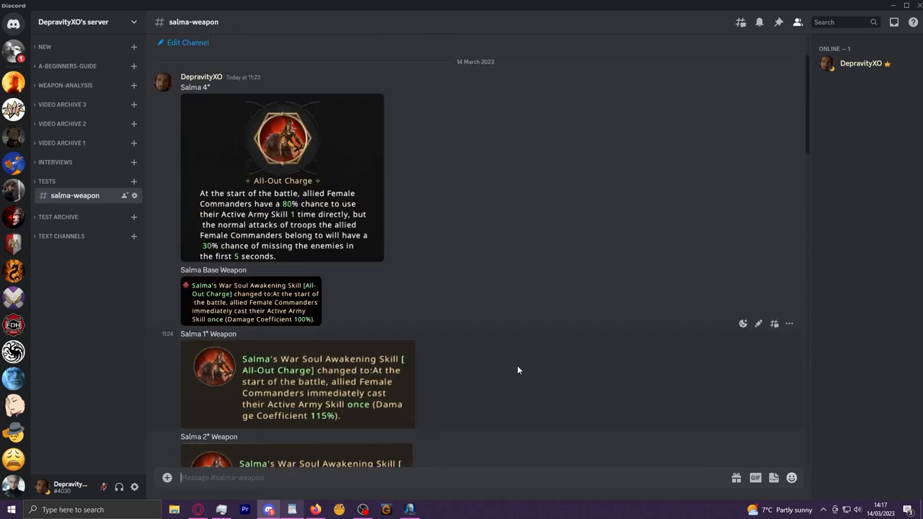
scroll(up, 3)
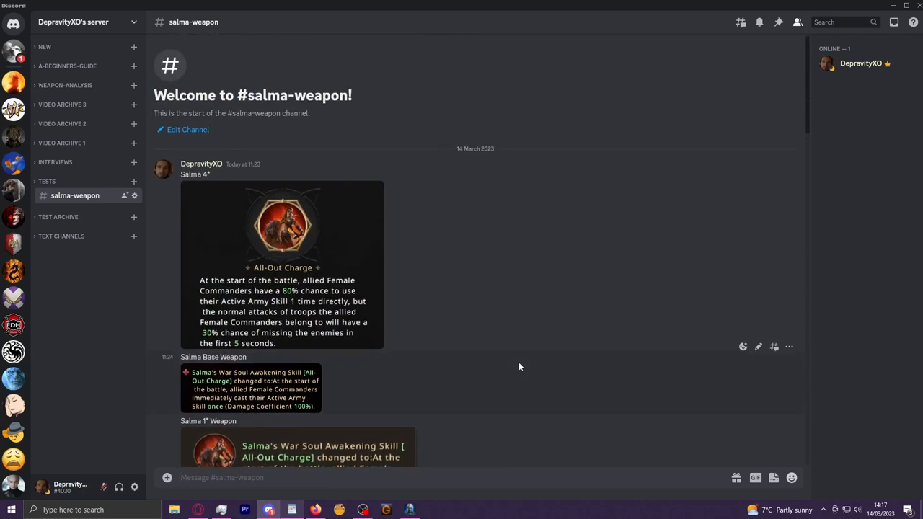
mouse_move(519, 331)
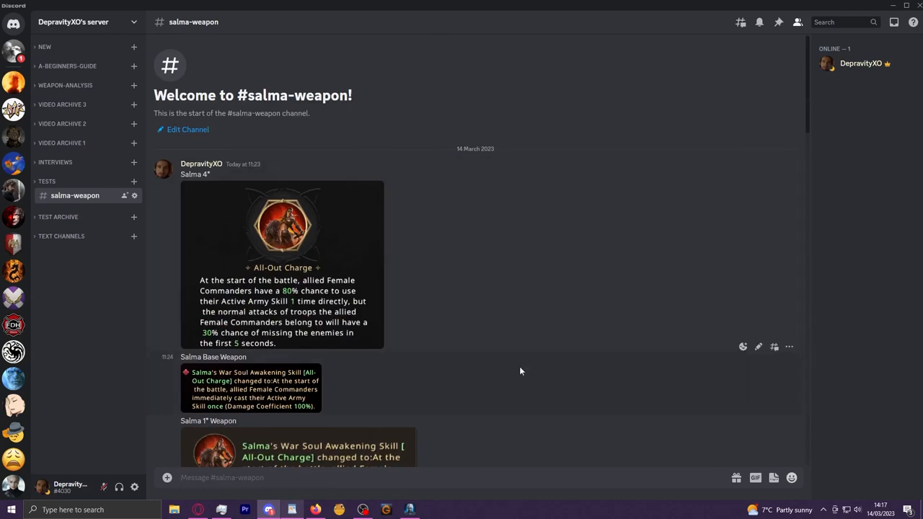
mouse_move(516, 367)
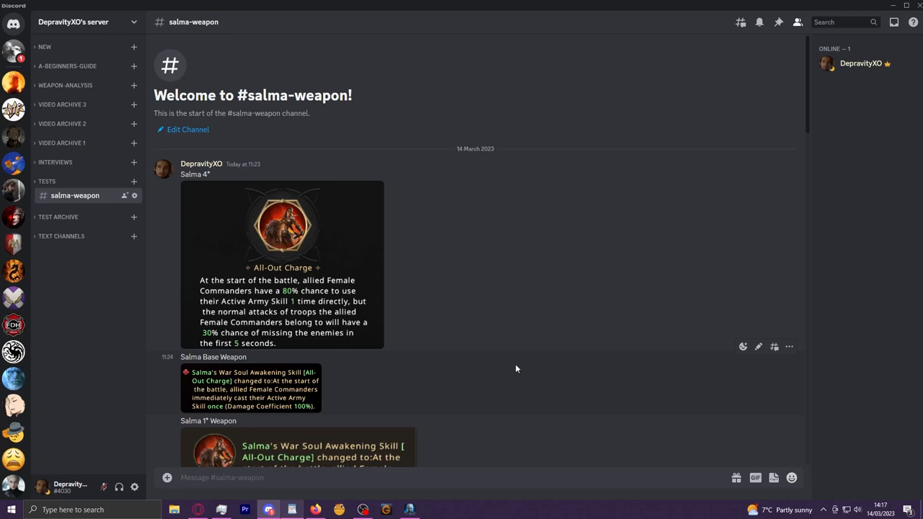
mouse_move(465, 323)
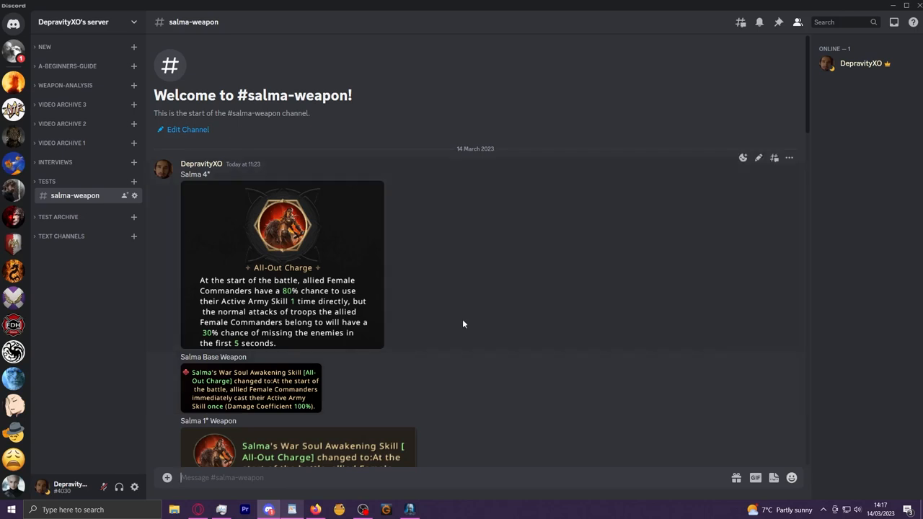
mouse_move(372, 360)
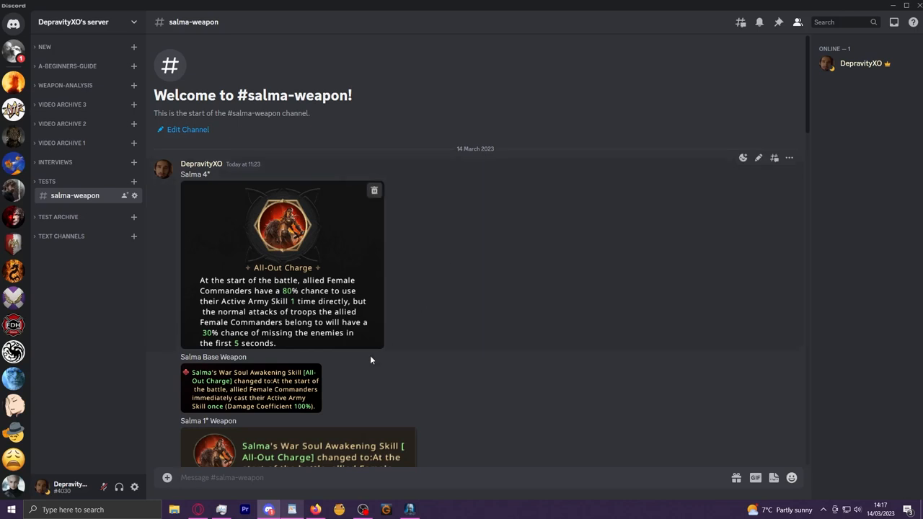
mouse_move(335, 306)
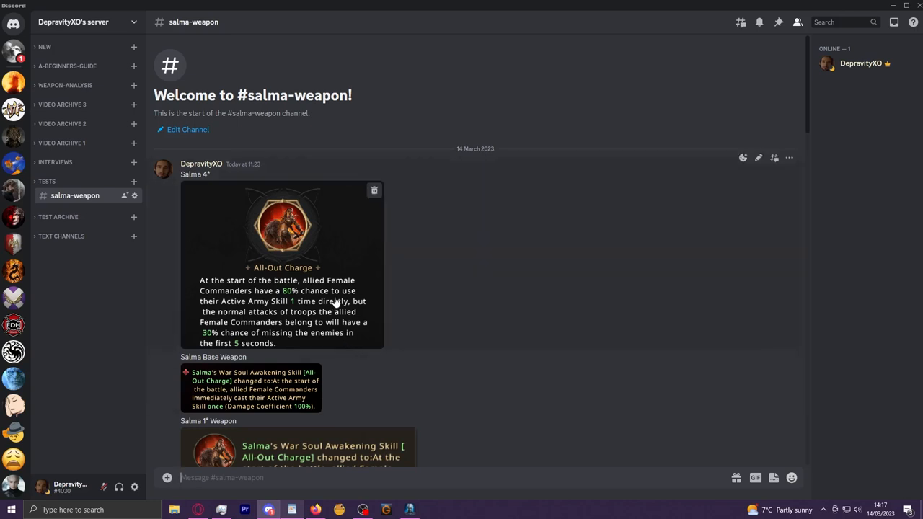
mouse_move(380, 311)
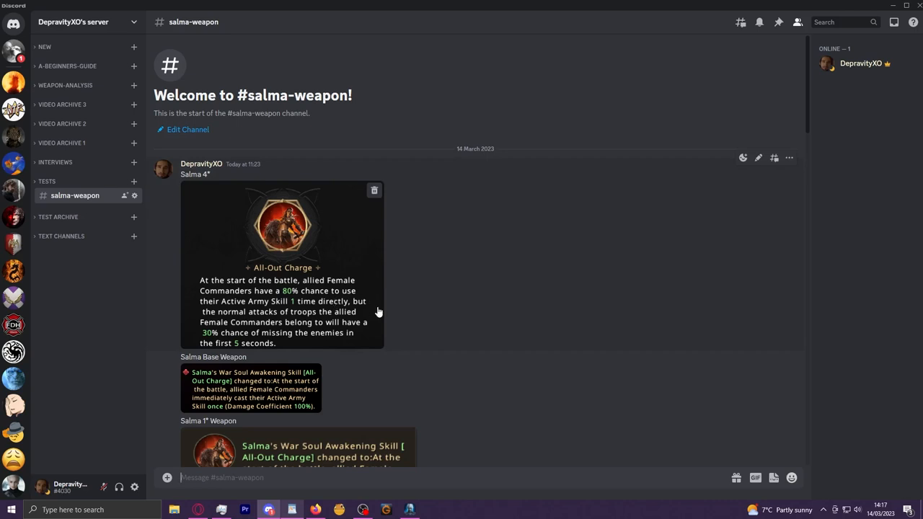
mouse_move(343, 320)
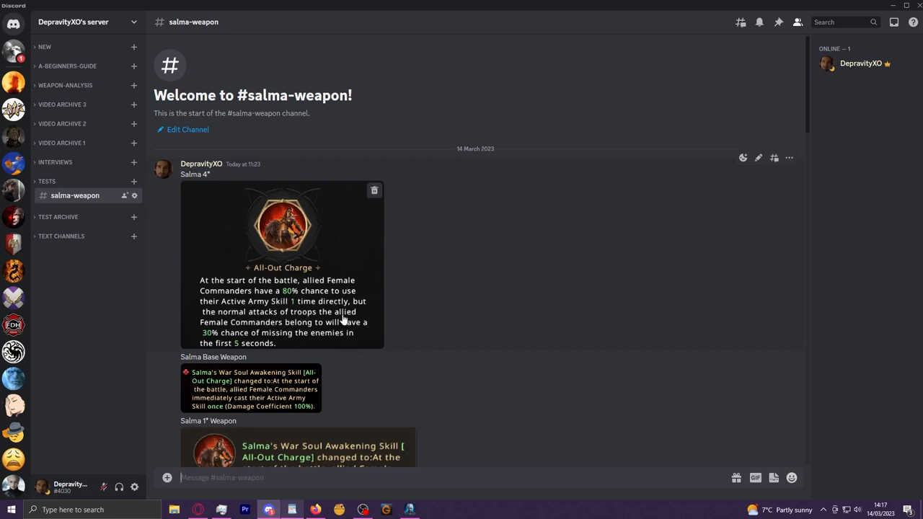
mouse_move(431, 323)
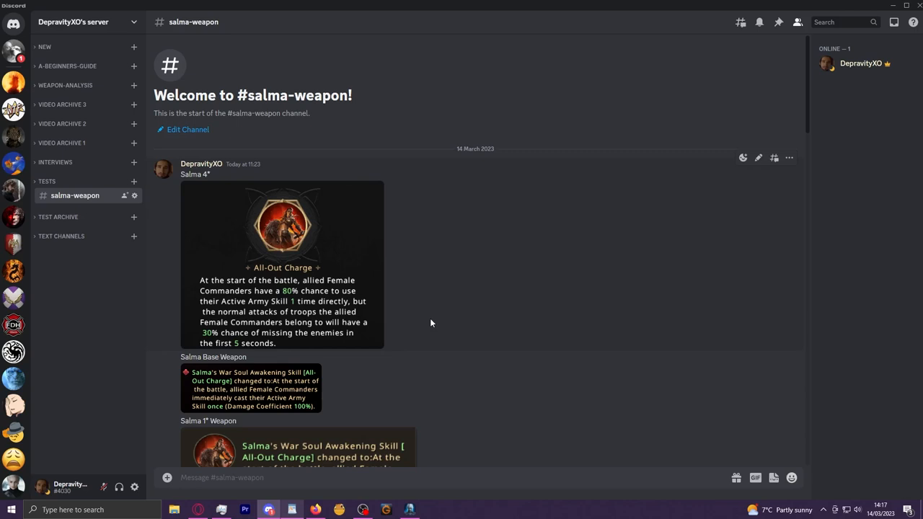
mouse_move(421, 323)
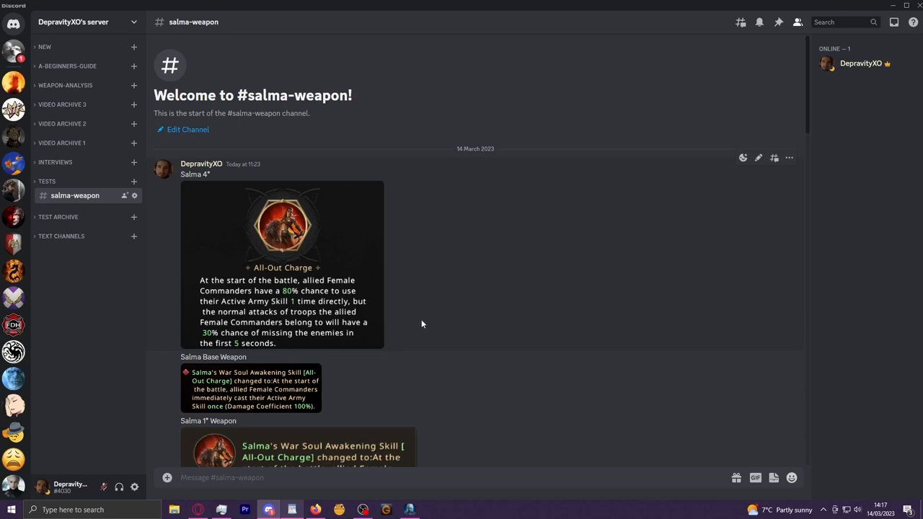
mouse_move(360, 334)
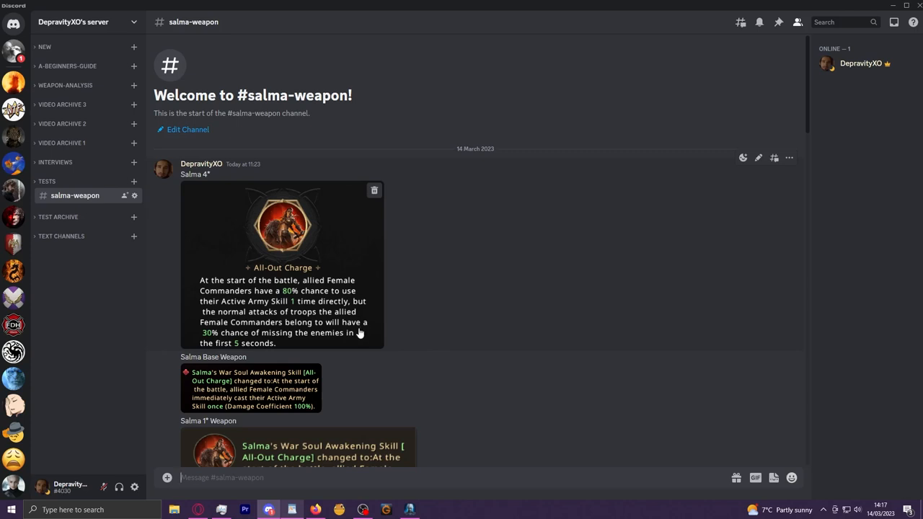
mouse_move(309, 319)
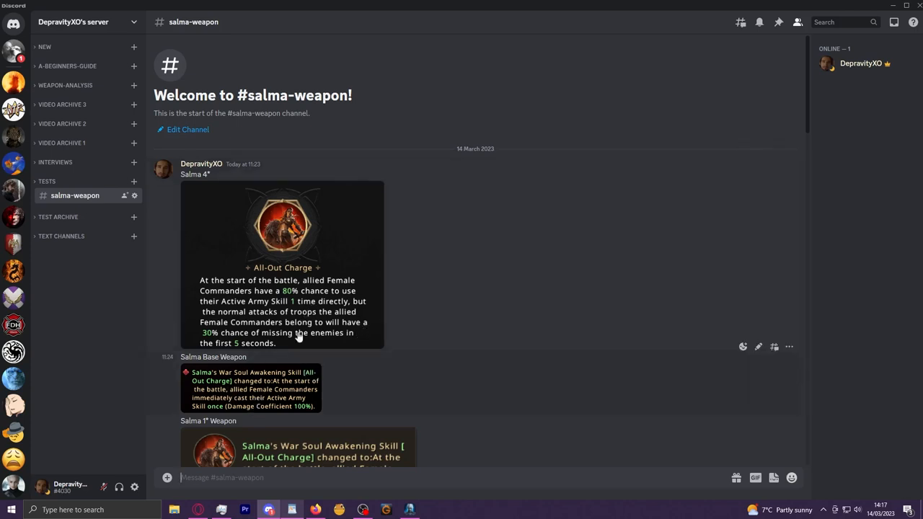
mouse_move(467, 297)
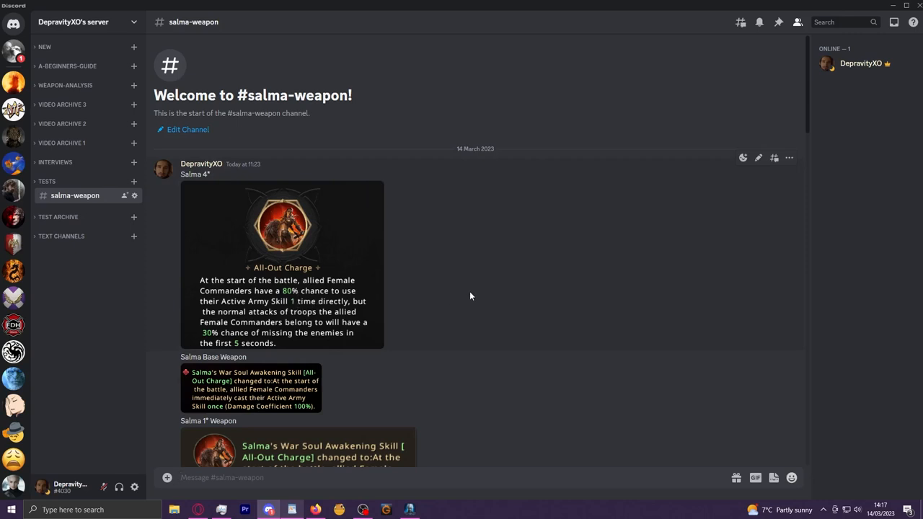
mouse_move(477, 265)
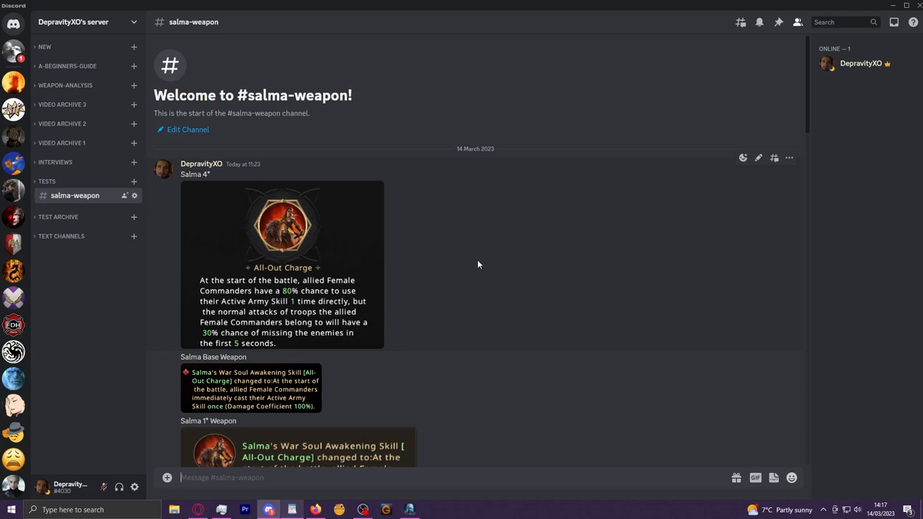
mouse_move(353, 398)
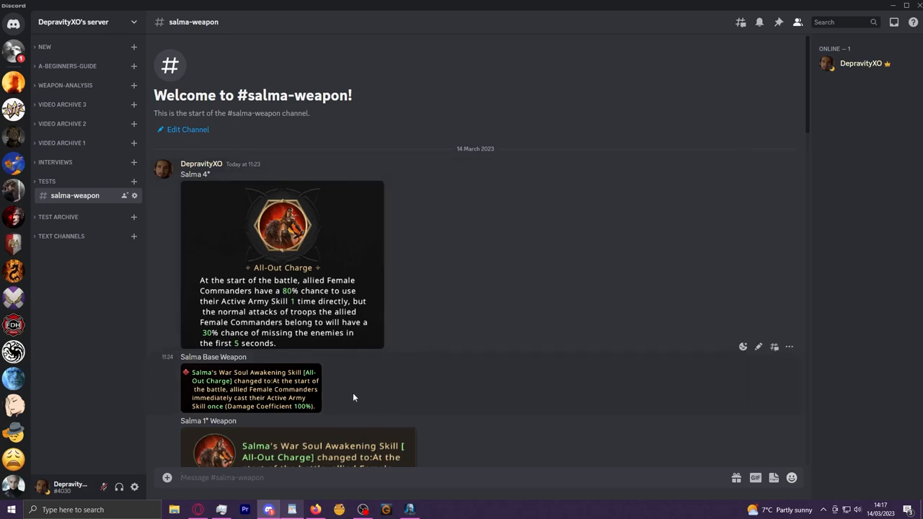
mouse_move(482, 152)
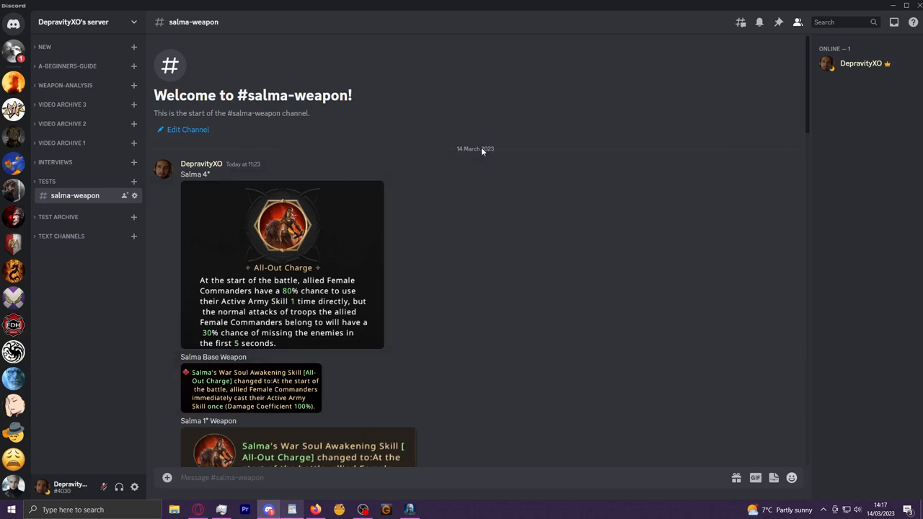
mouse_move(309, 303)
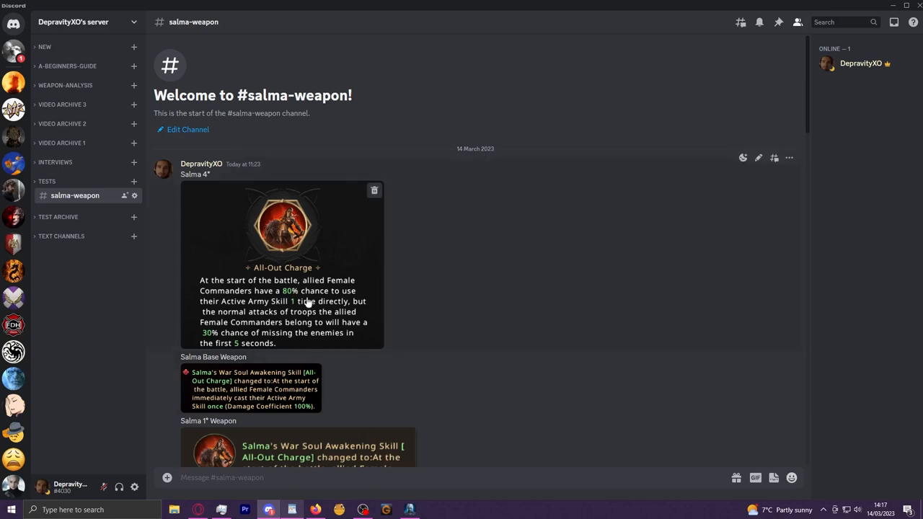
mouse_move(323, 331)
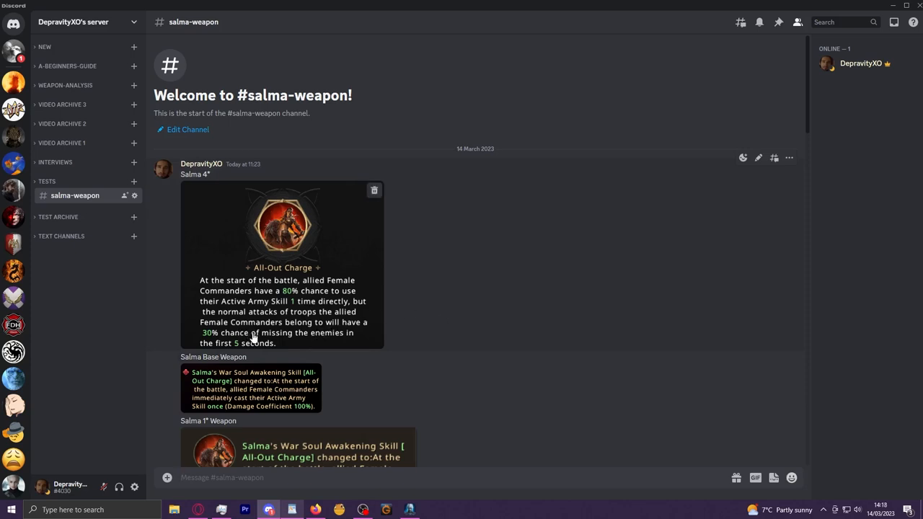
mouse_move(346, 340)
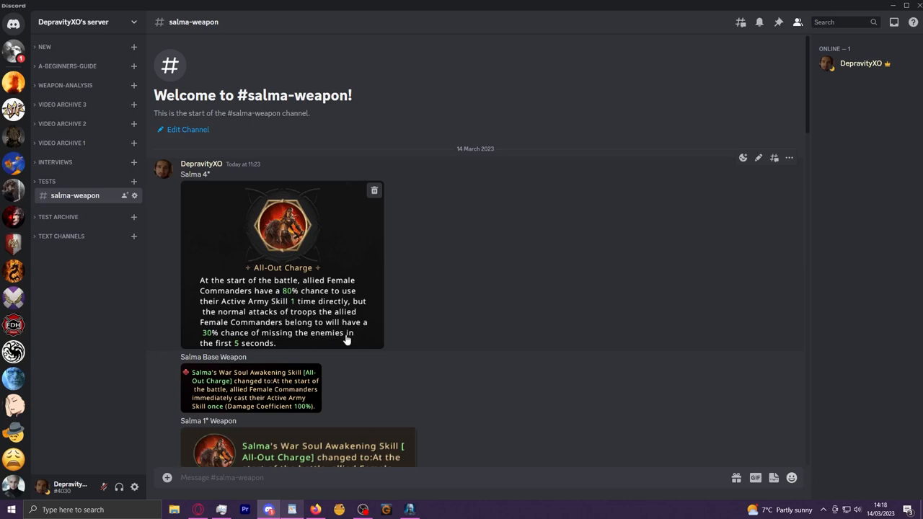
mouse_move(236, 347)
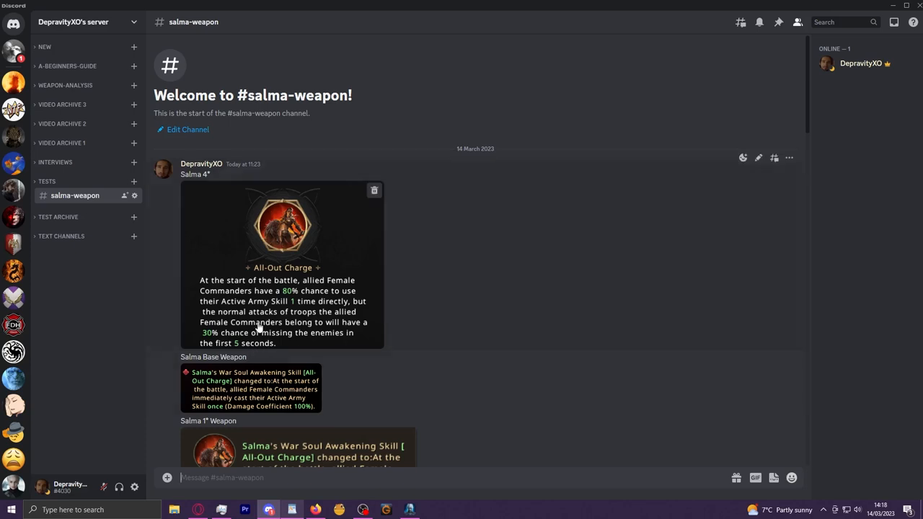
mouse_move(244, 347)
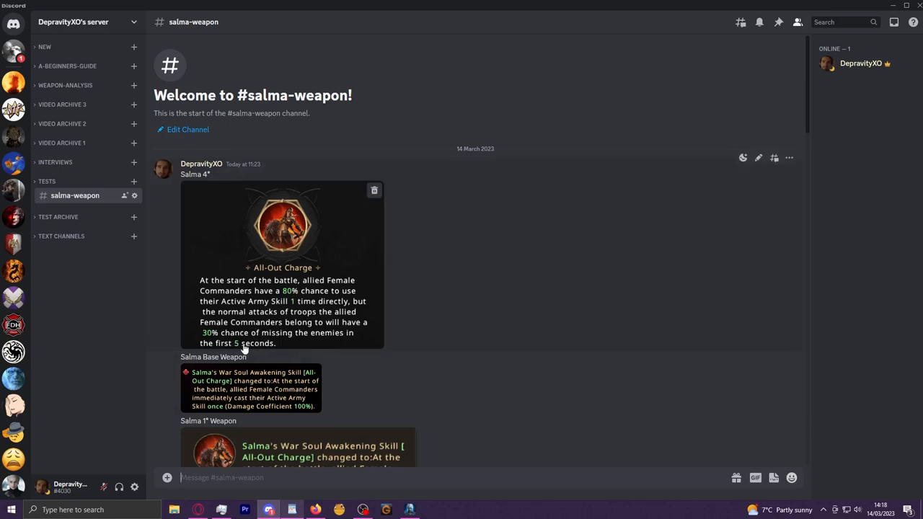
mouse_move(473, 358)
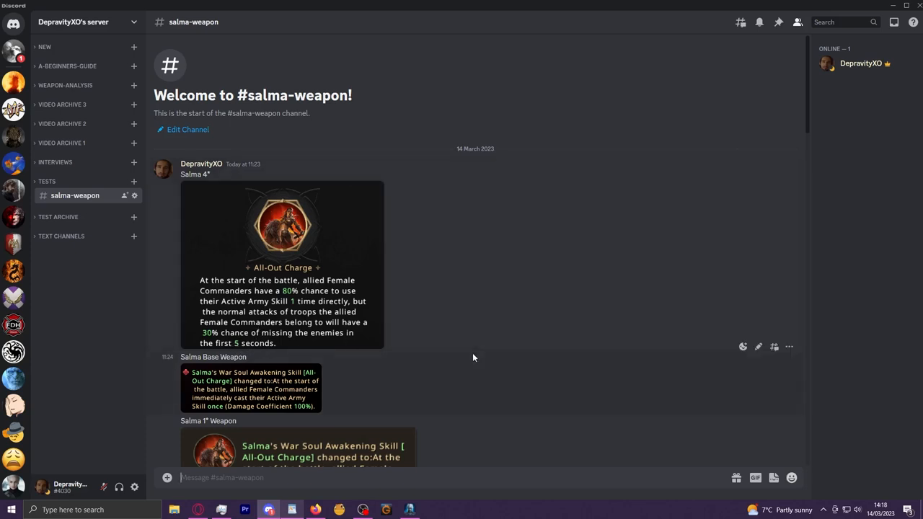
click(409, 510)
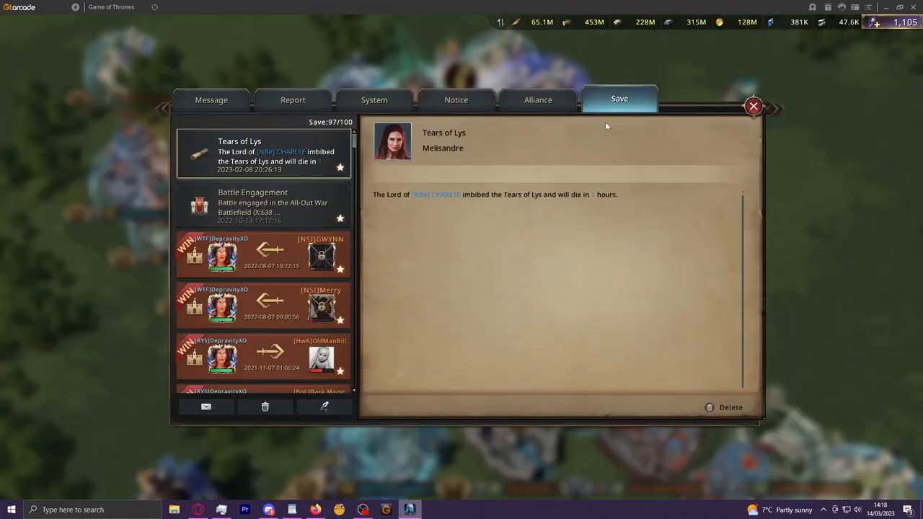
View the saved Victory battle report and both sides' commander lineups.
click(262, 252)
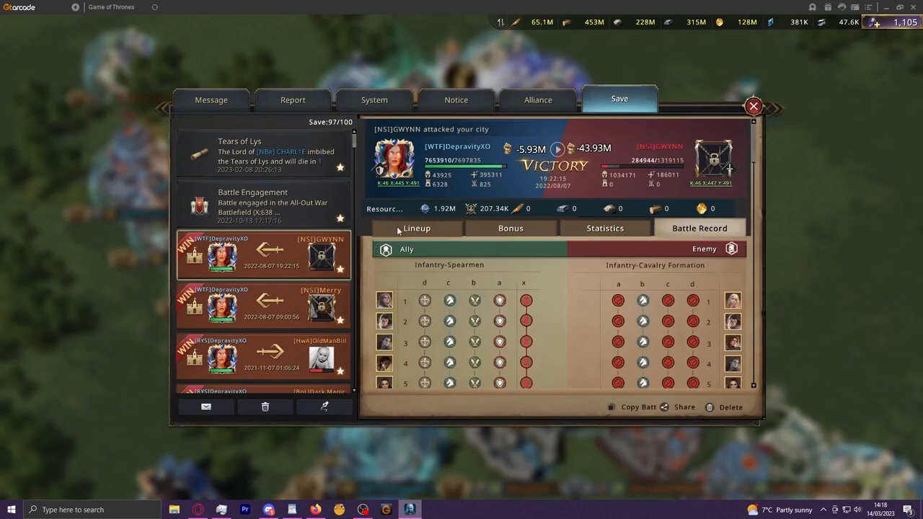
click(416, 228)
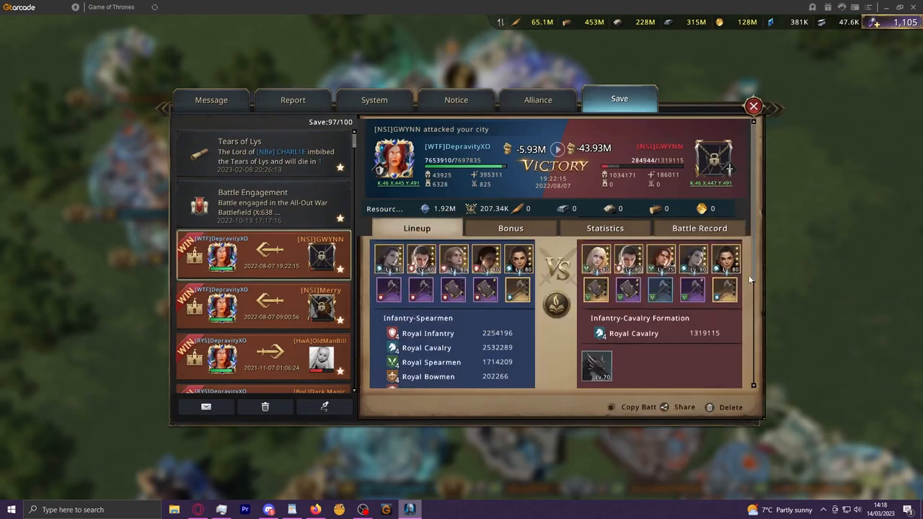
mouse_move(767, 280)
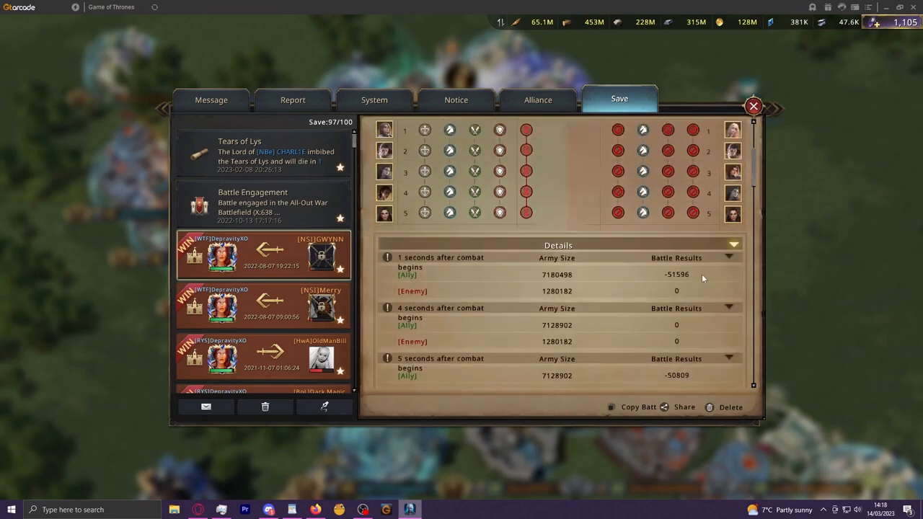
Expand the 1 and 4 seconds after combat rows showing per-second army losses.
click(729, 257)
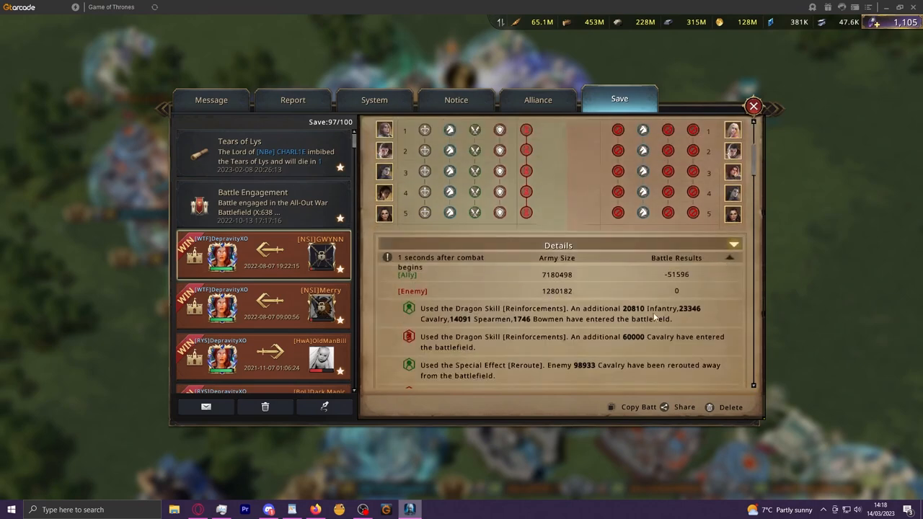
scroll(down, 3)
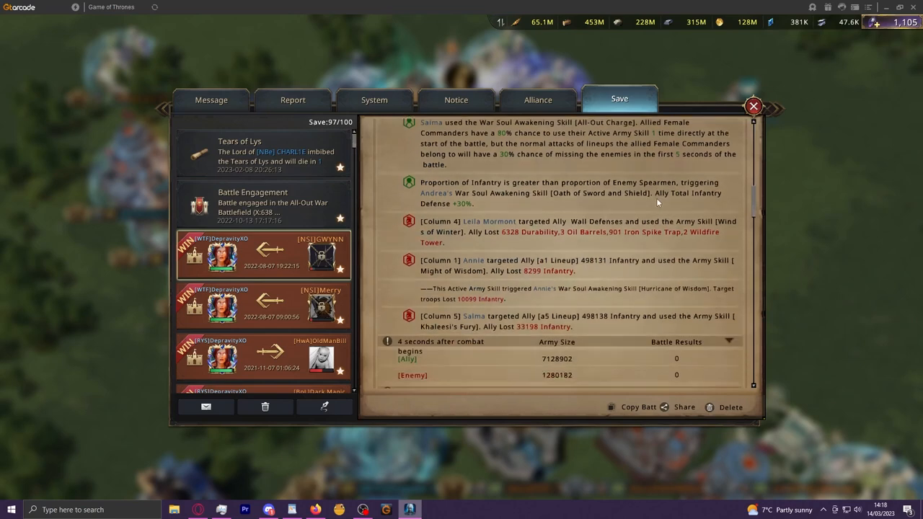
scroll(down, 3)
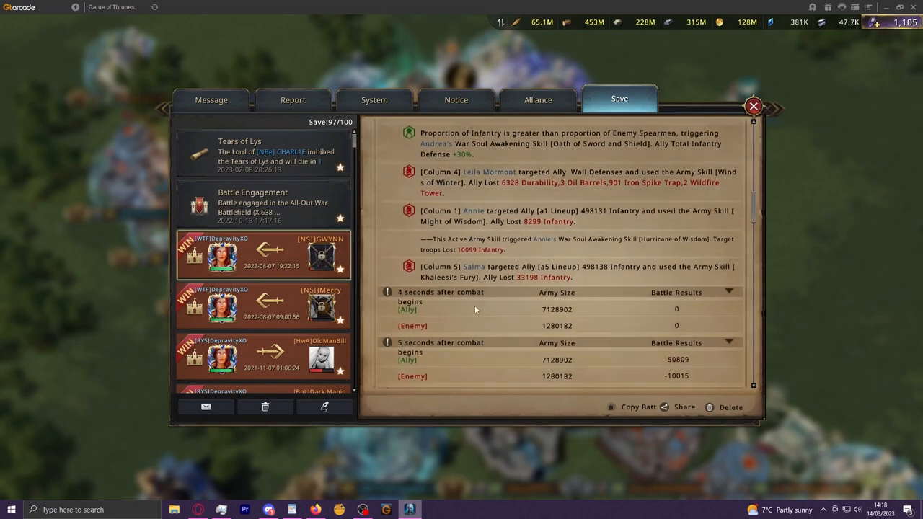
scroll(up, 3)
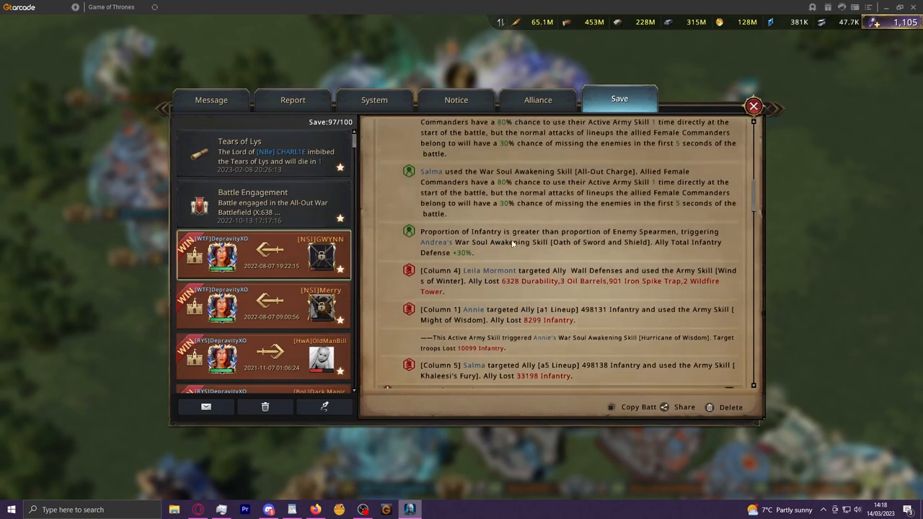
scroll(up, 3)
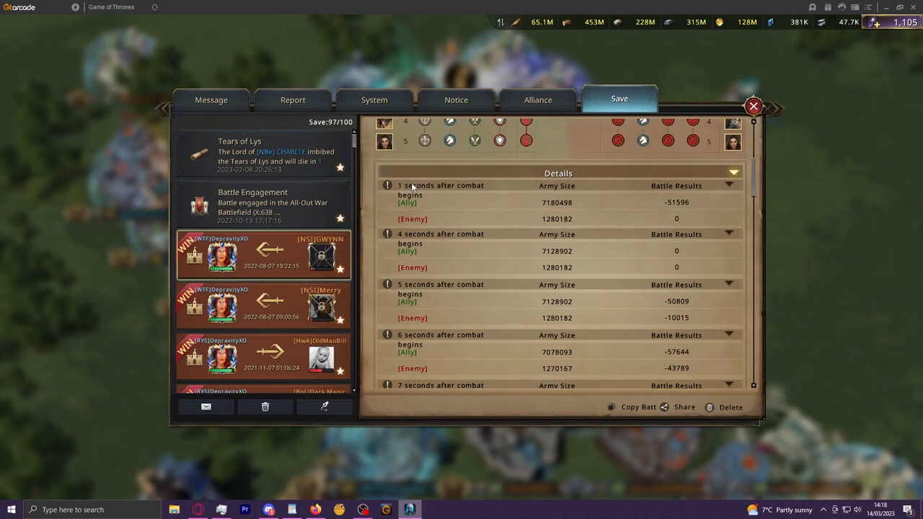
mouse_move(787, 253)
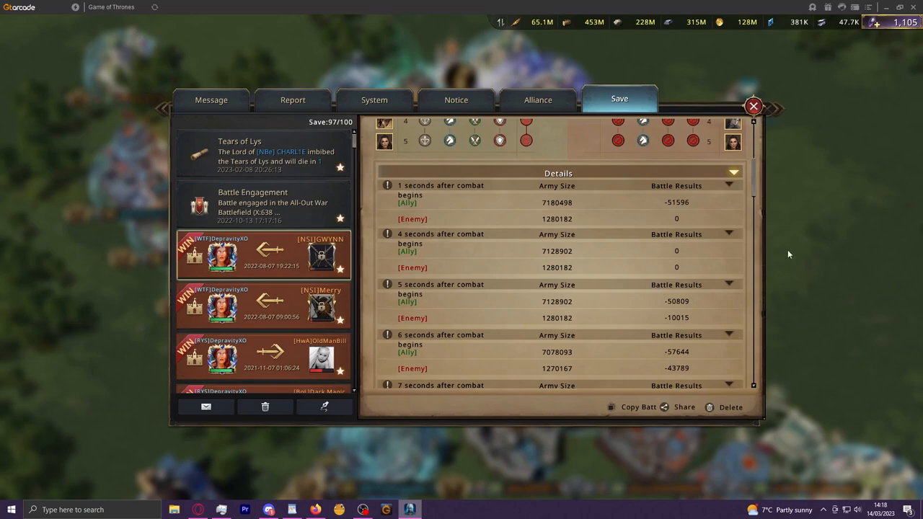
click(729, 233)
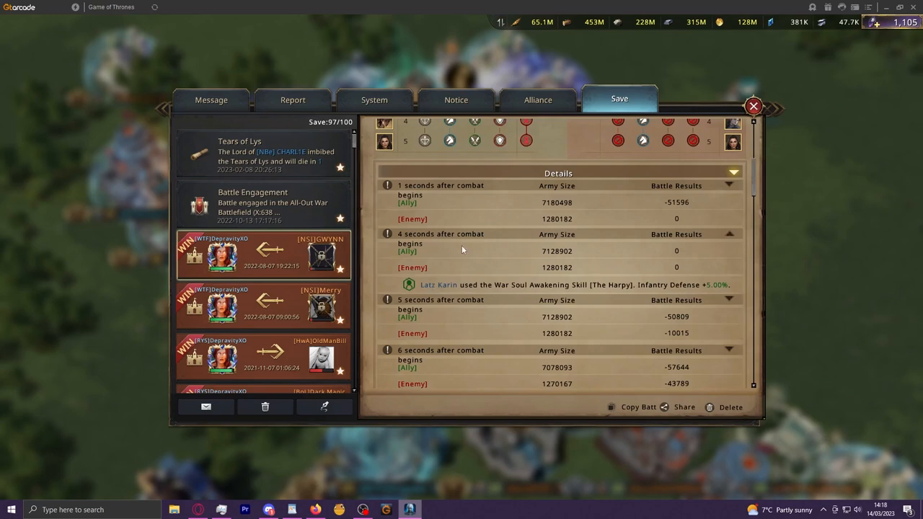
mouse_move(601, 256)
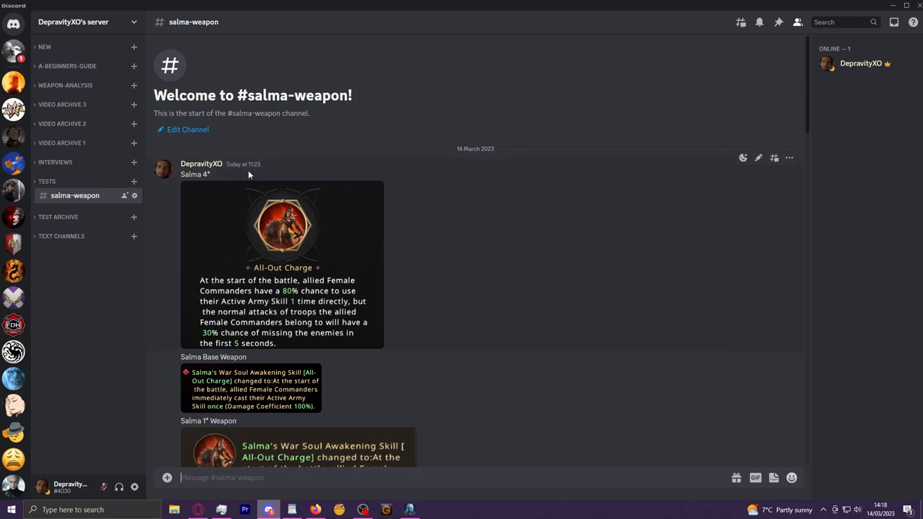
mouse_move(427, 369)
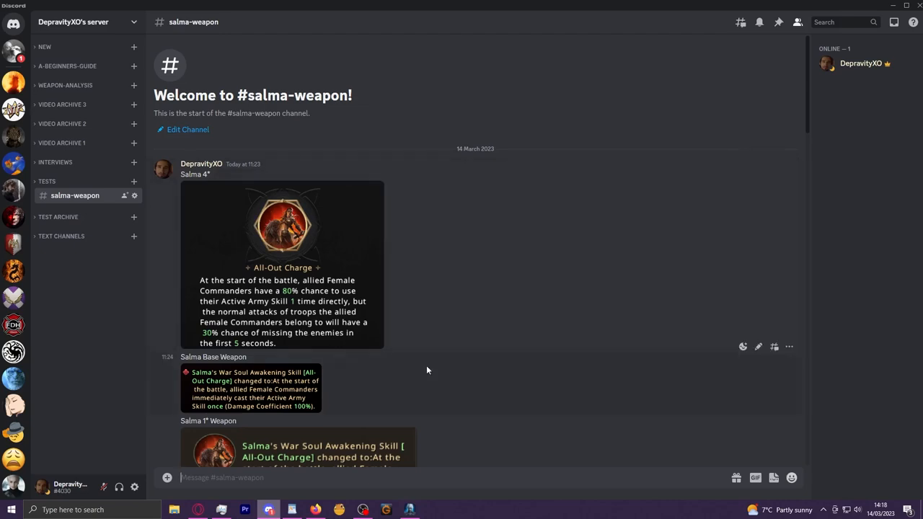
click(409, 510)
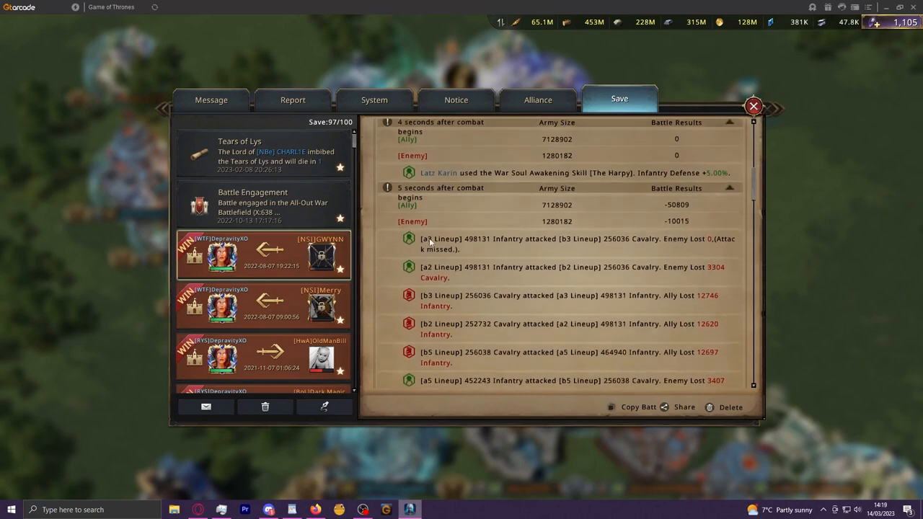
Scroll through the 5-seconds-after-combat lineup attack entries and troop losses.
scroll(down, 3)
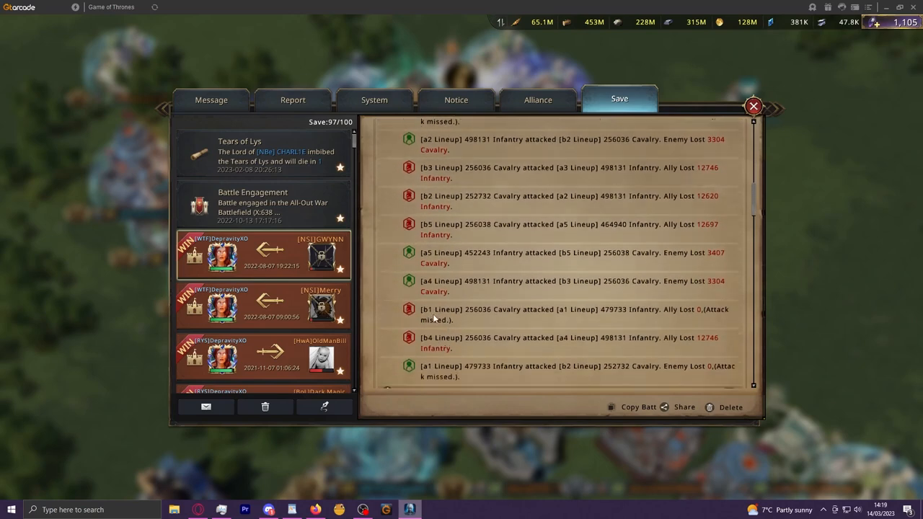
scroll(down, 3)
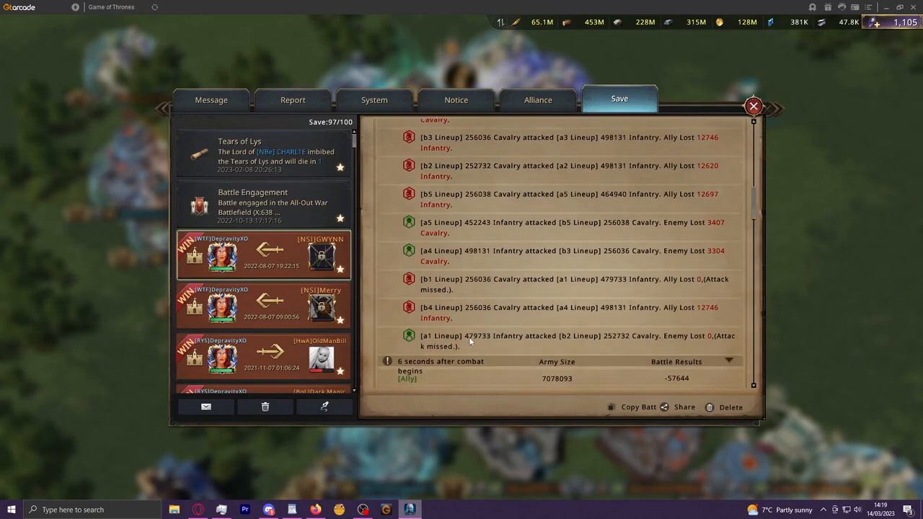
scroll(up, 3)
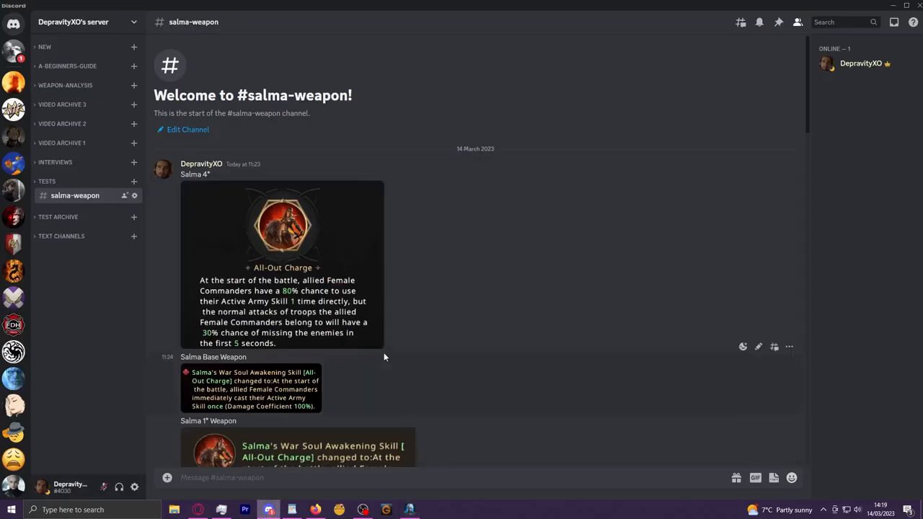
mouse_move(237, 337)
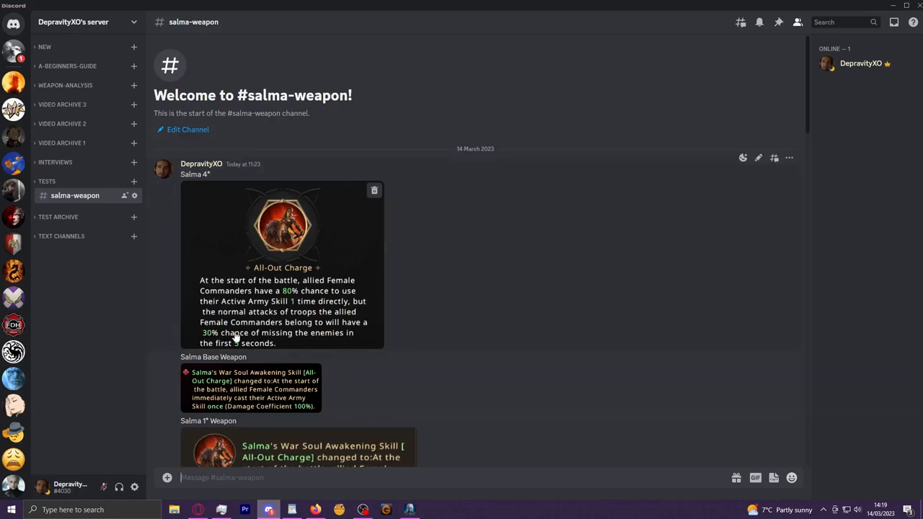
mouse_move(320, 333)
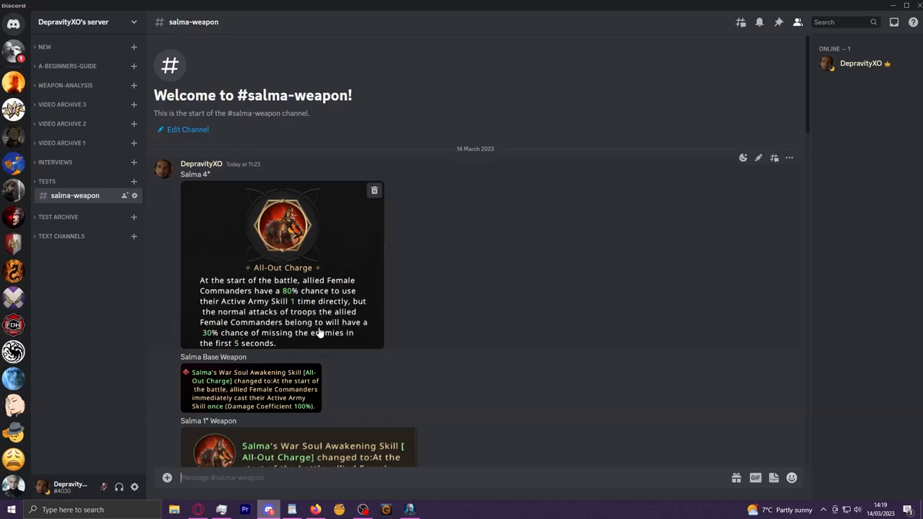
mouse_move(308, 348)
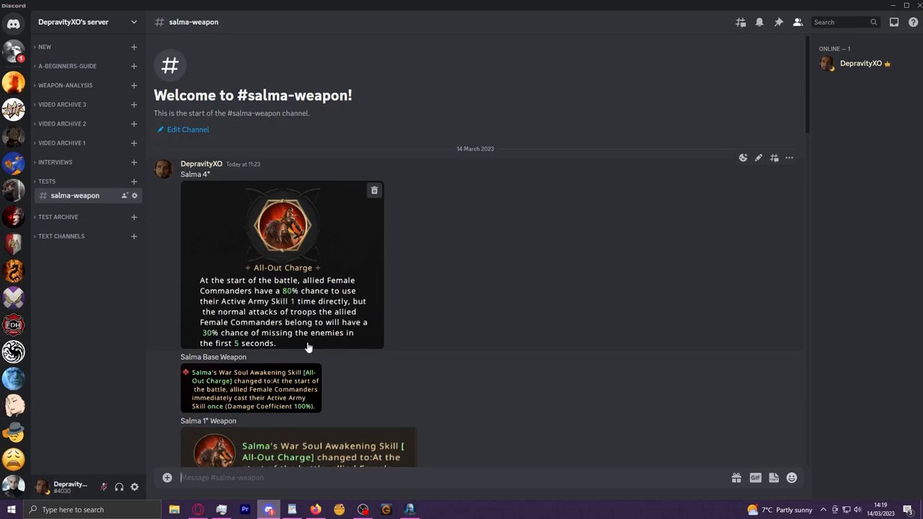
mouse_move(288, 302)
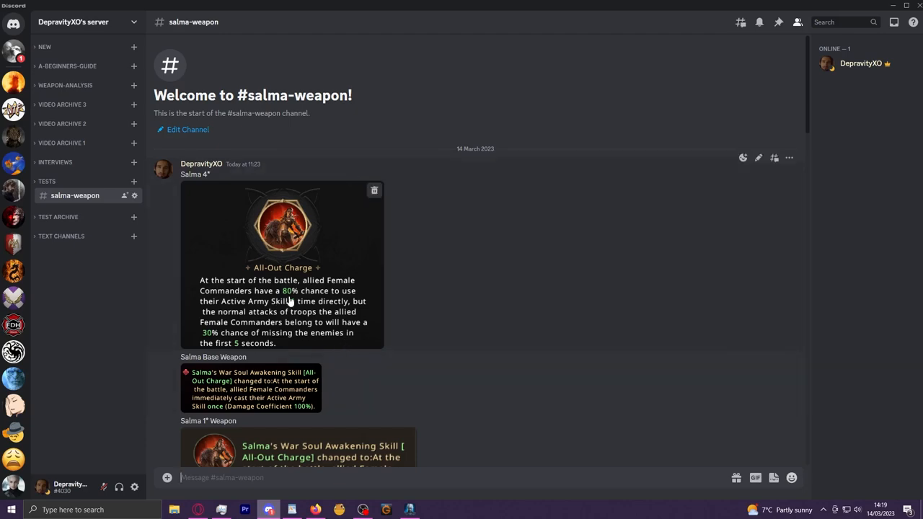
click(283, 225)
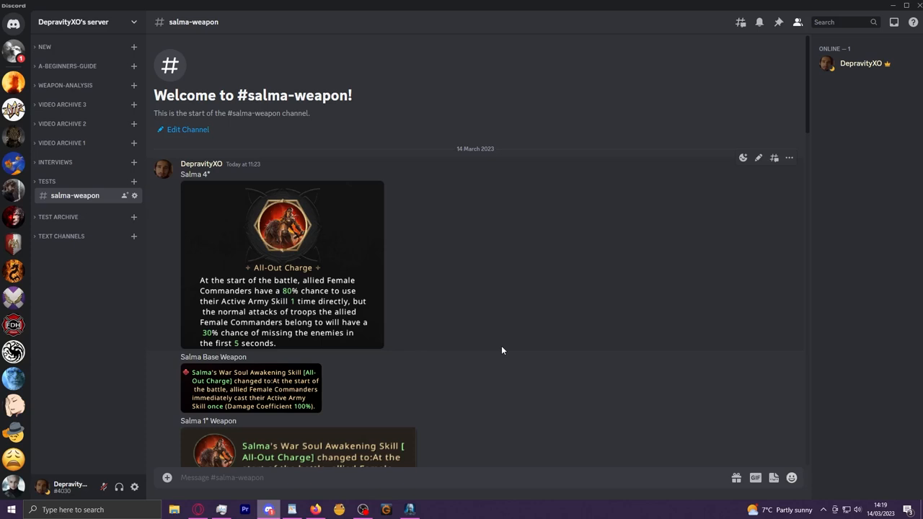
mouse_move(288, 294)
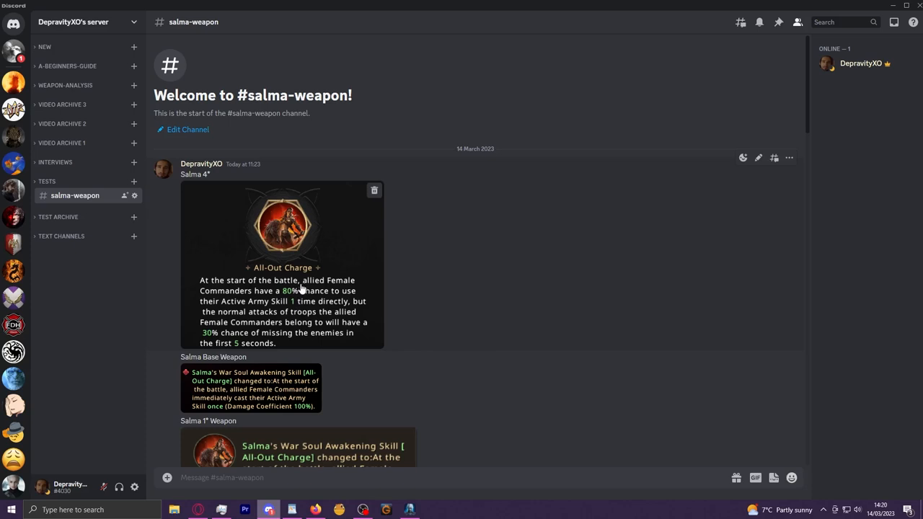
mouse_move(300, 290)
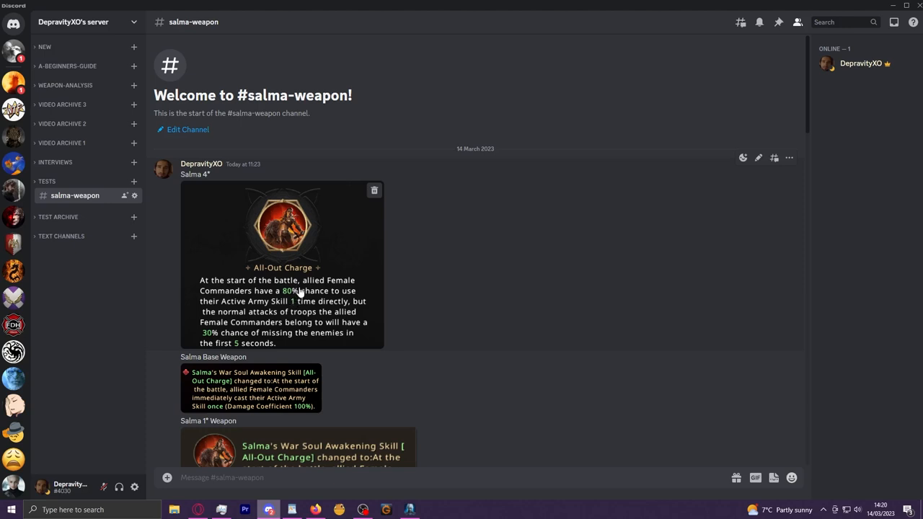
Scroll through the Salma 1*, 2*, 3* and 4* weapon posts, coefficients 115% to 150%.
scroll(down, 3)
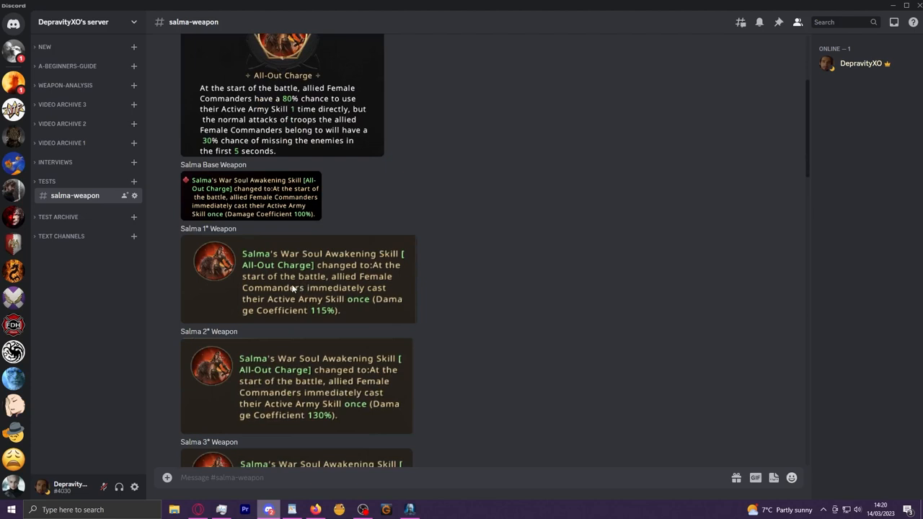
mouse_move(452, 326)
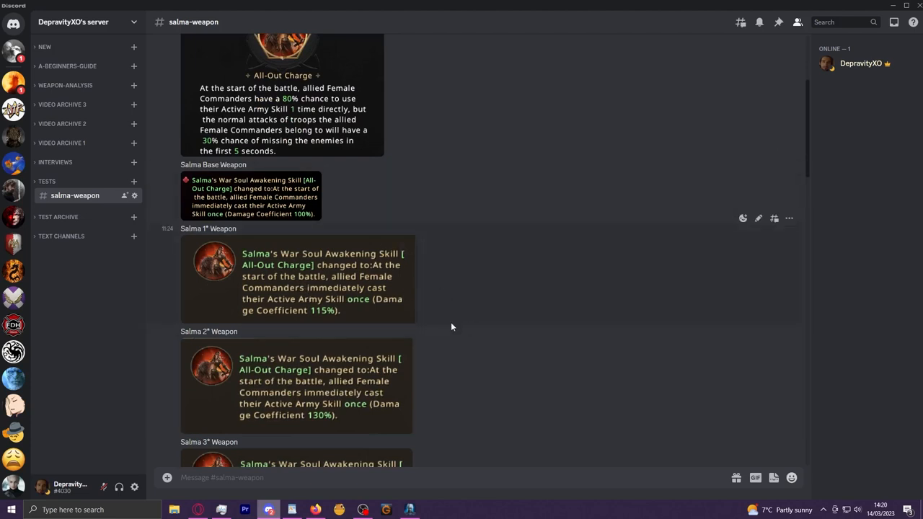
mouse_move(462, 291)
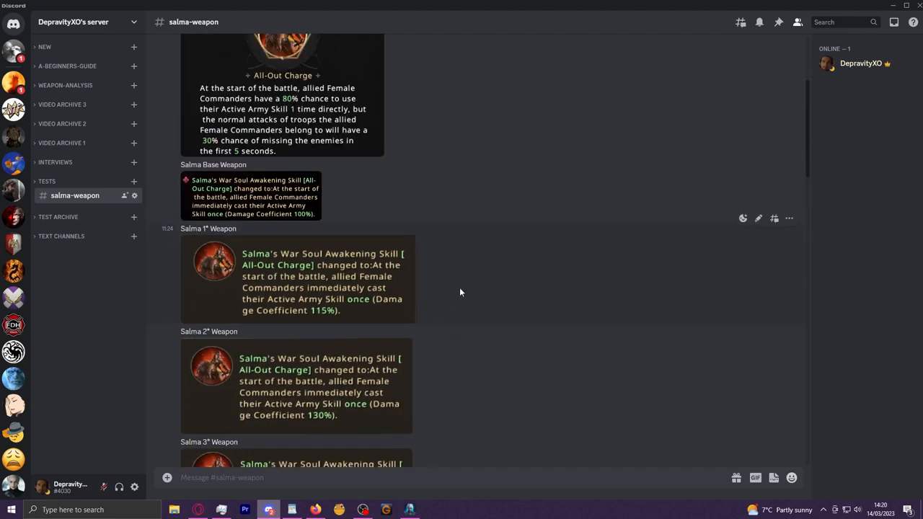
scroll(down, 3)
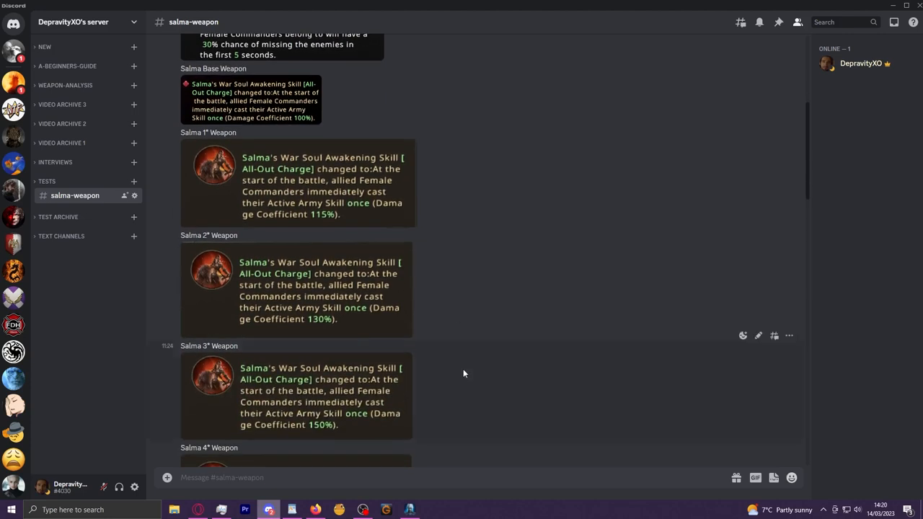
mouse_move(346, 323)
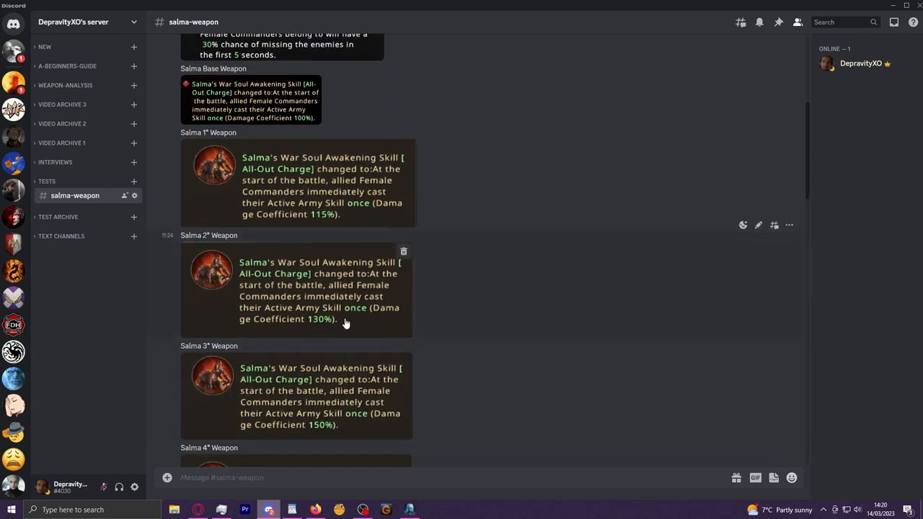
mouse_move(490, 323)
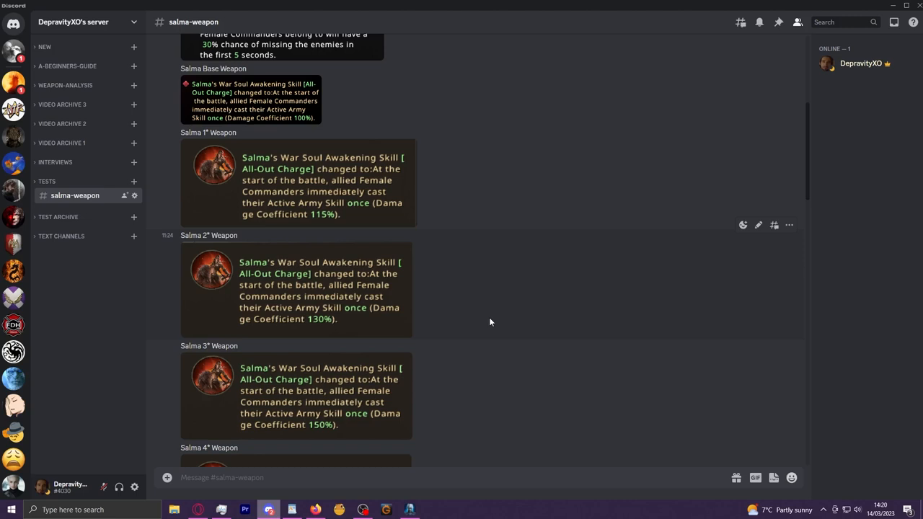
mouse_move(441, 291)
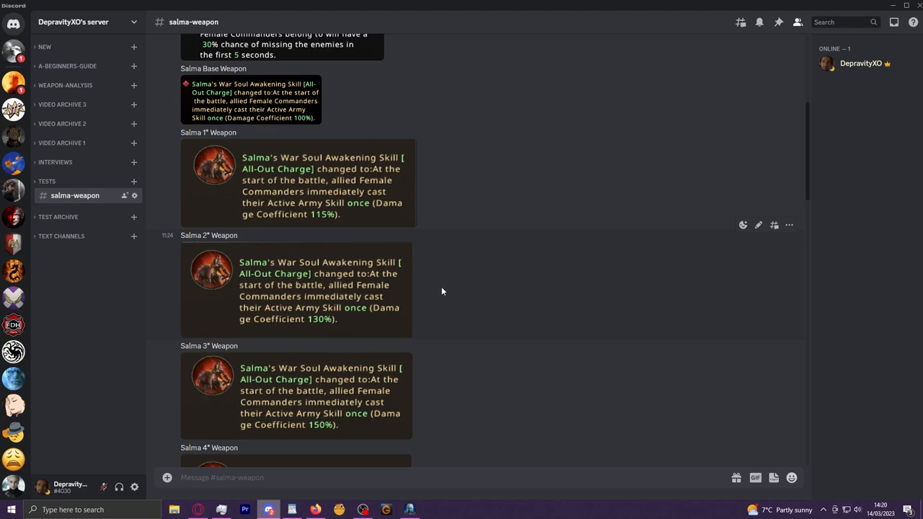
mouse_move(340, 232)
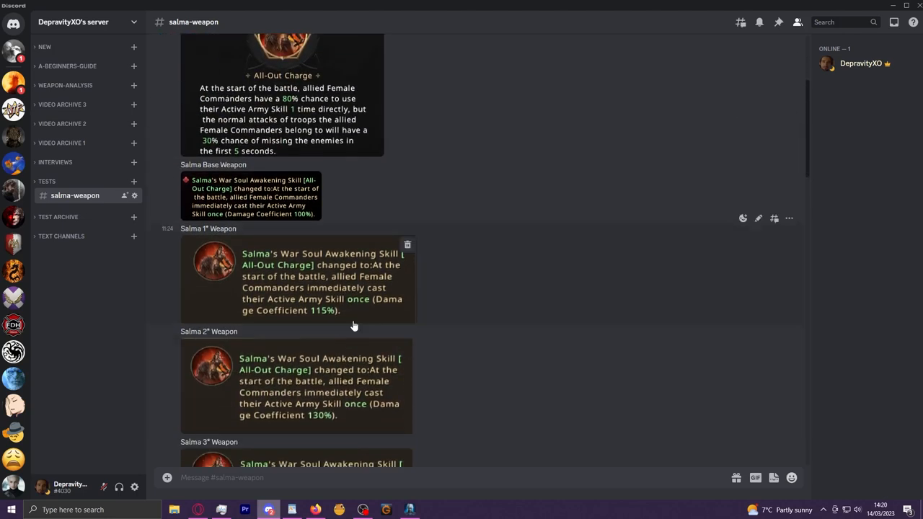
scroll(down, 3)
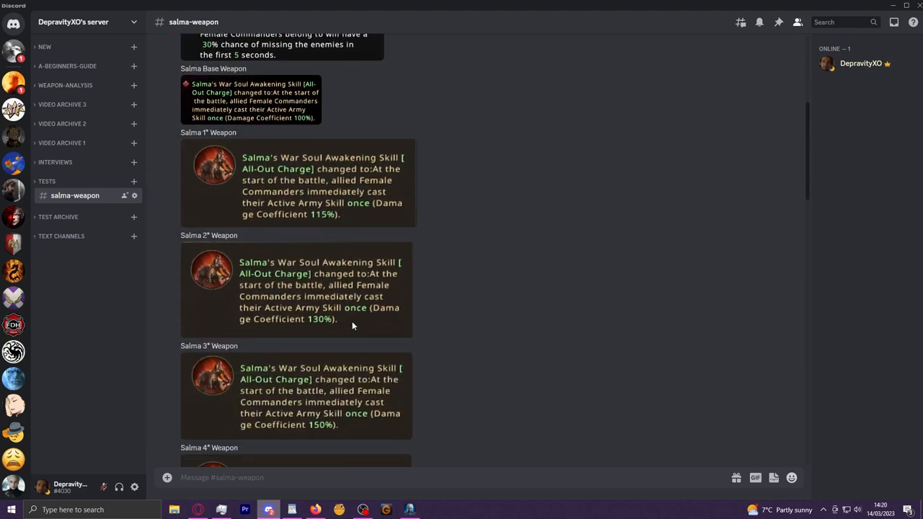
scroll(down, 3)
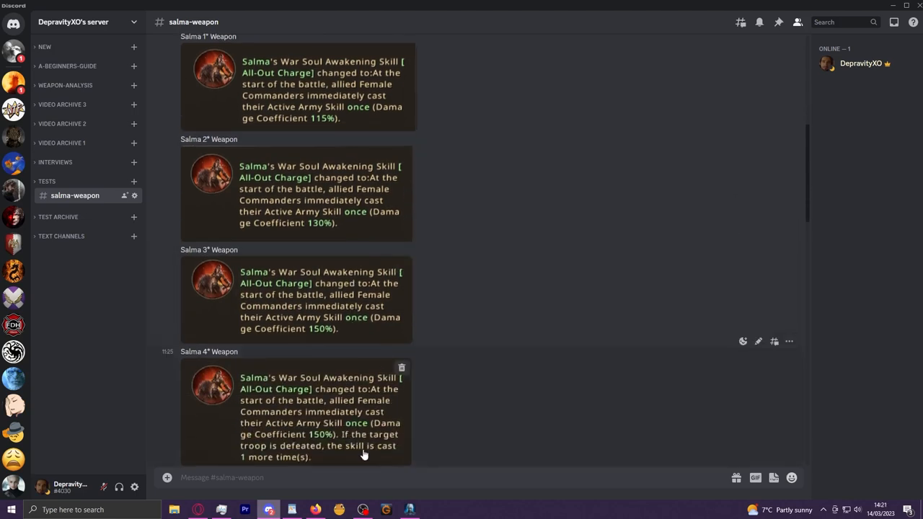
mouse_move(392, 444)
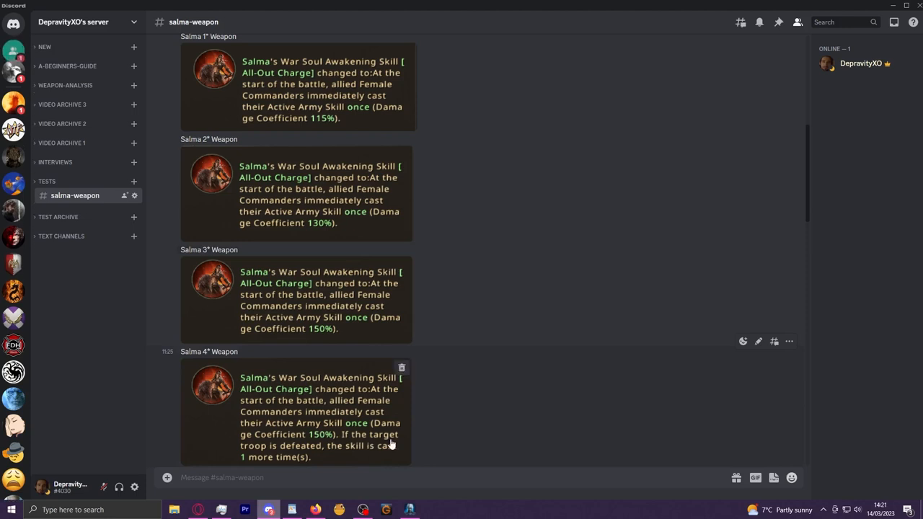
mouse_move(458, 418)
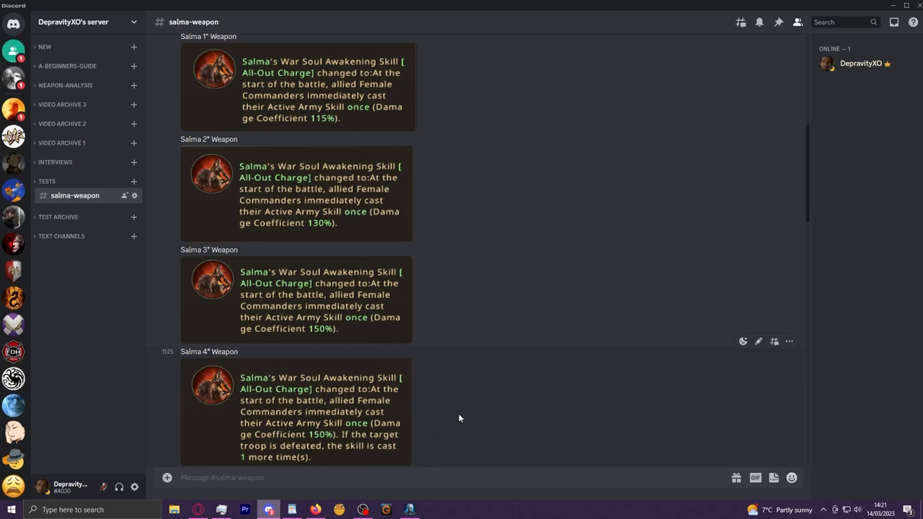
scroll(up, 3)
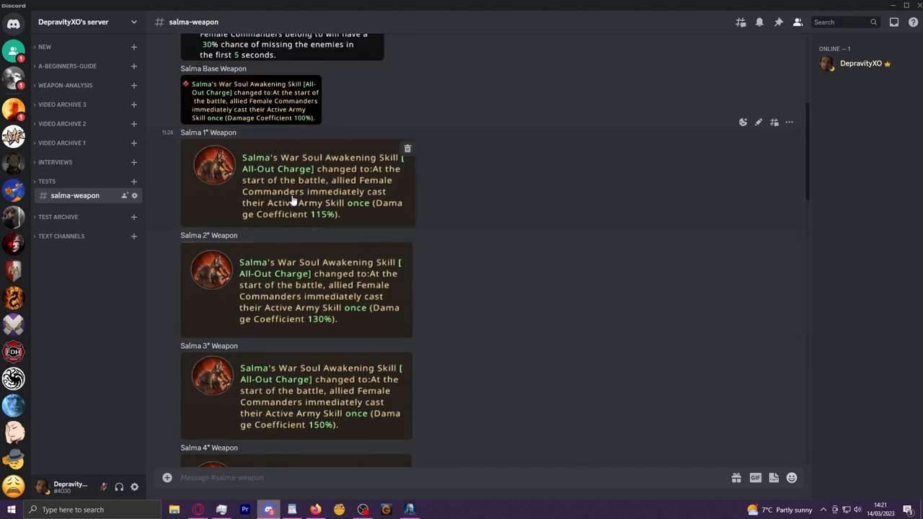
mouse_move(380, 211)
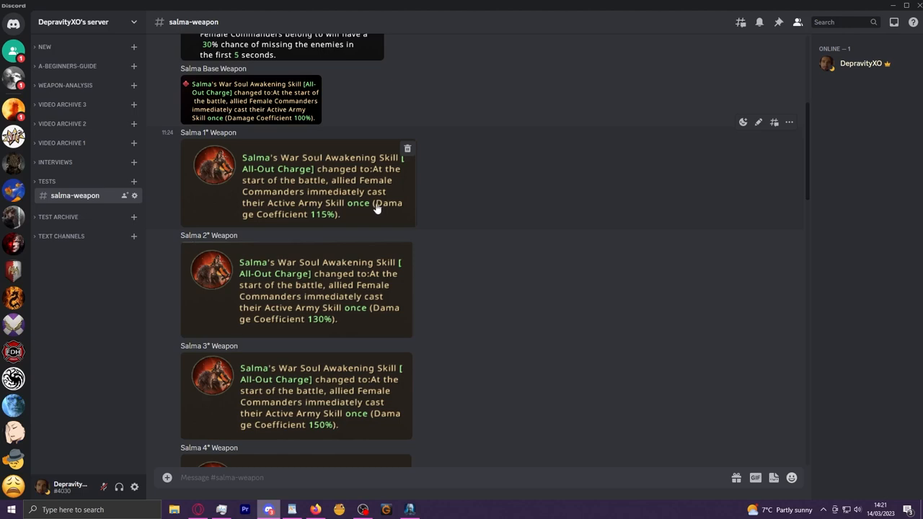
mouse_move(320, 320)
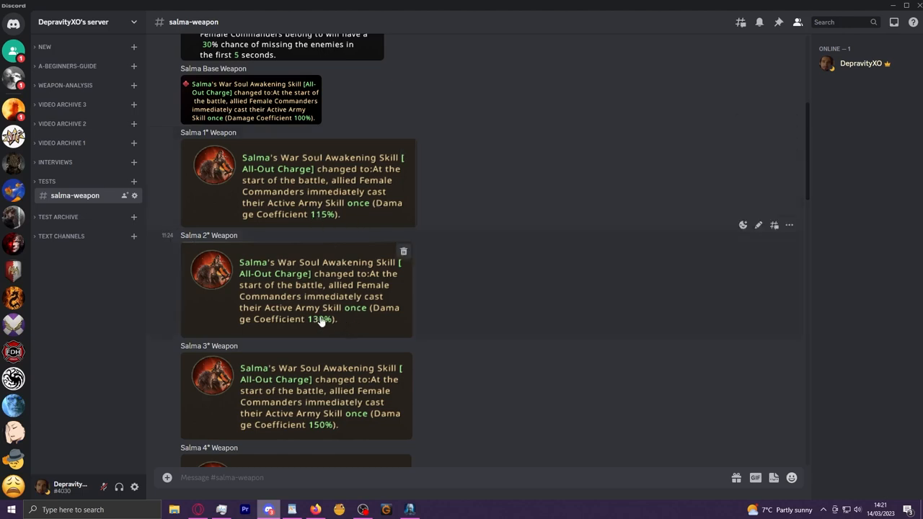
mouse_move(363, 398)
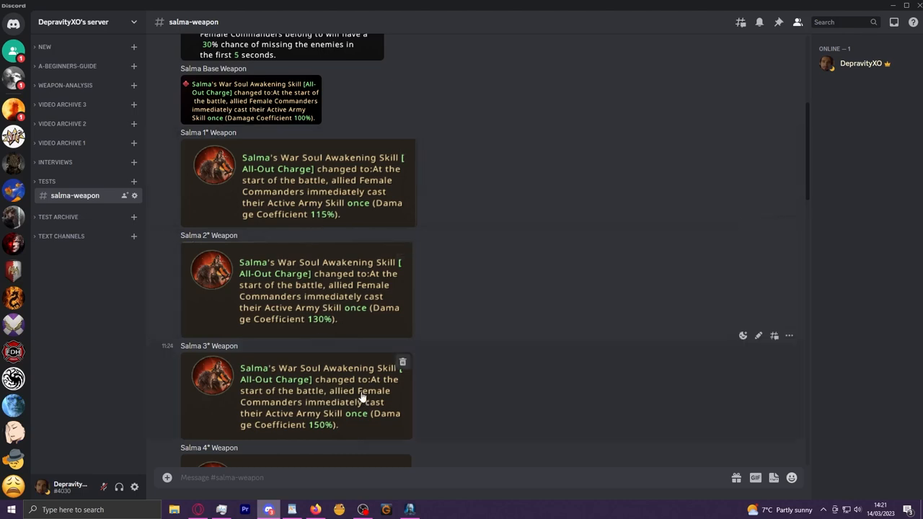
mouse_move(498, 387)
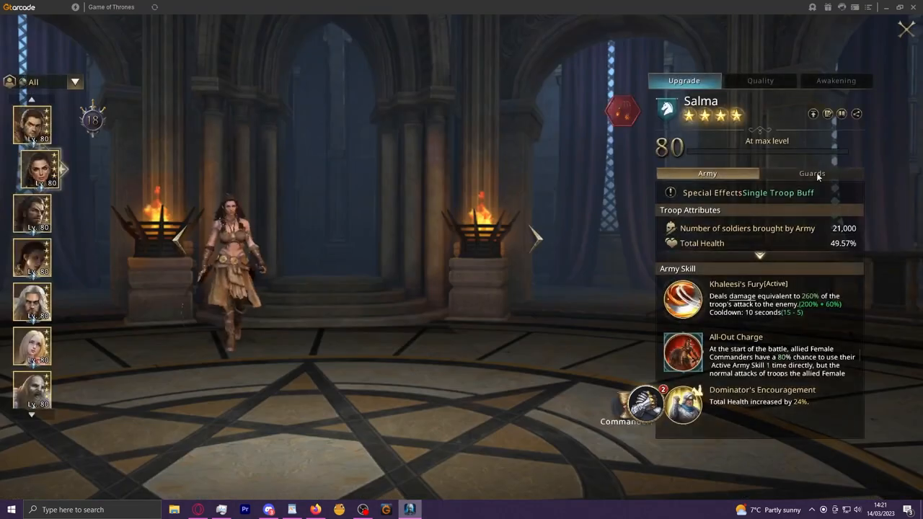
Show the Passive Skill Upgrade window for the Dragon Strong Assault Skill at +8.
click(758, 81)
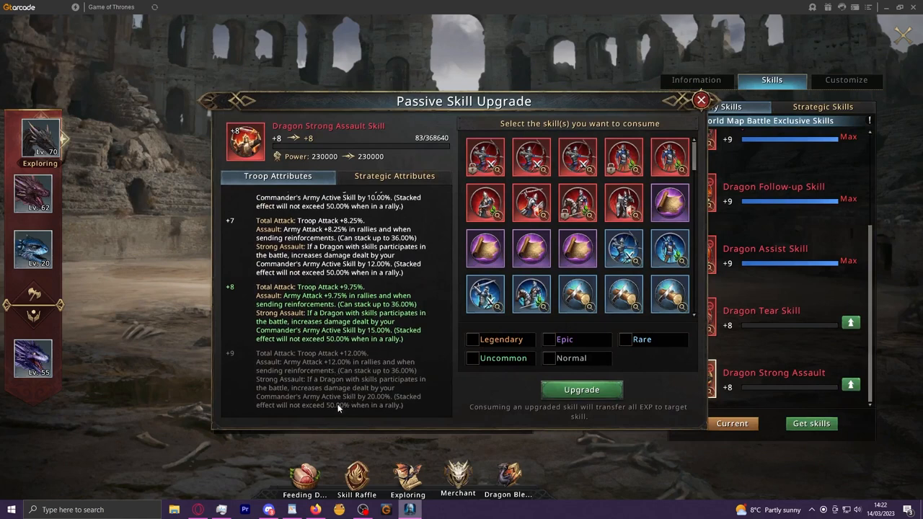
mouse_move(372, 402)
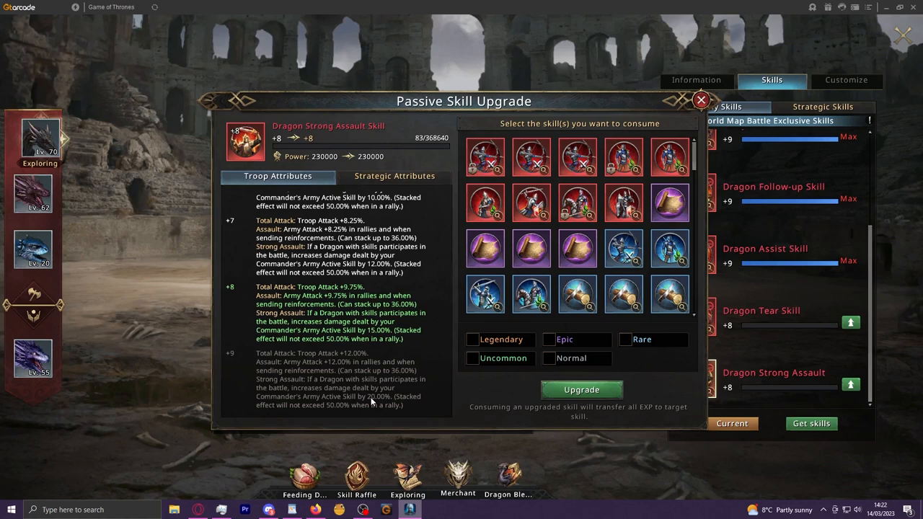
View the Flaming Throne exterior's collection and use bonuses from the Profile customize page.
click(699, 101)
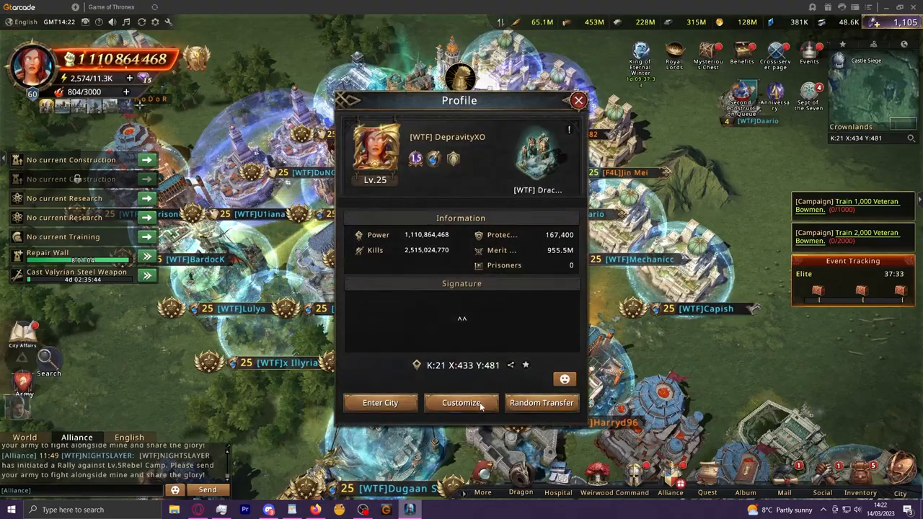
click(460, 402)
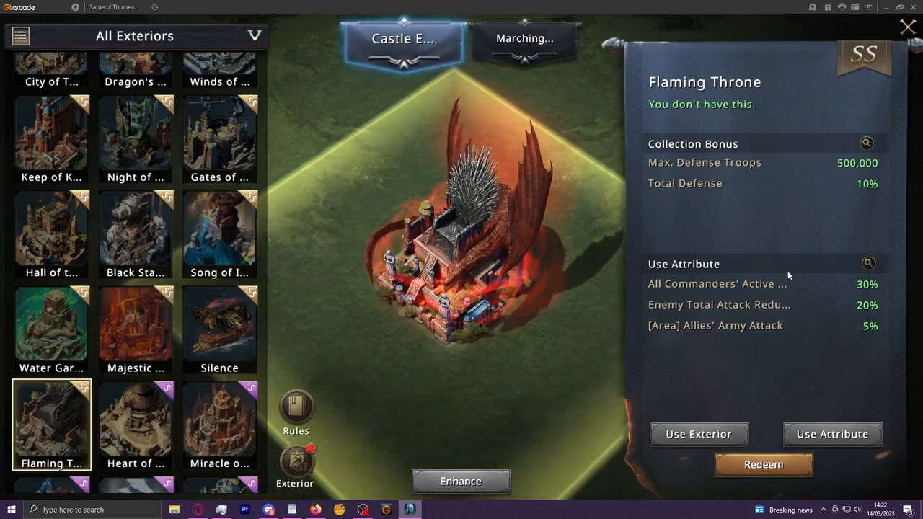
click(268, 510)
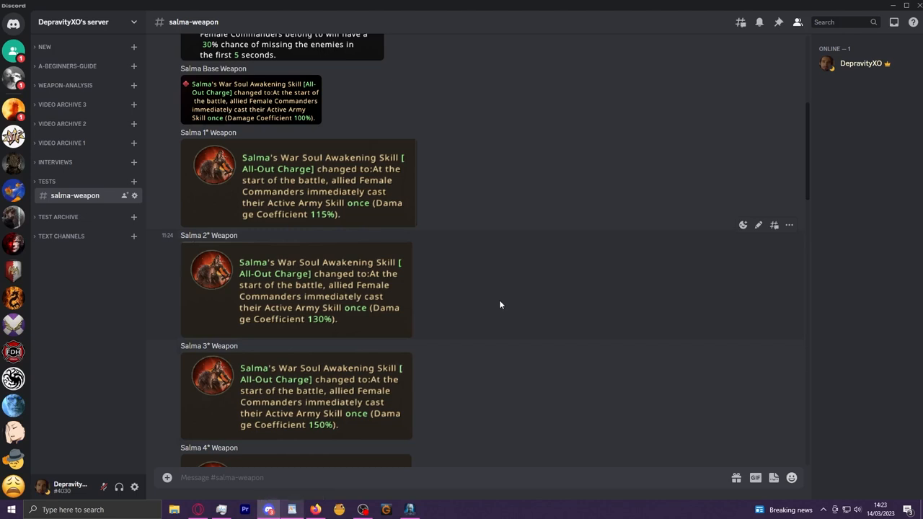
mouse_move(436, 219)
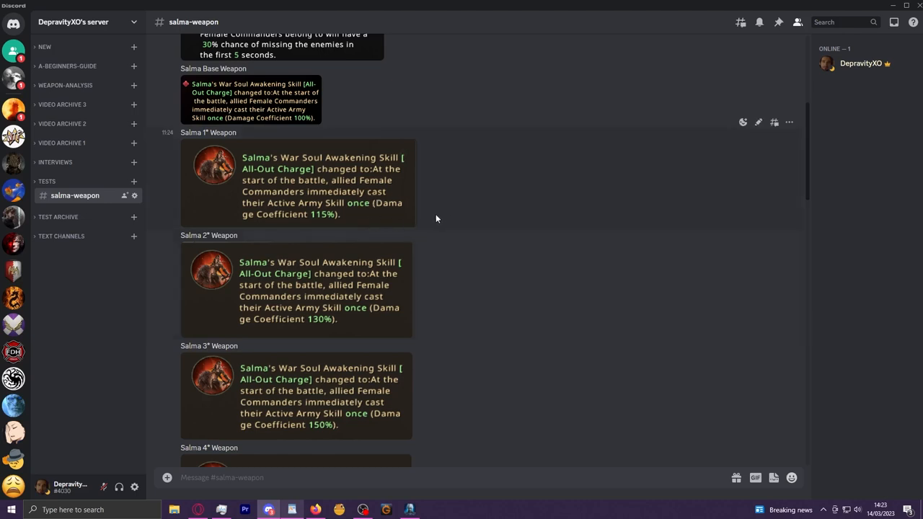
mouse_move(551, 339)
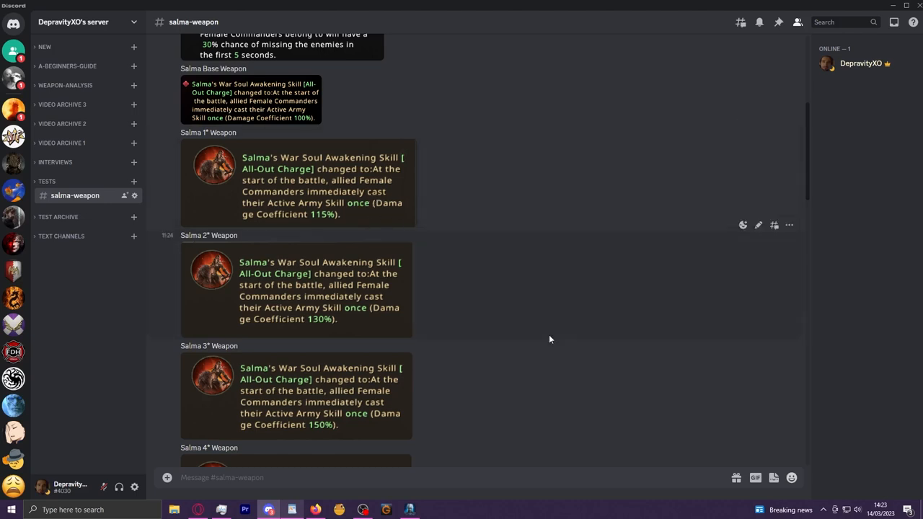
mouse_move(546, 191)
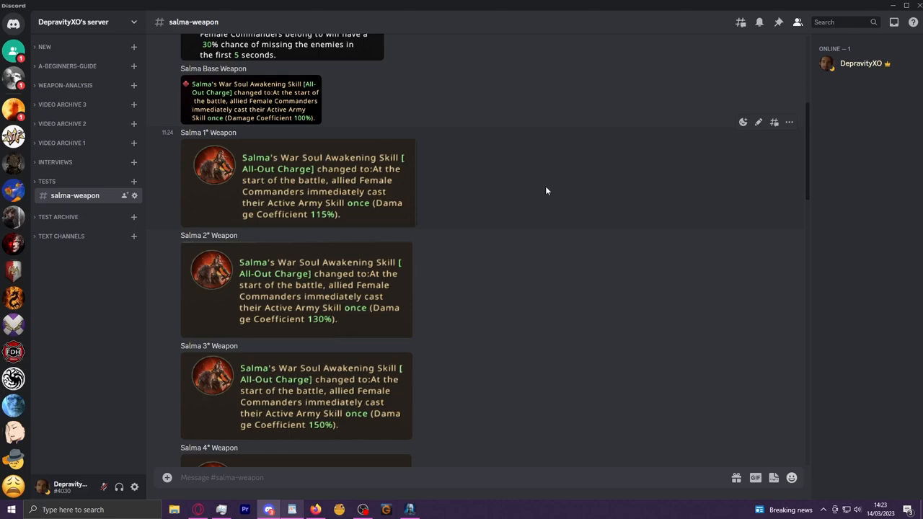
mouse_move(548, 333)
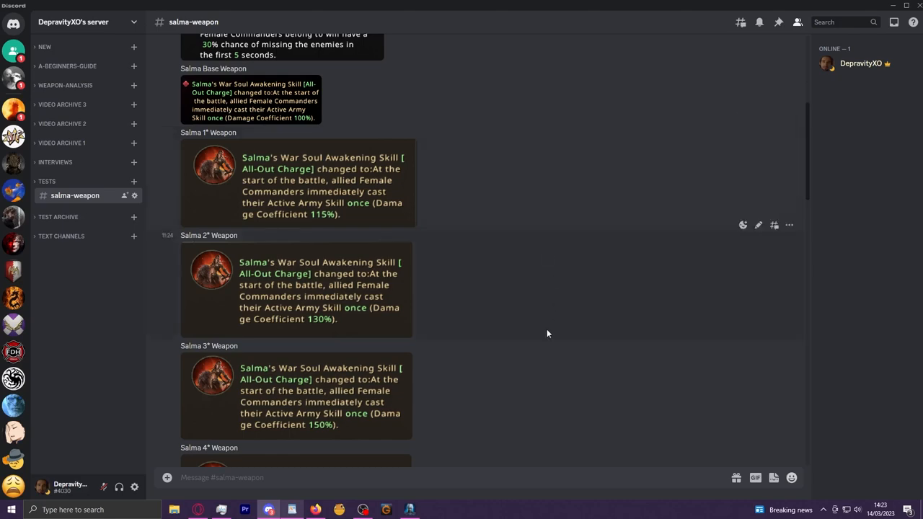
Scroll the channel to the Salma 4* All-Out Charge post above the base and 1* skills.
scroll(up, 3)
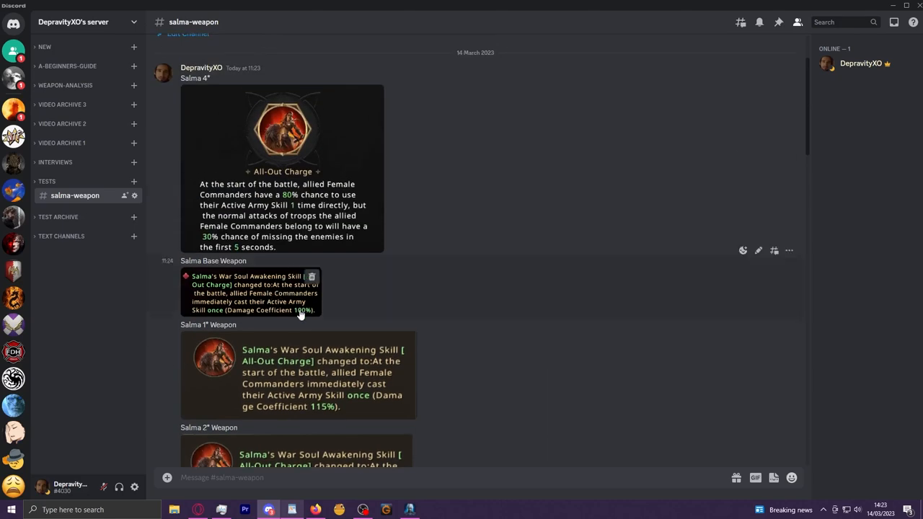
mouse_move(363, 320)
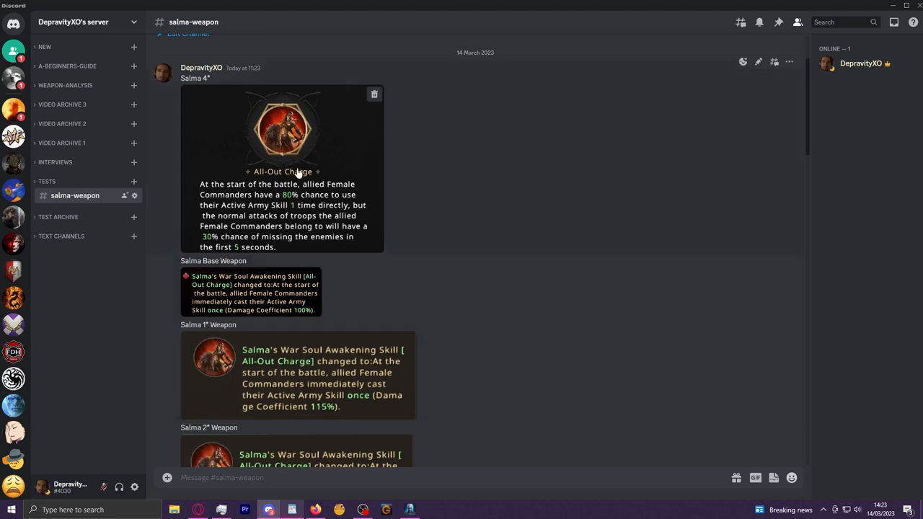
mouse_move(340, 395)
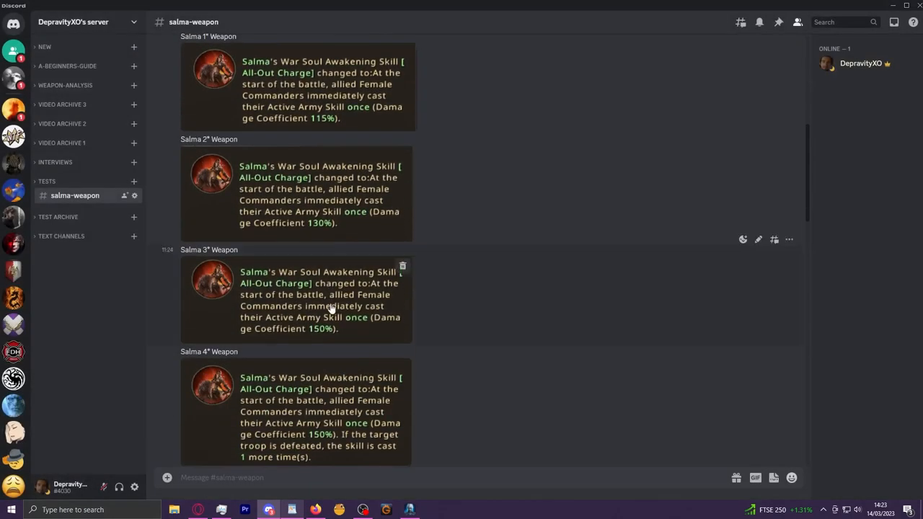
Enlarge the Salma 3rd Weapon panel image reading a 150% damage coefficient.
click(212, 280)
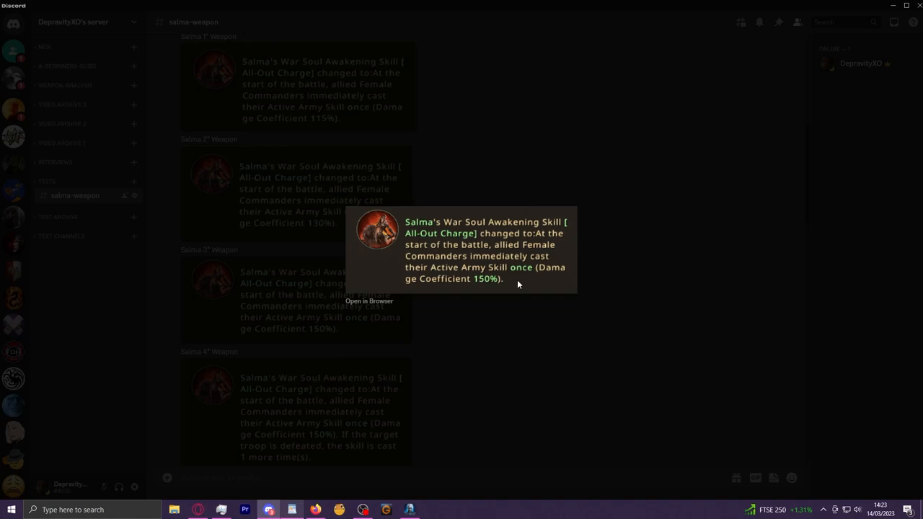
mouse_move(502, 381)
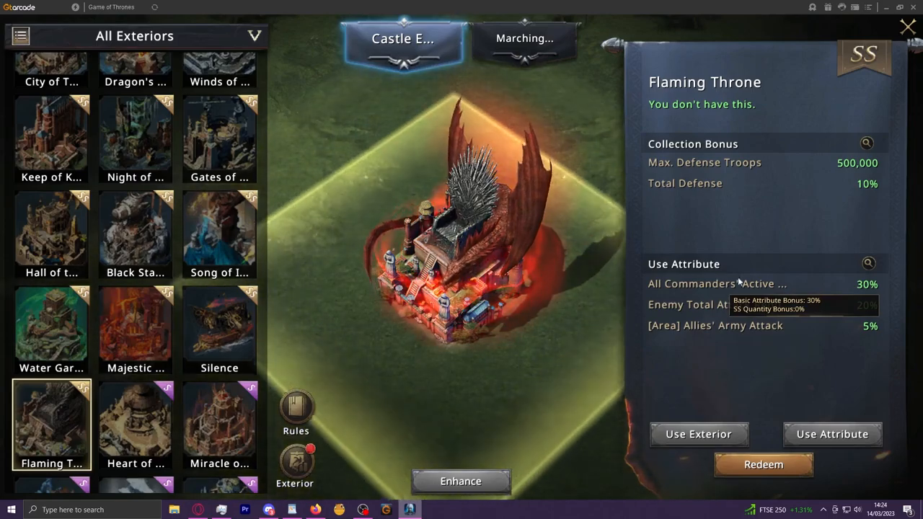
click(269, 510)
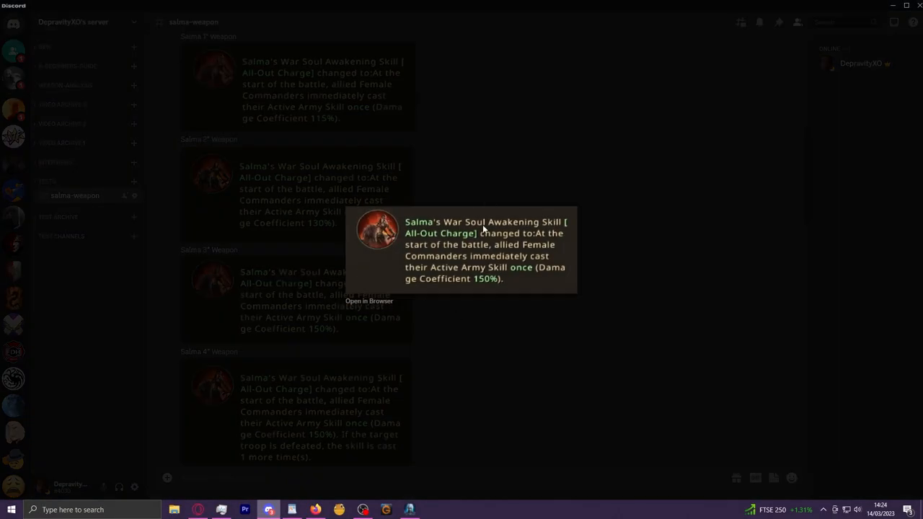
mouse_move(481, 213)
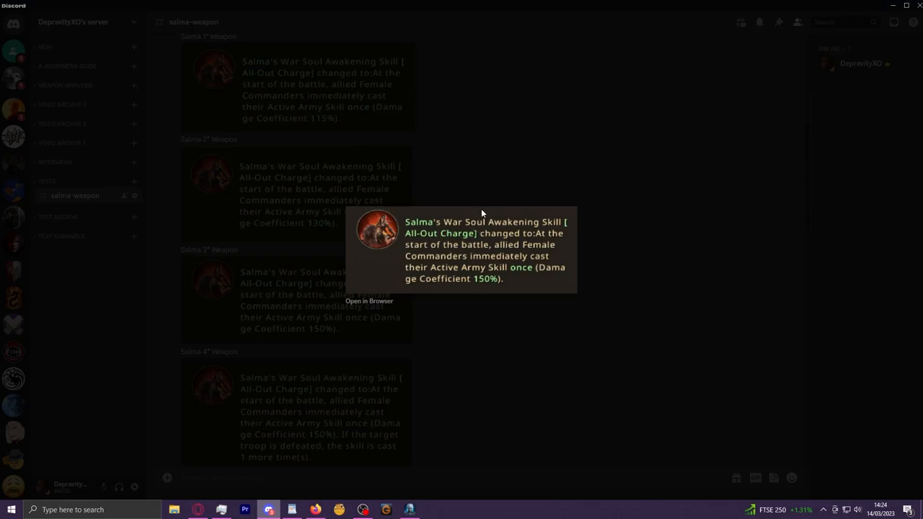
mouse_move(484, 213)
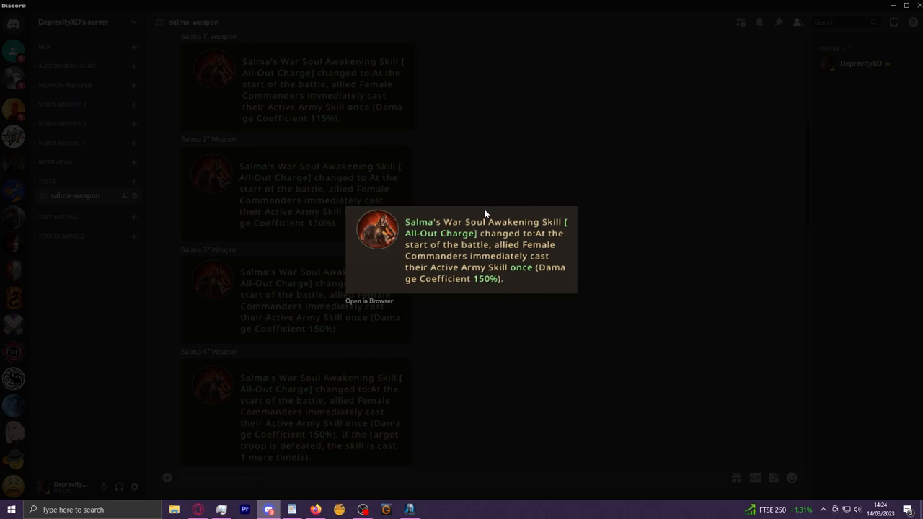
mouse_move(493, 223)
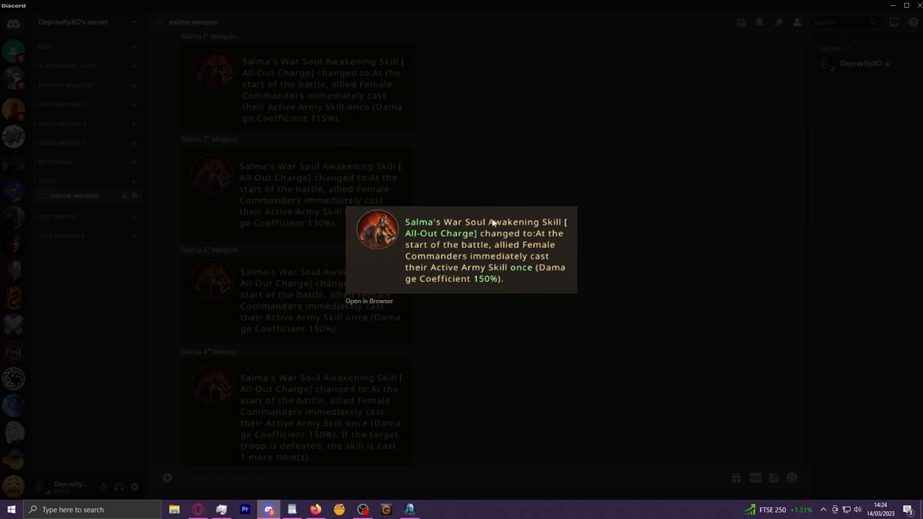
mouse_move(487, 218)
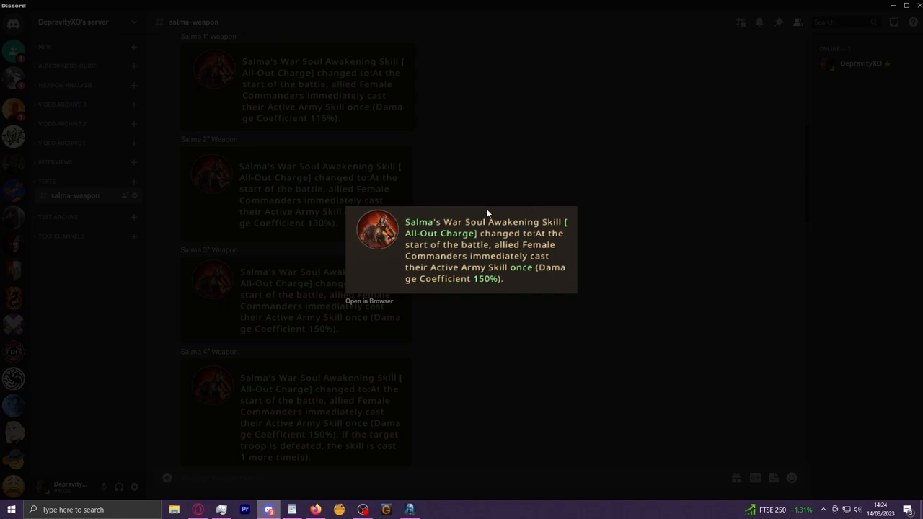
With the image closed, scroll to the channel top and back down to the Salma 4* post.
scroll(up, 3)
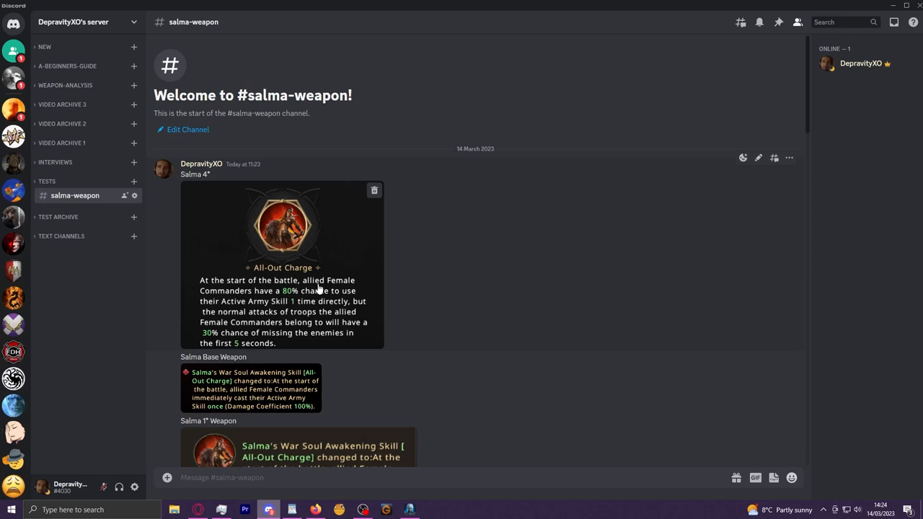
mouse_move(497, 340)
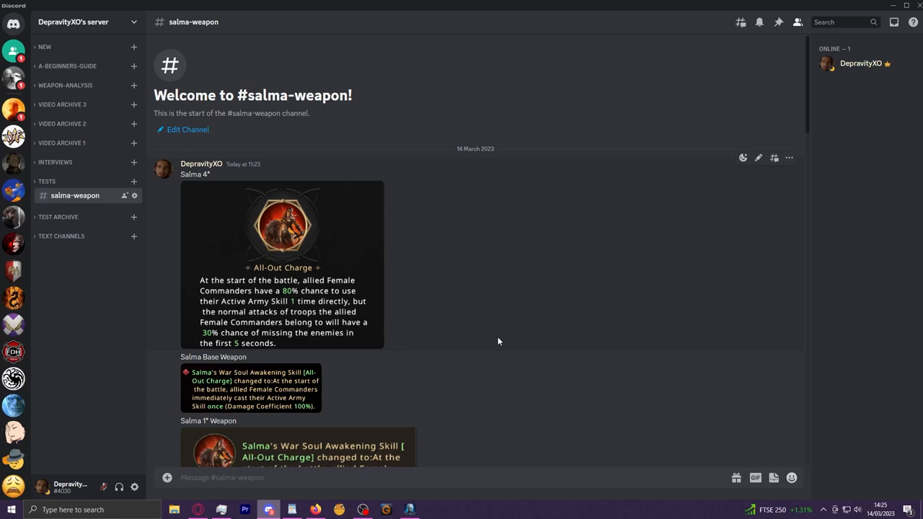
scroll(down, 3)
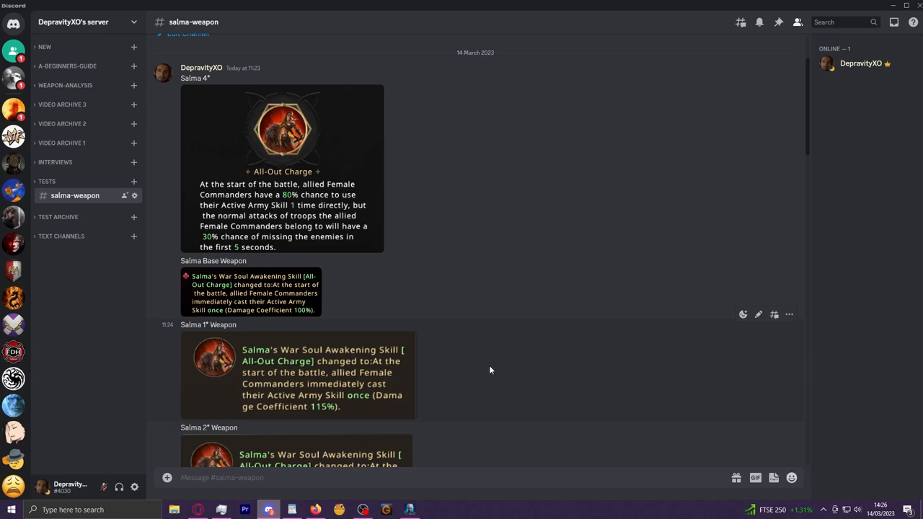
Scroll through the Salma 4 Star and commander-damage notes, then bring the game's Commander roster forward.
scroll(down, 3)
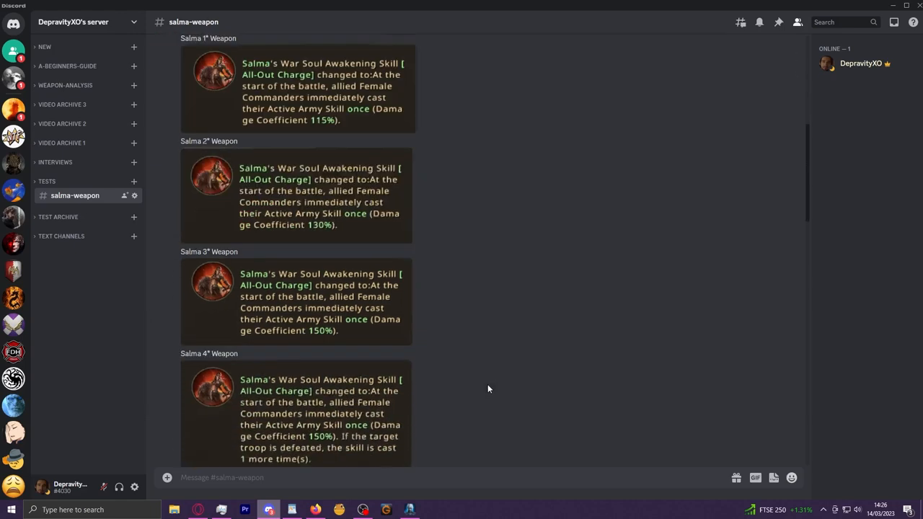
scroll(down, 3)
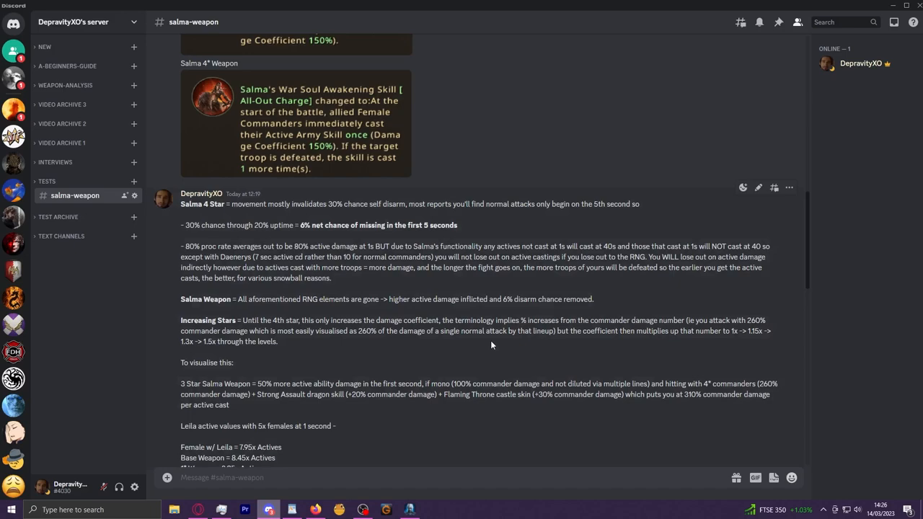
scroll(up, 3)
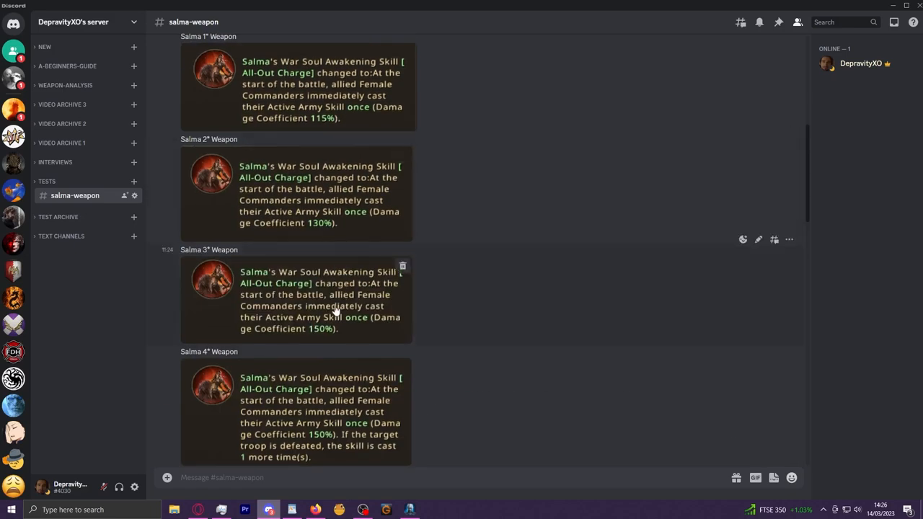
click(211, 174)
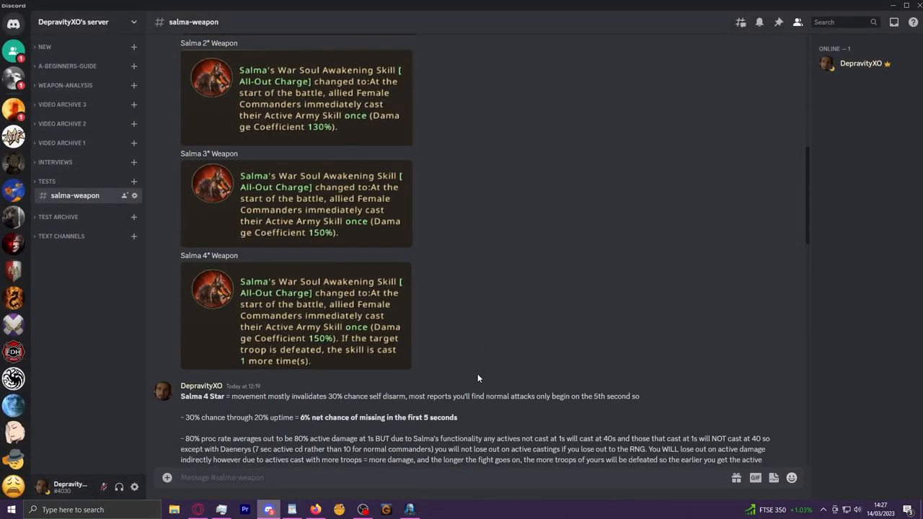
scroll(up, 3)
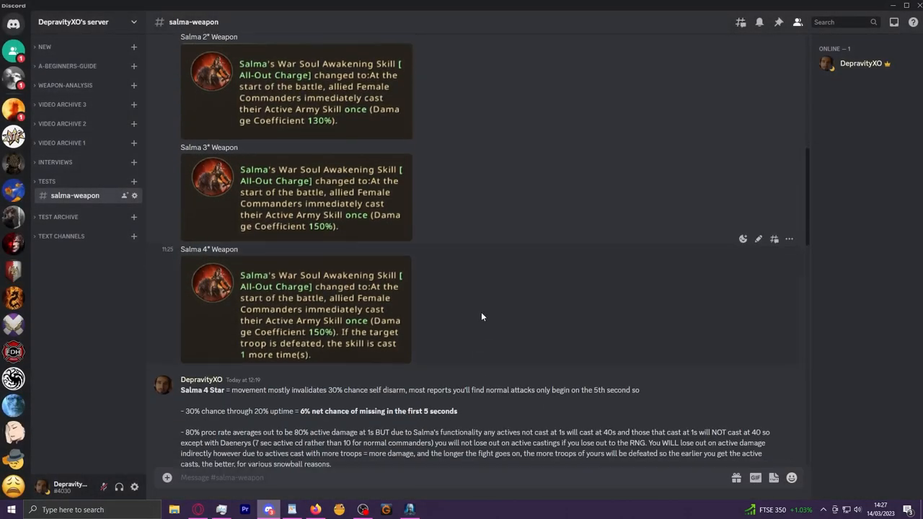
scroll(down, 3)
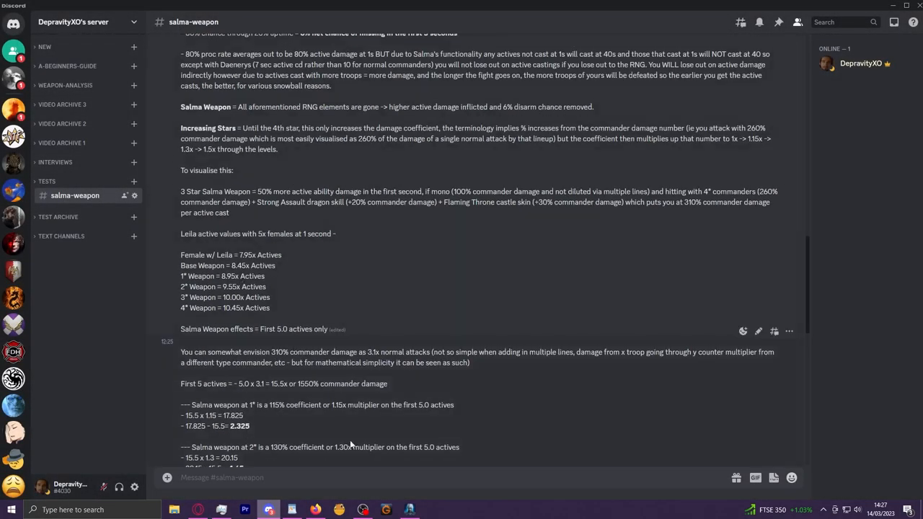
scroll(up, 3)
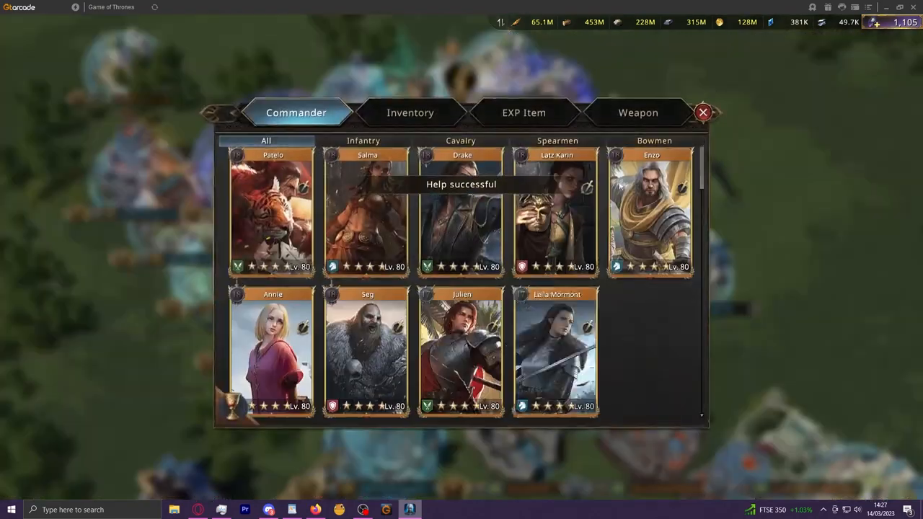
View Salma's Mighty Scythes in the commander weapon list, then switch back to the Discord notes.
click(637, 113)
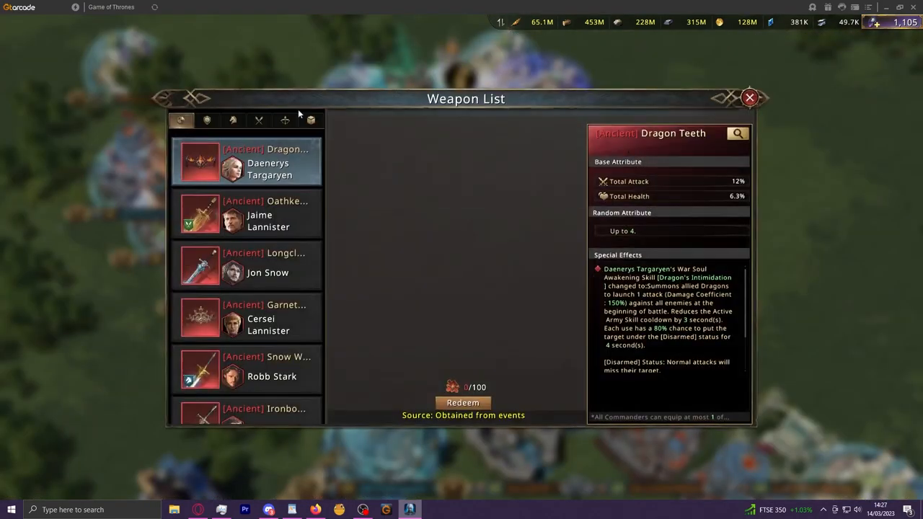
click(232, 121)
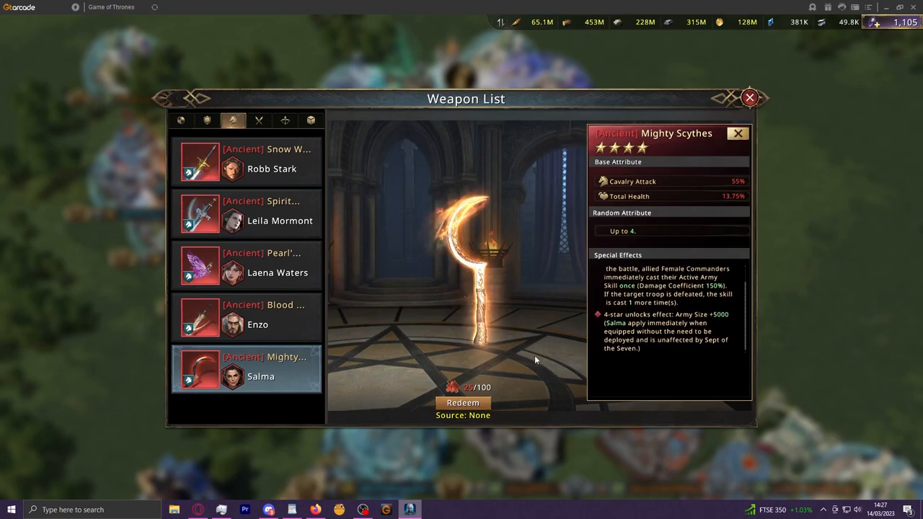
click(268, 511)
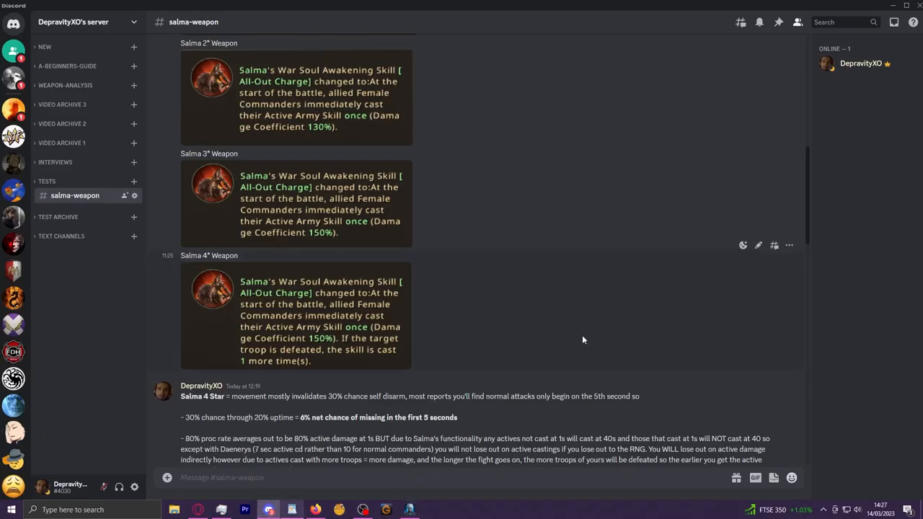
Scroll the Salma 4 Star notes, highlighting and clearing the Leila active values along the way.
scroll(down, 3)
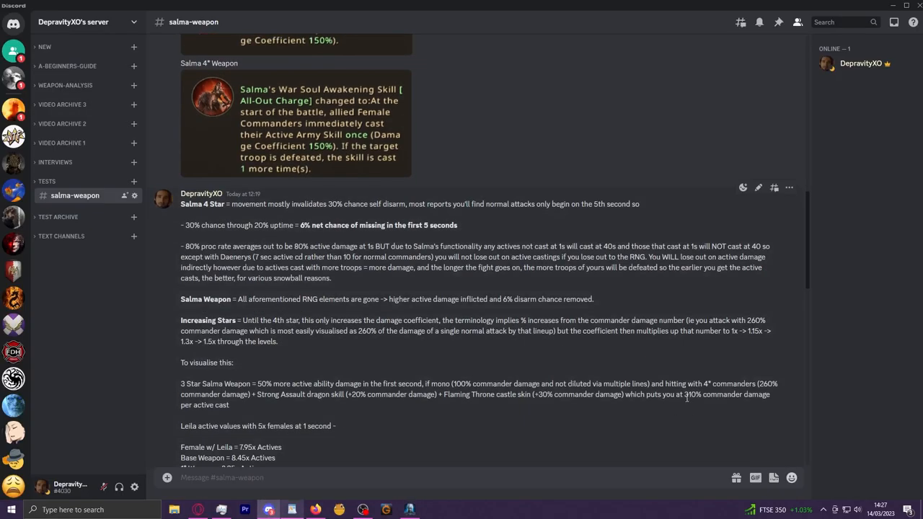
double_click(692, 395)
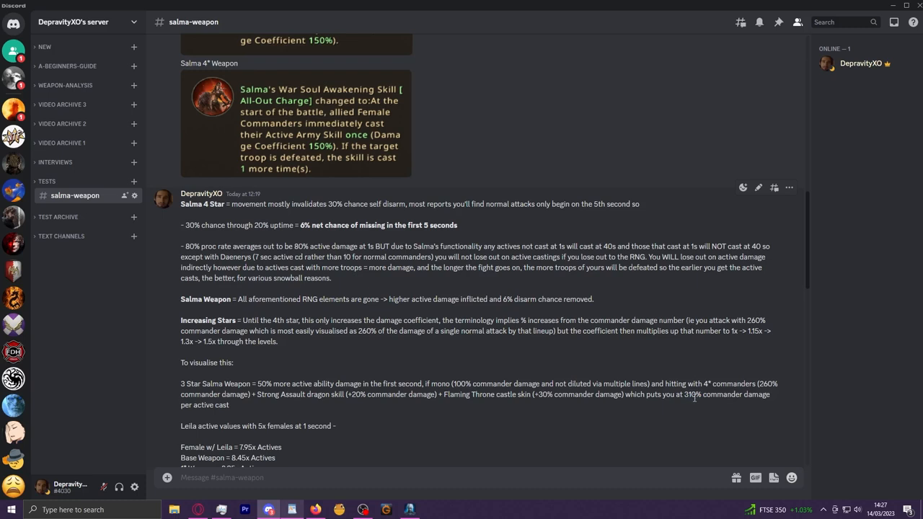
mouse_move(695, 396)
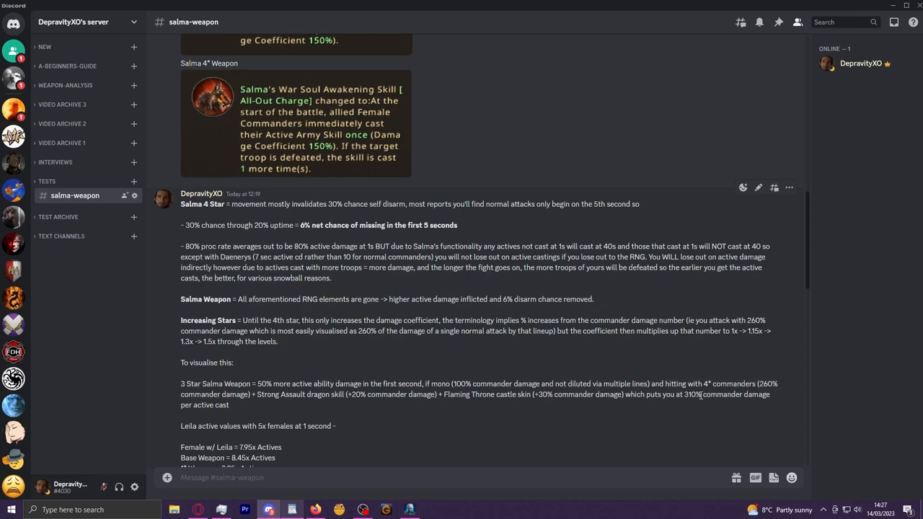
scroll(down, 3)
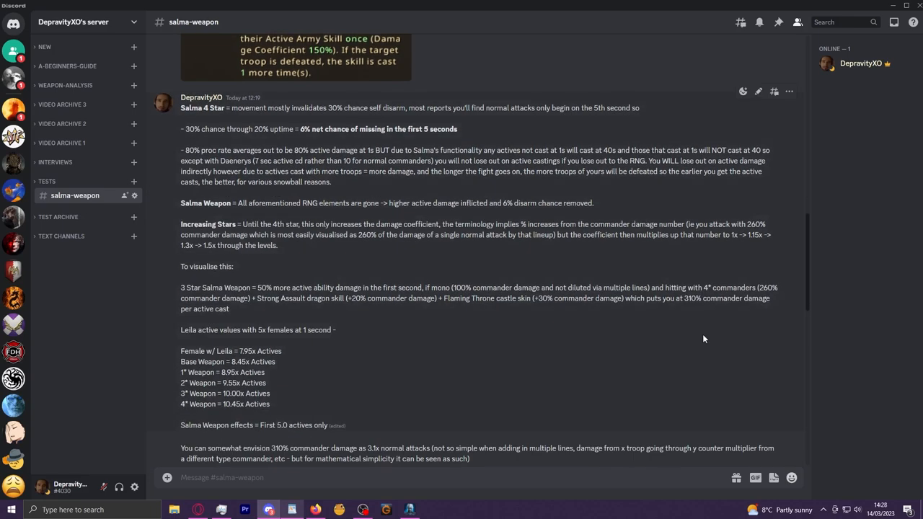
mouse_move(701, 318)
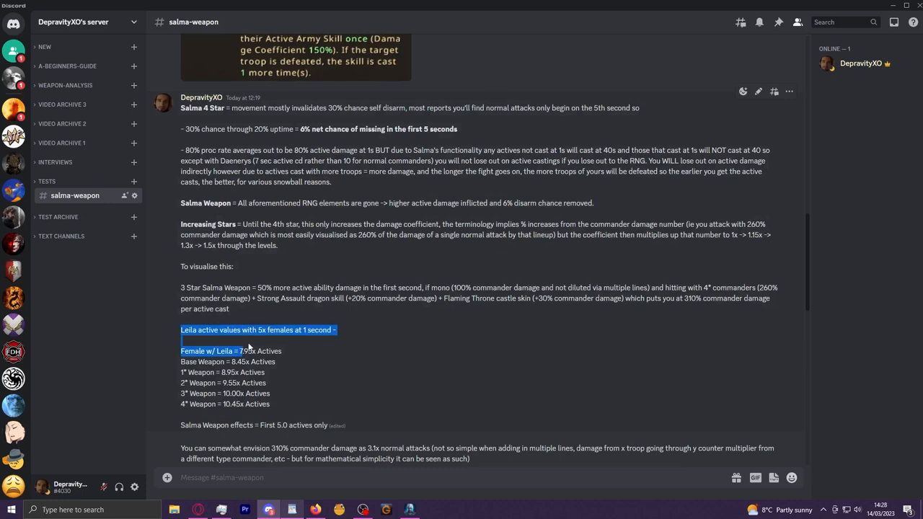
click(245, 344)
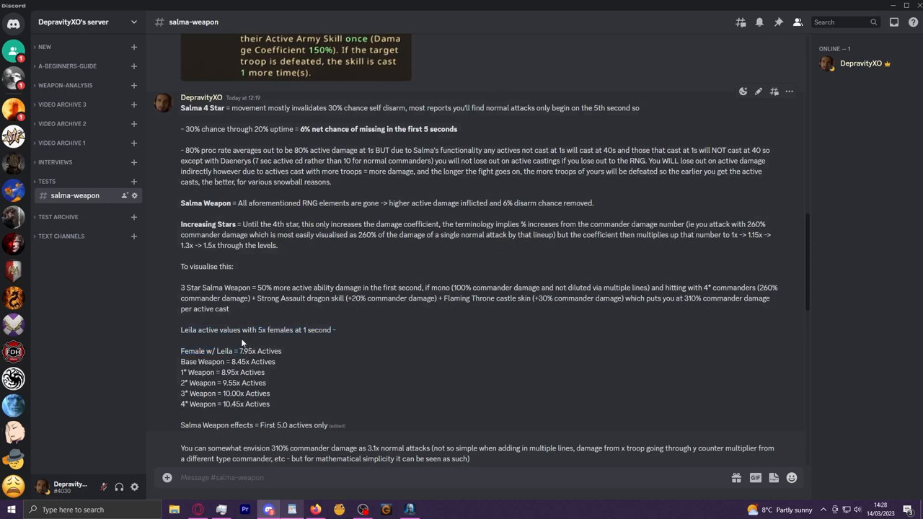
mouse_move(314, 343)
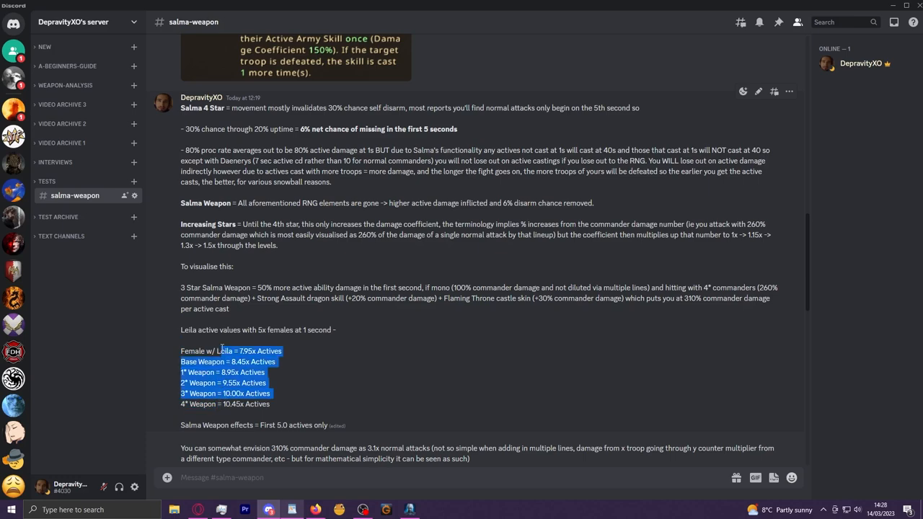
scroll(down, 3)
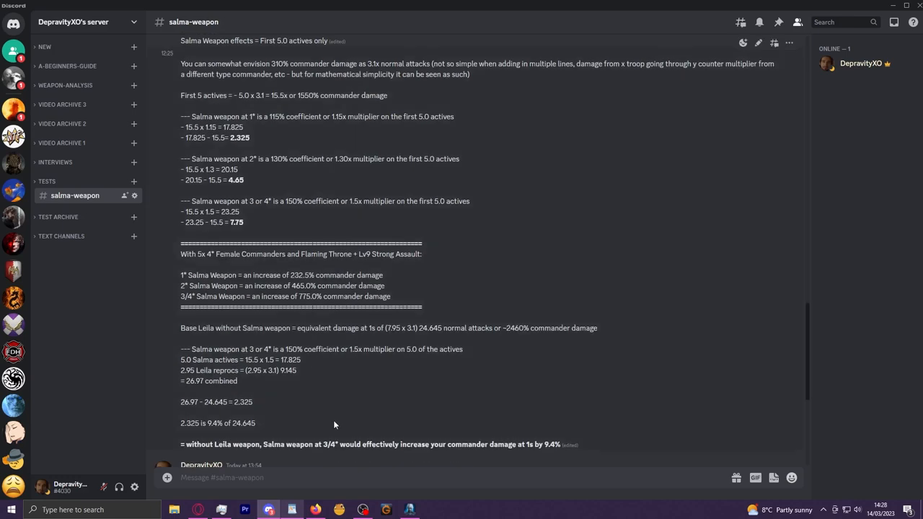
scroll(up, 3)
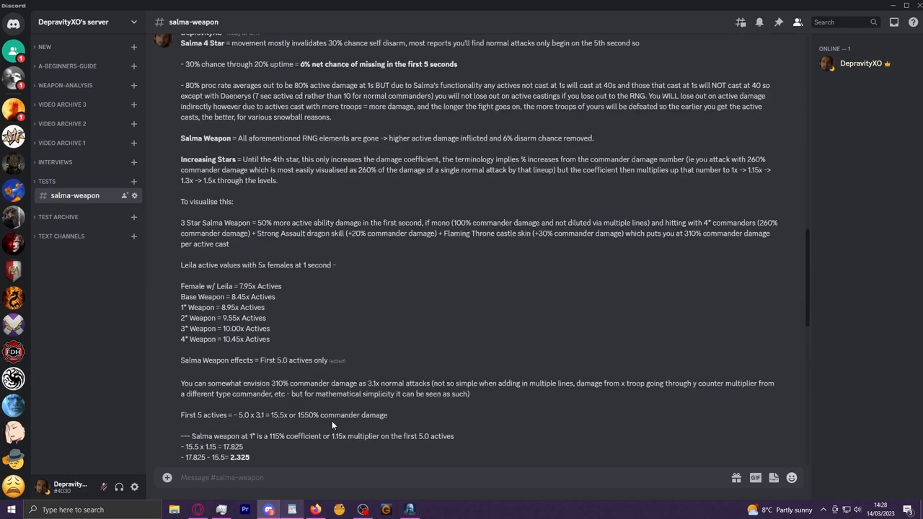
scroll(up, 3)
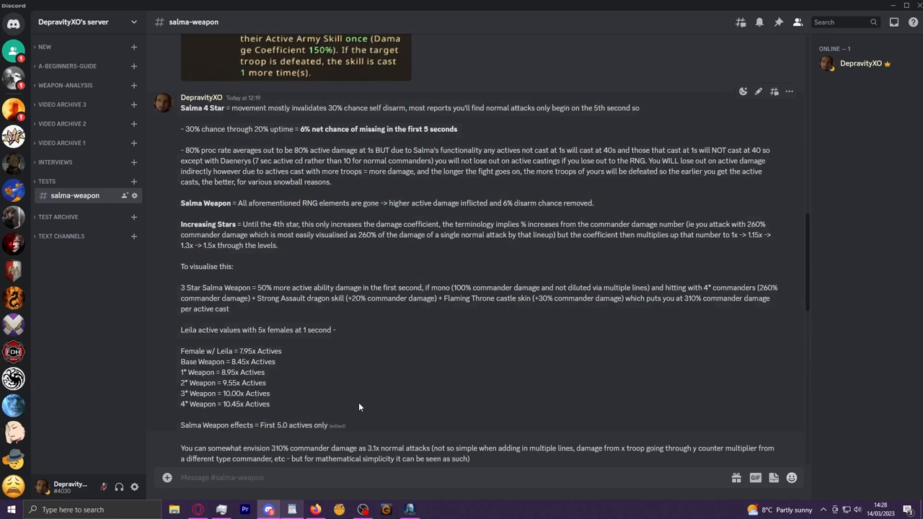
mouse_move(349, 409)
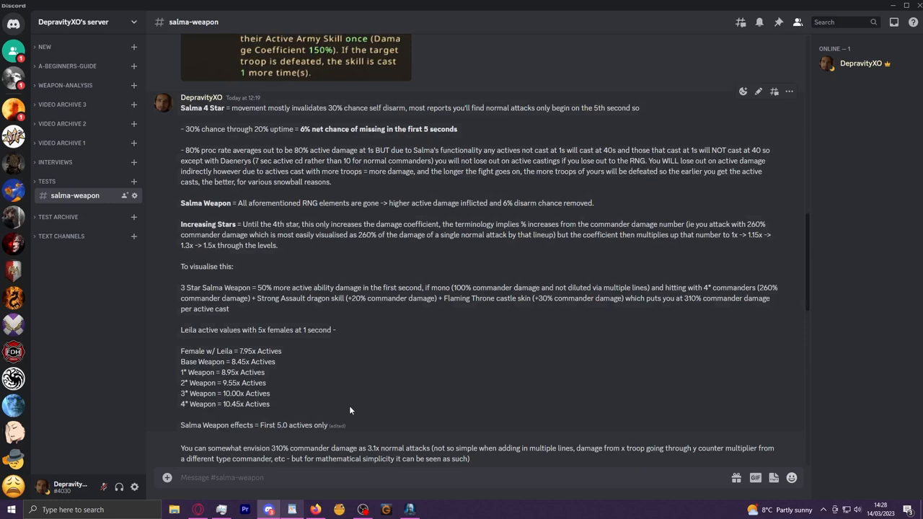
mouse_move(219, 421)
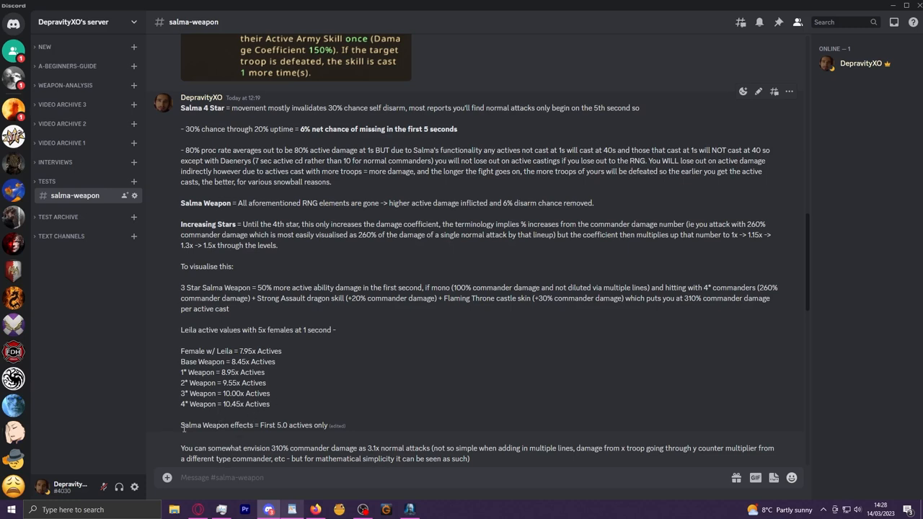
Continue down the channel to the 'First 5 actives' damage calculations per weapon star level.
double_click(190, 424)
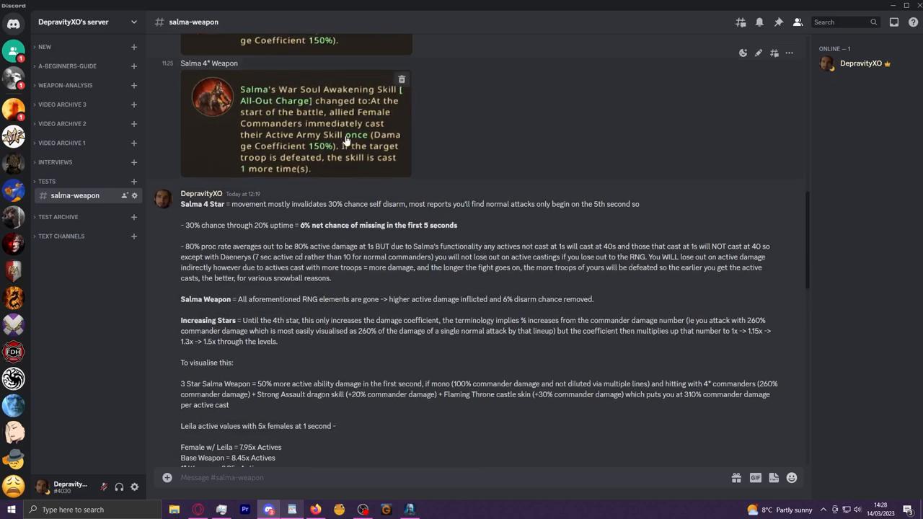
mouse_move(481, 166)
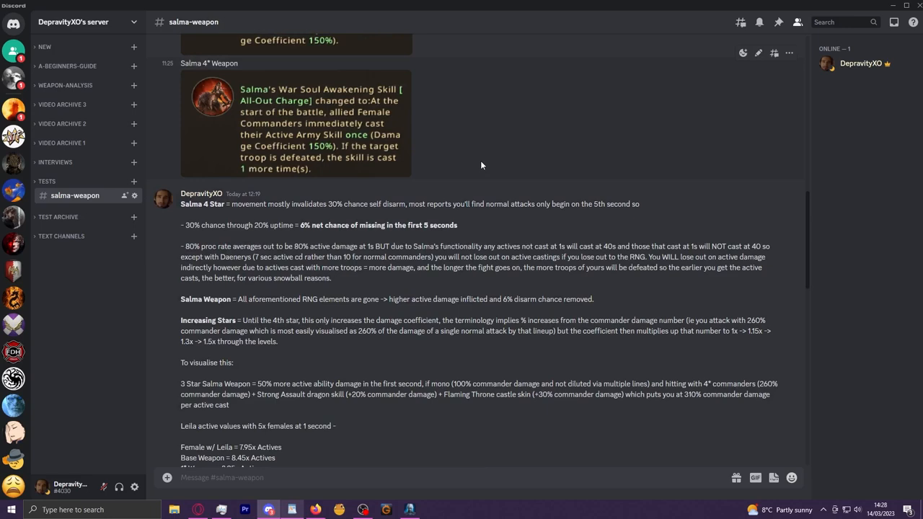
mouse_move(412, 173)
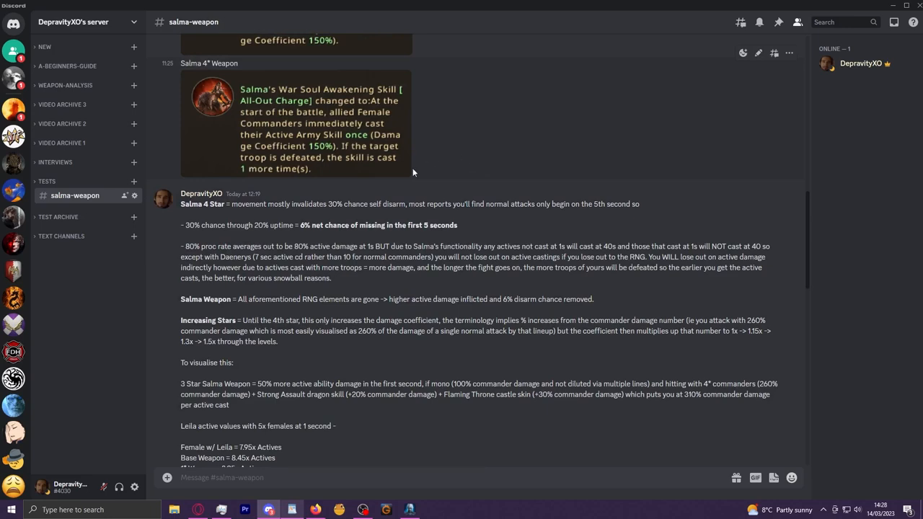
scroll(down, 3)
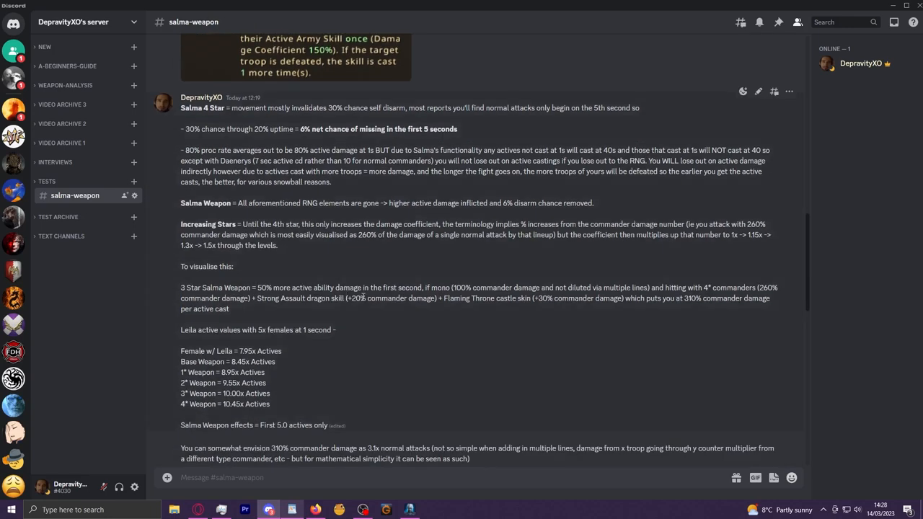
scroll(up, 3)
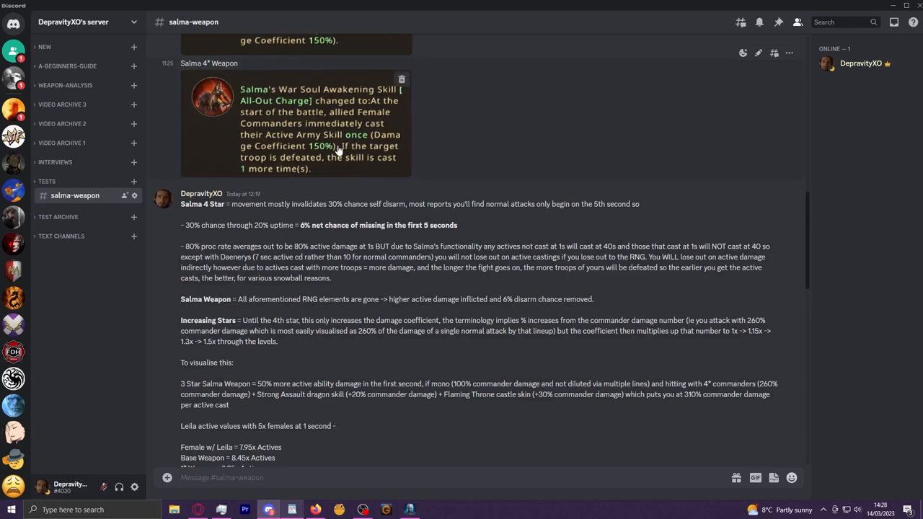
scroll(down, 3)
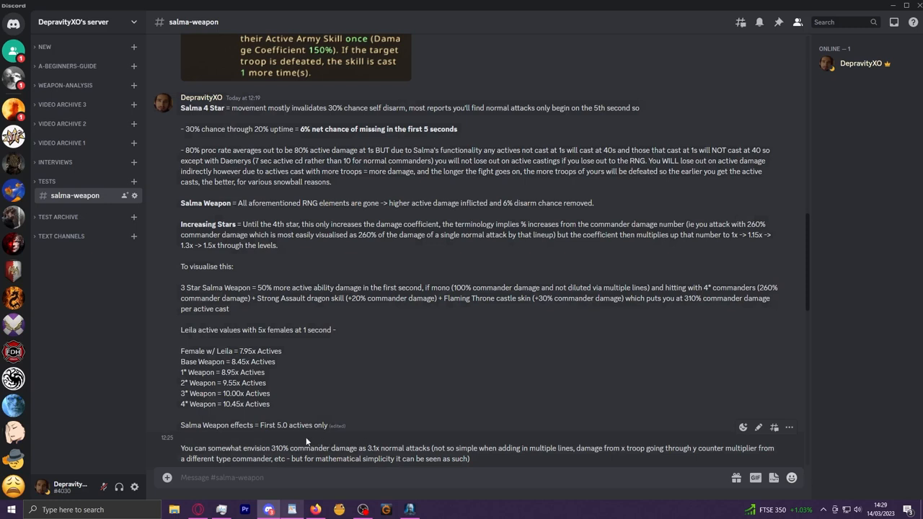
mouse_move(282, 446)
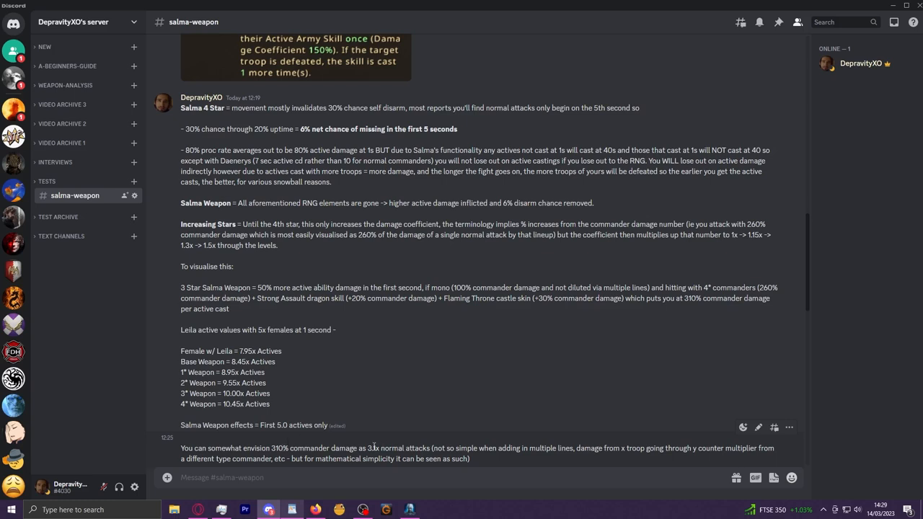
mouse_move(380, 444)
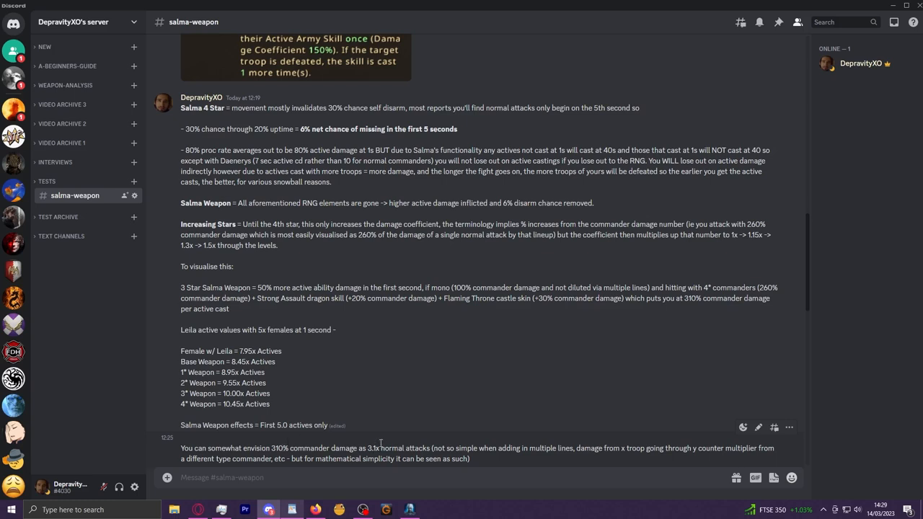
mouse_move(481, 431)
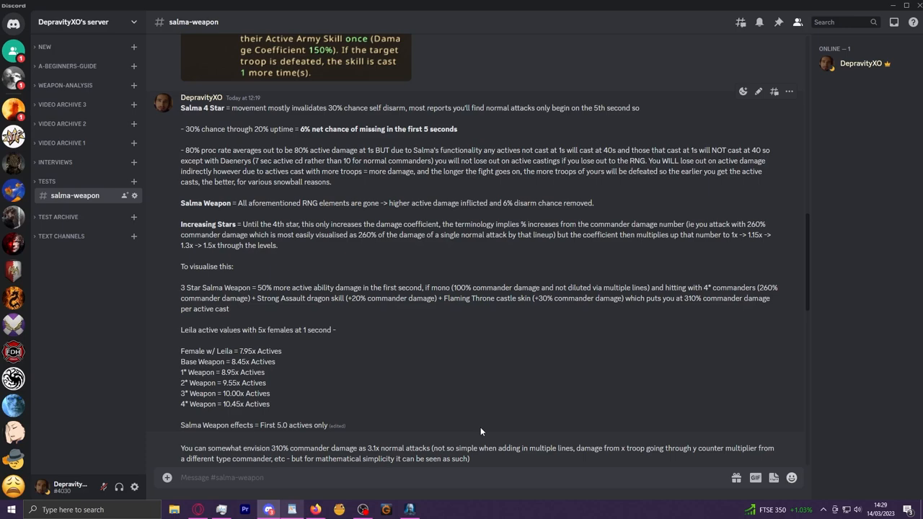
scroll(down, 3)
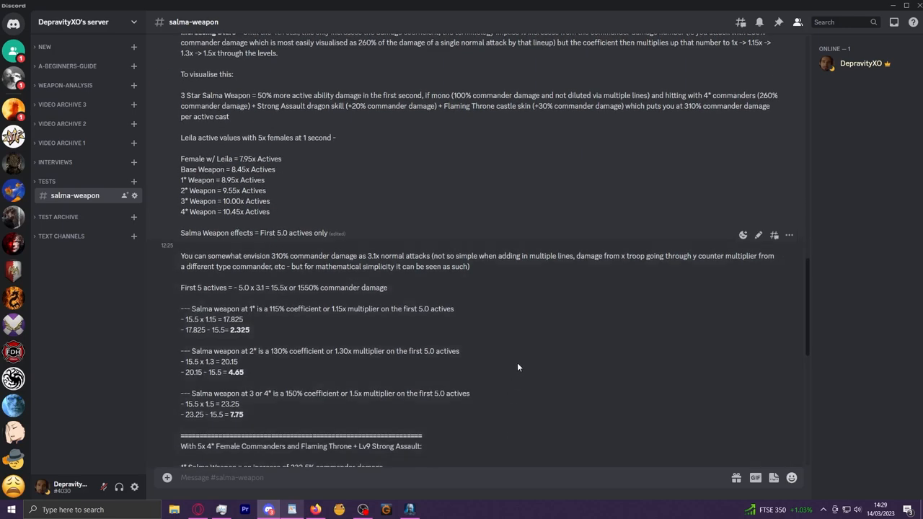
mouse_move(432, 257)
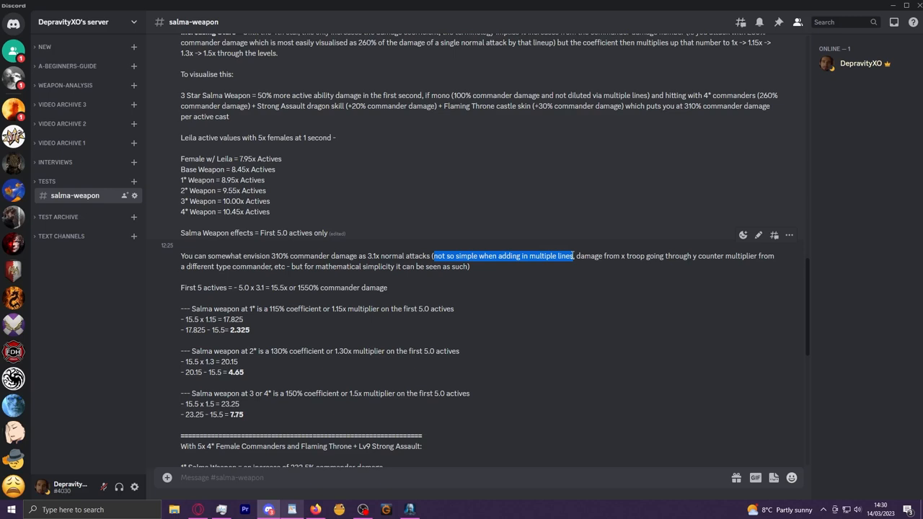
Highlight figures in the calculations including the 1550% commander damage, then scroll up to the 3rd and 4th weapon panels.
double_click(279, 256)
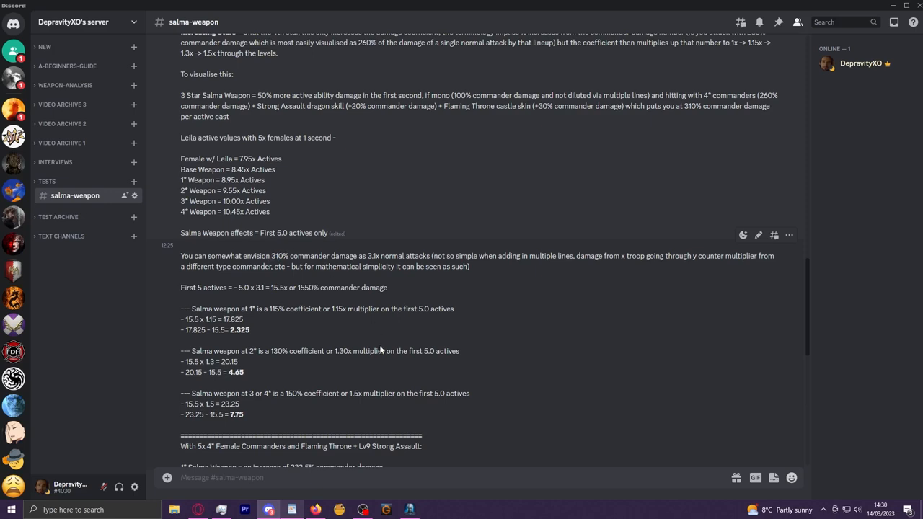
mouse_move(372, 320)
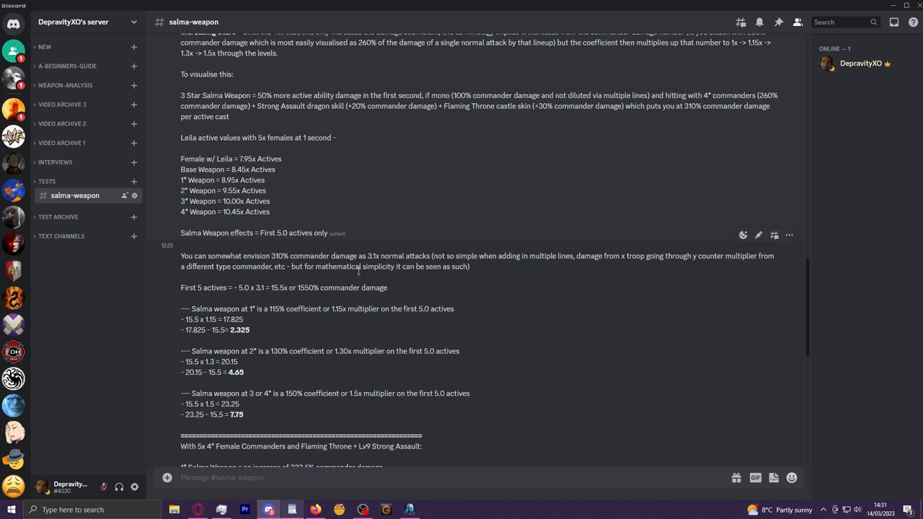
mouse_move(513, 286)
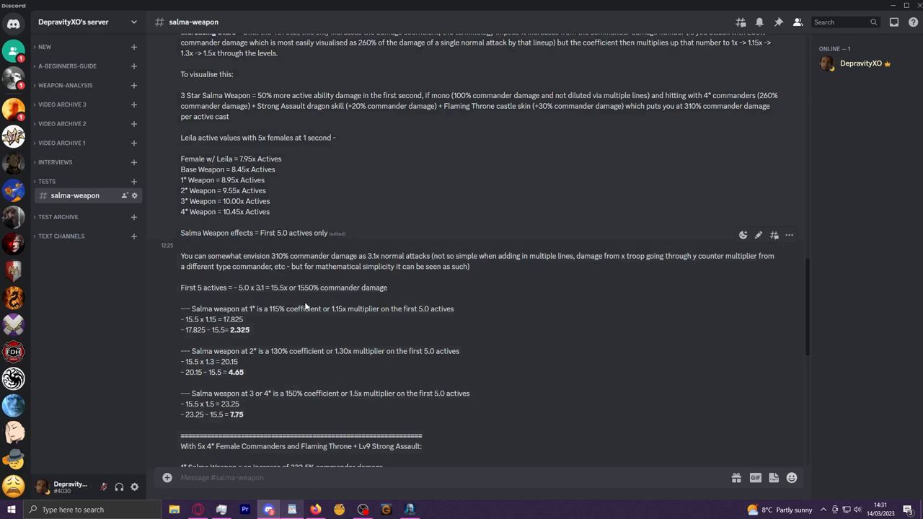
double_click(320, 233)
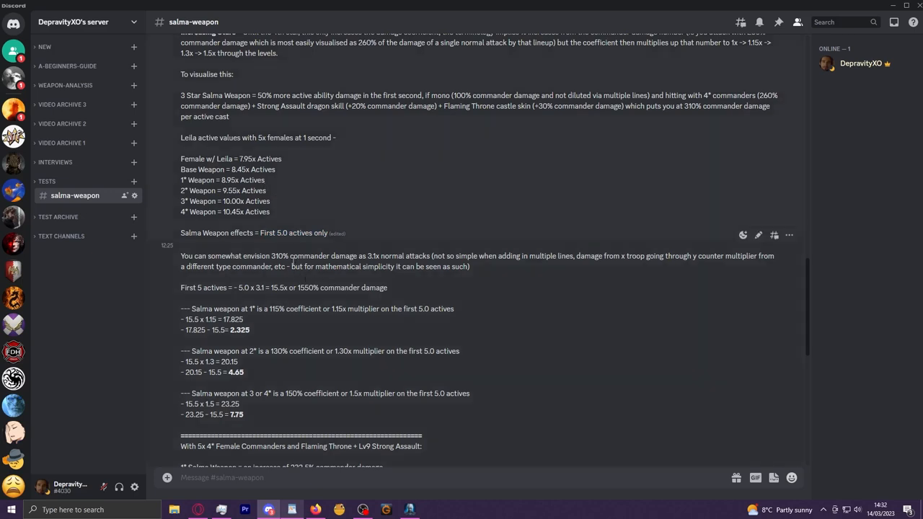
double_click(278, 257)
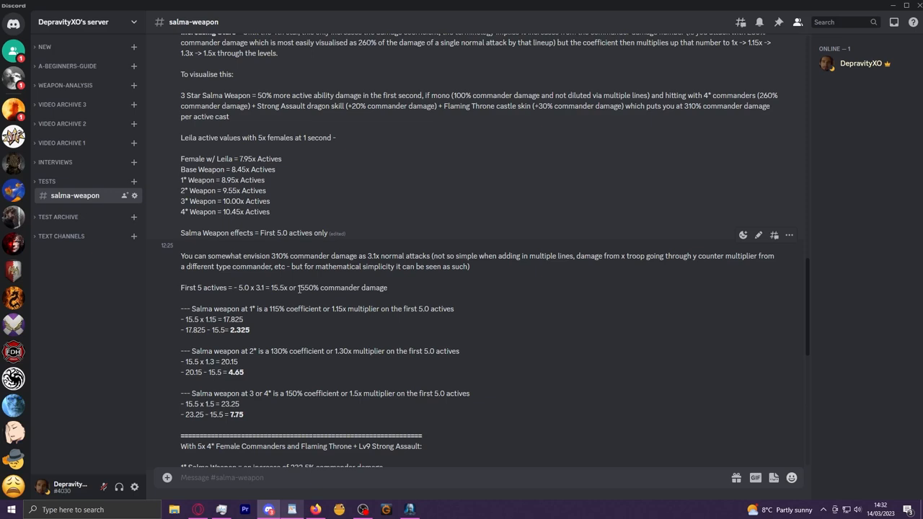
double_click(303, 288)
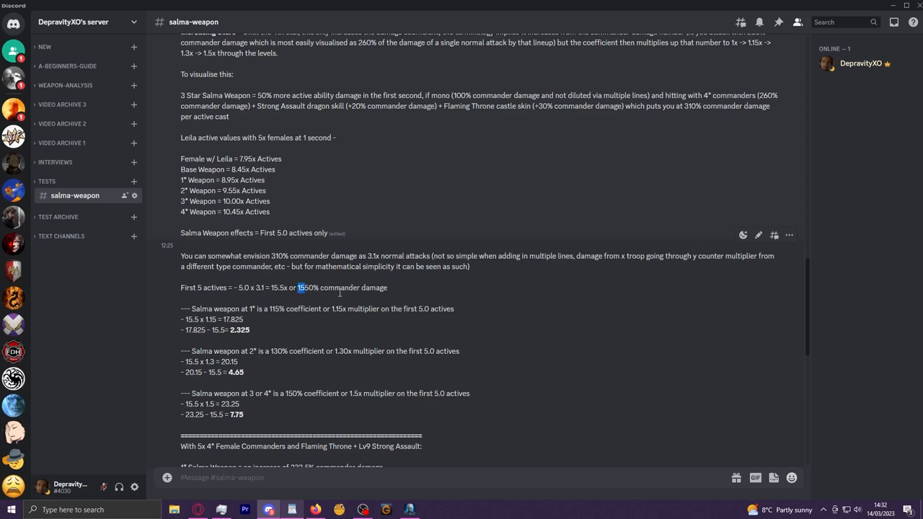
scroll(up, 3)
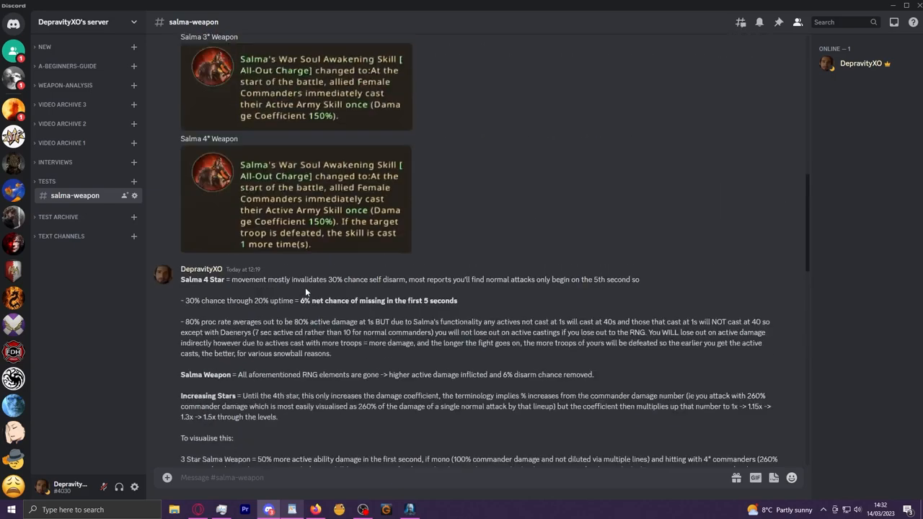
scroll(up, 3)
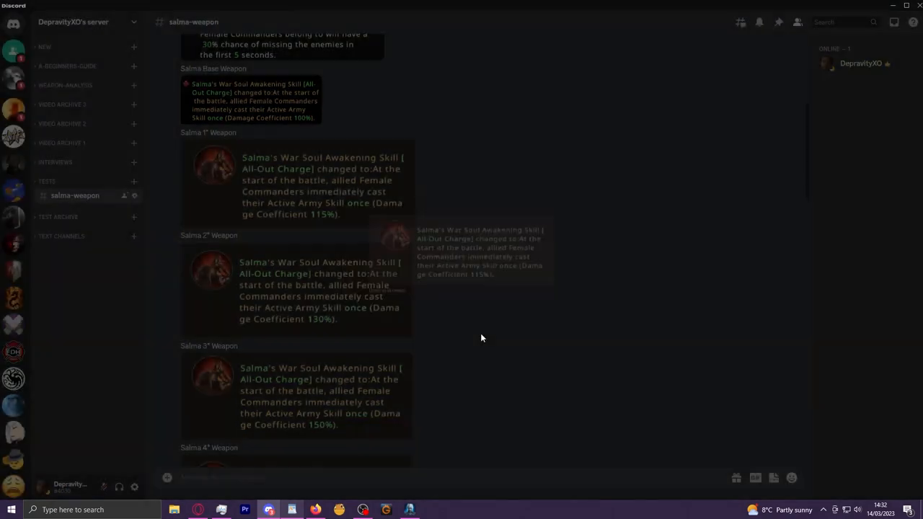
scroll(down, 3)
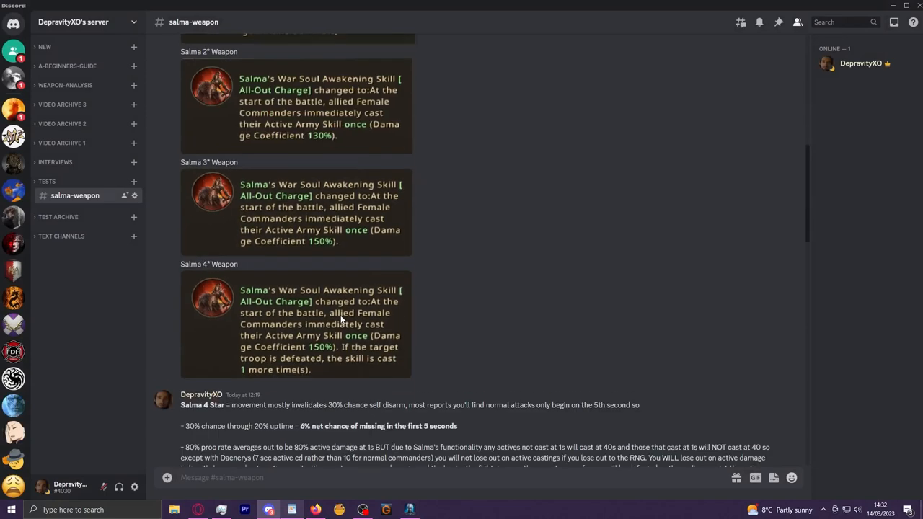
scroll(down, 3)
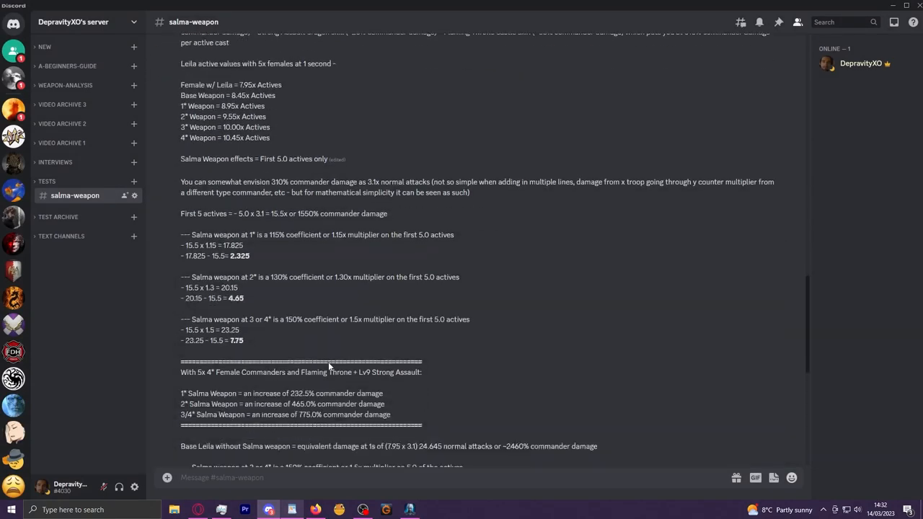
scroll(down, 3)
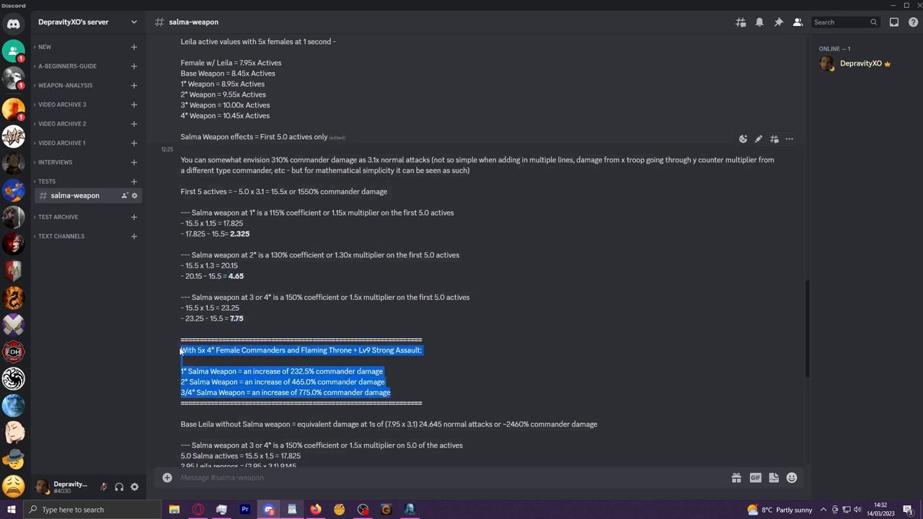
mouse_move(474, 392)
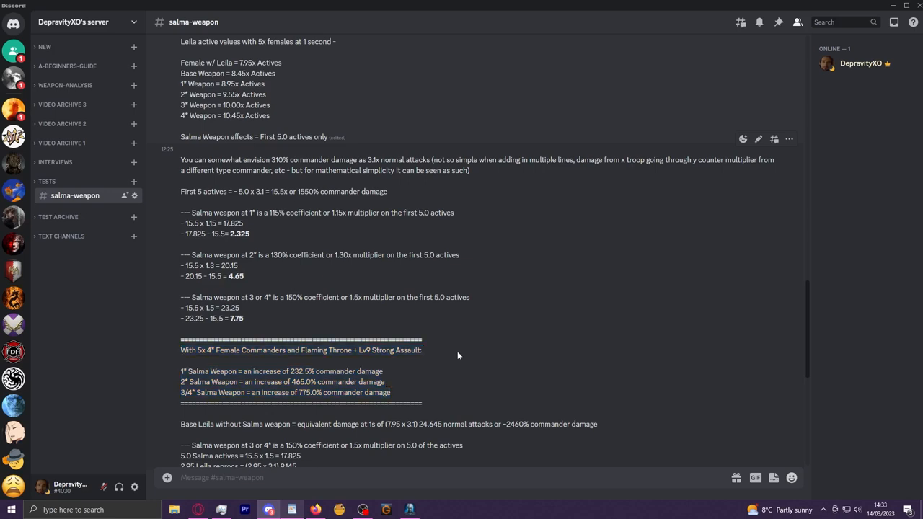
drag(302, 351, 420, 350)
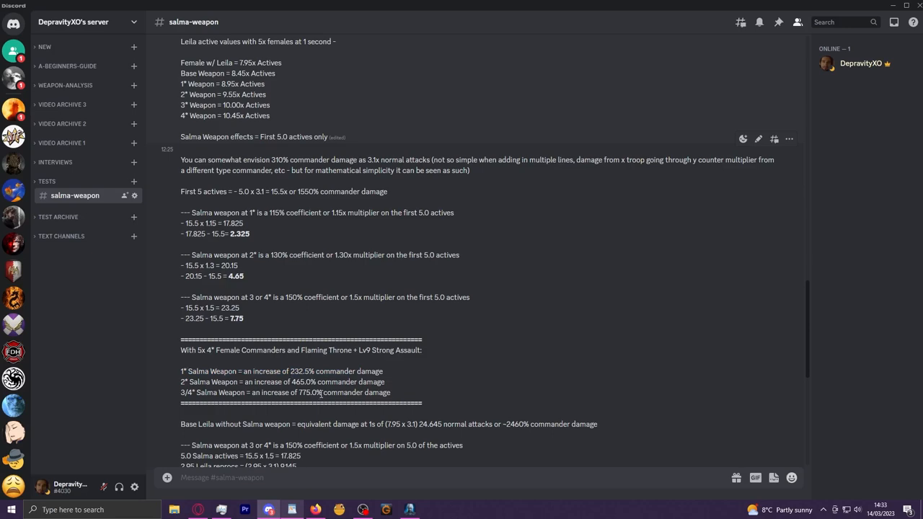
scroll(up, 3)
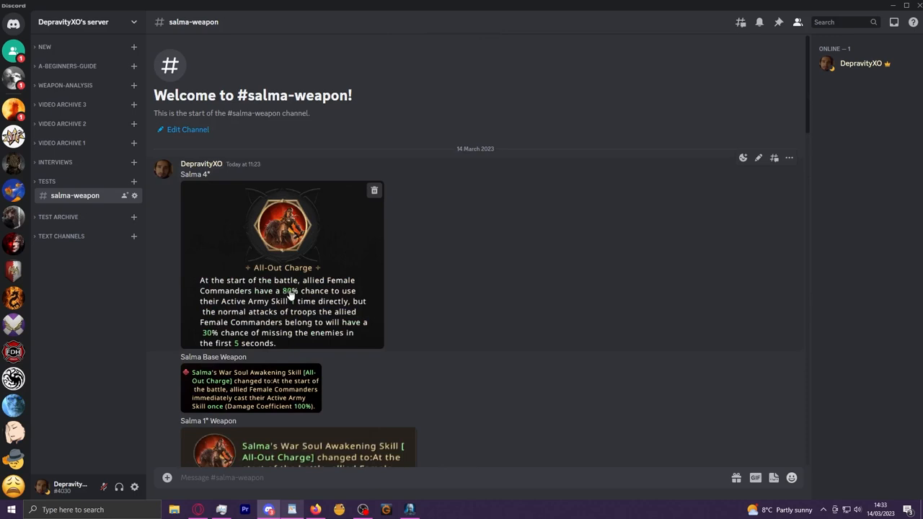
click(282, 228)
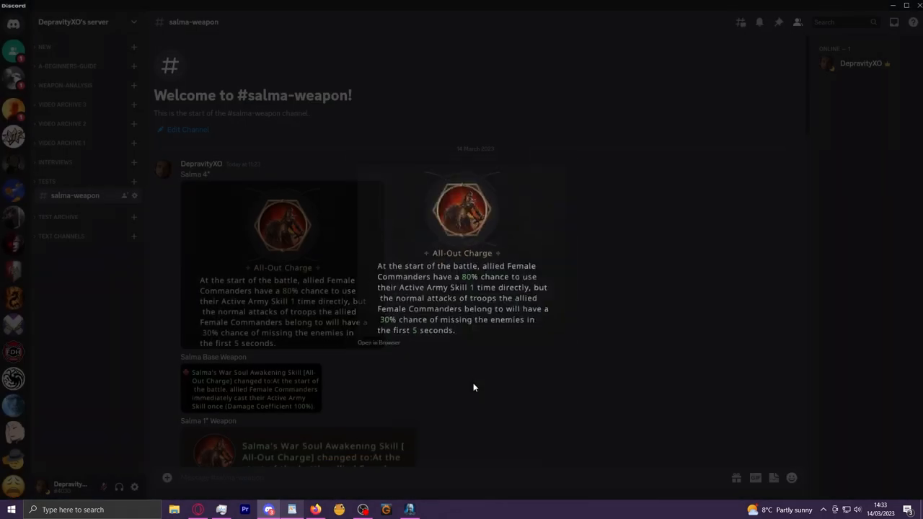
scroll(down, 3)
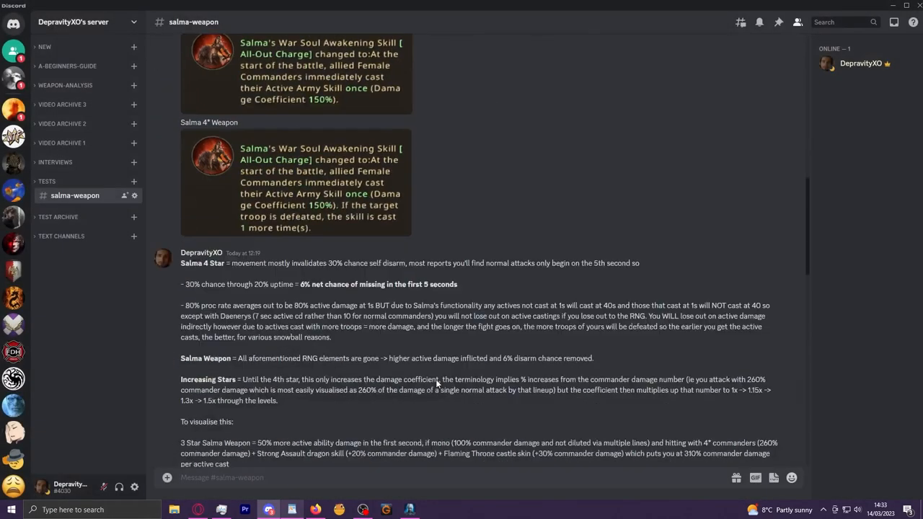
scroll(down, 3)
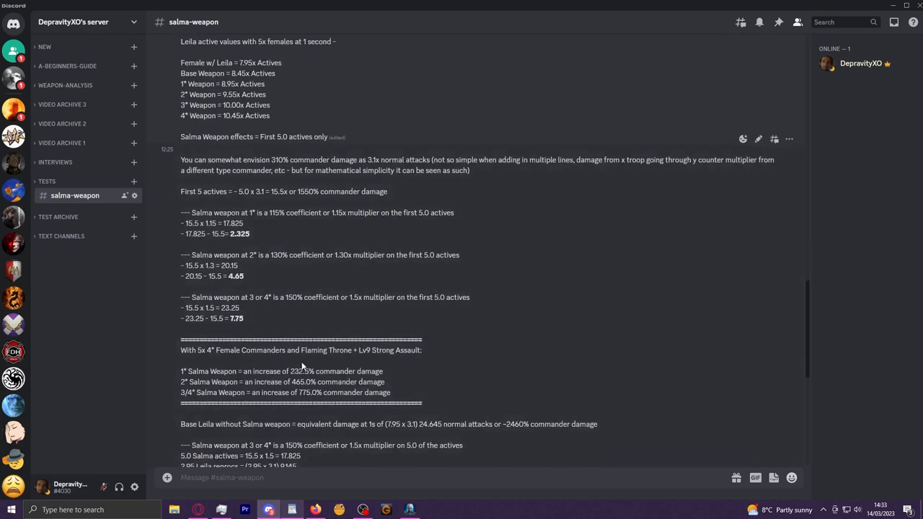
double_click(294, 371)
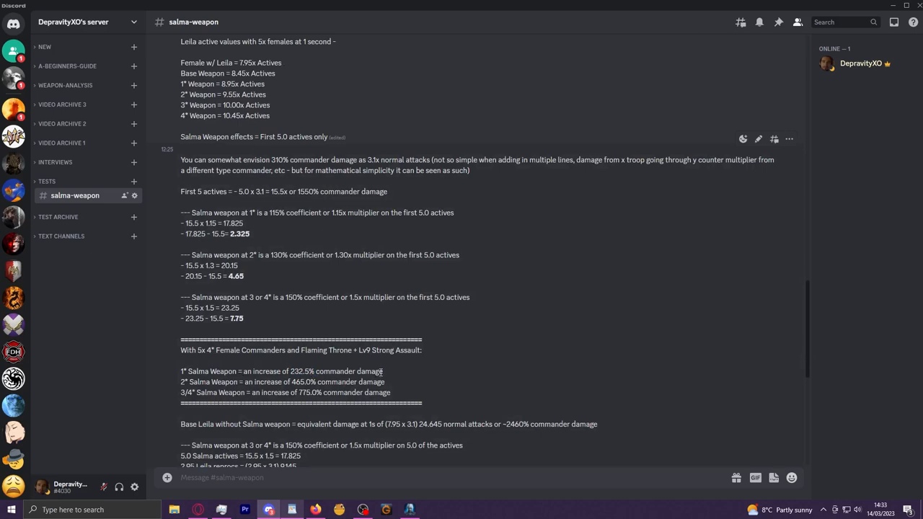
double_click(310, 371)
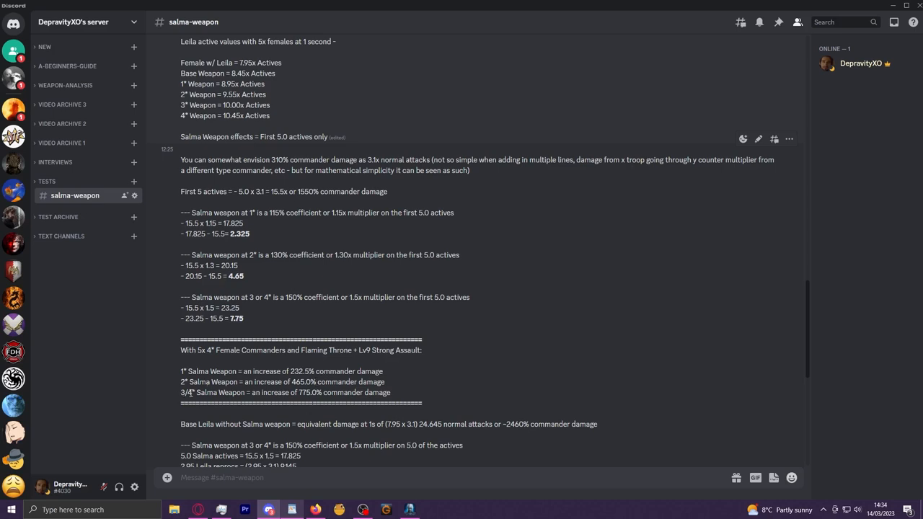
mouse_move(401, 395)
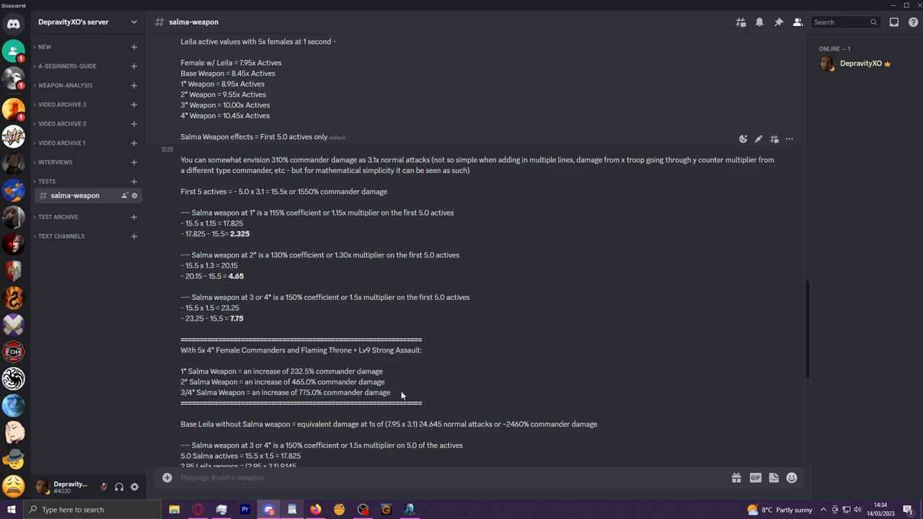
mouse_move(295, 320)
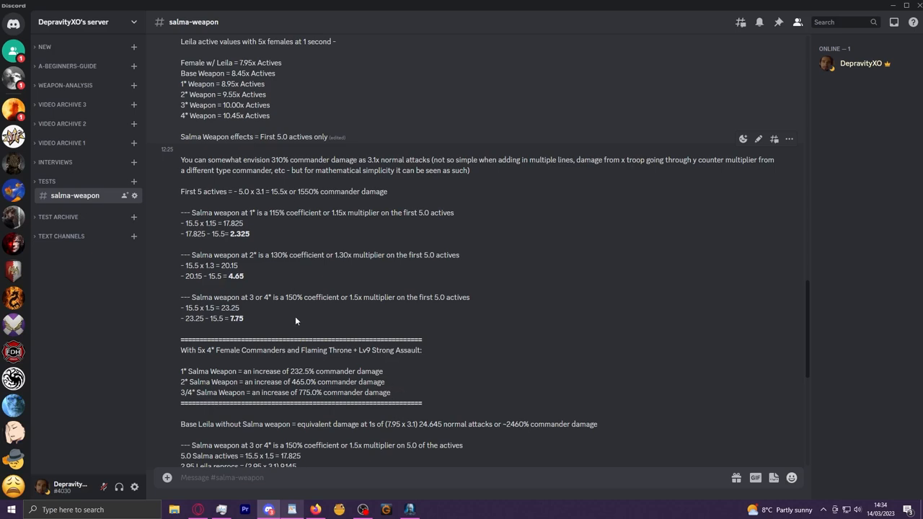
mouse_move(253, 323)
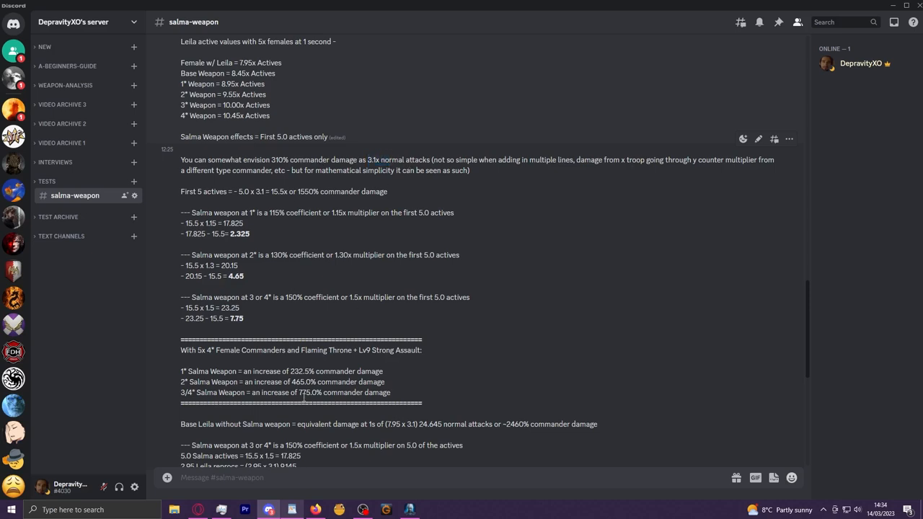
double_click(309, 392)
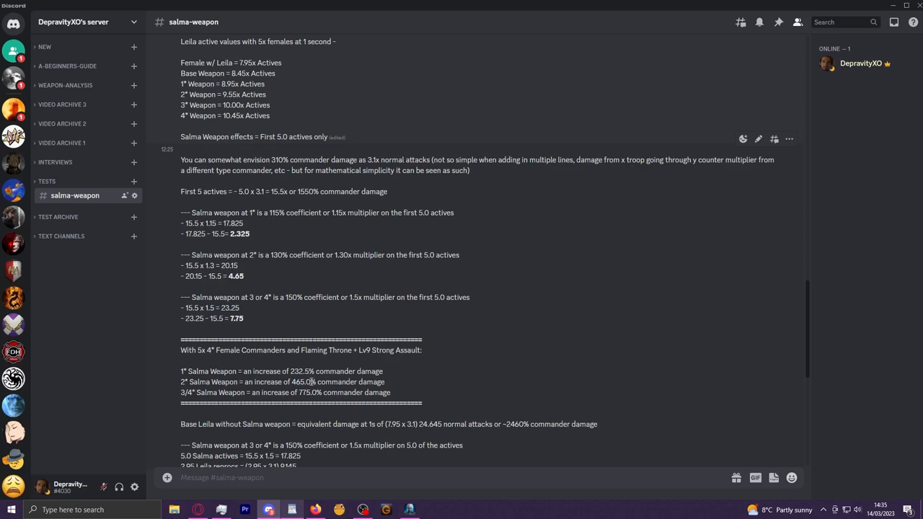
double_click(302, 381)
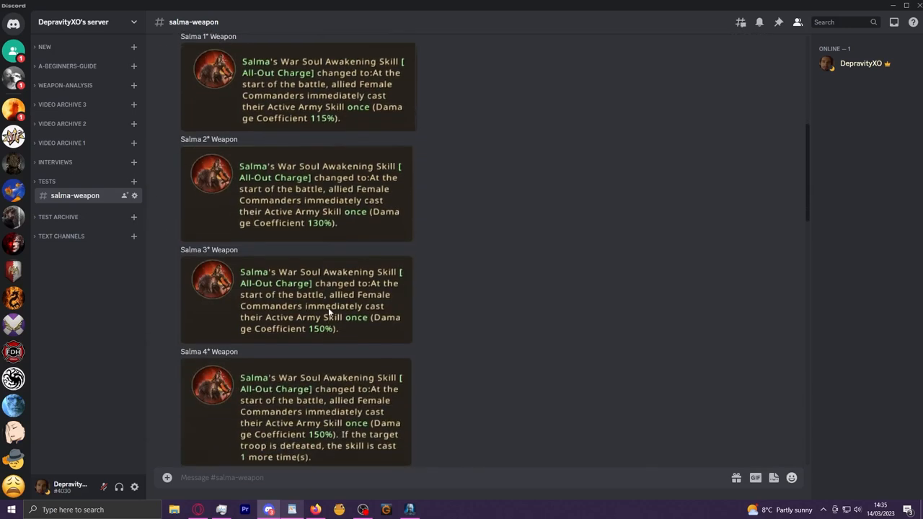
Scroll to the 4* Leila weapon comparison and highlight the 9.4% and 7.2% damage-gain results.
scroll(down, 3)
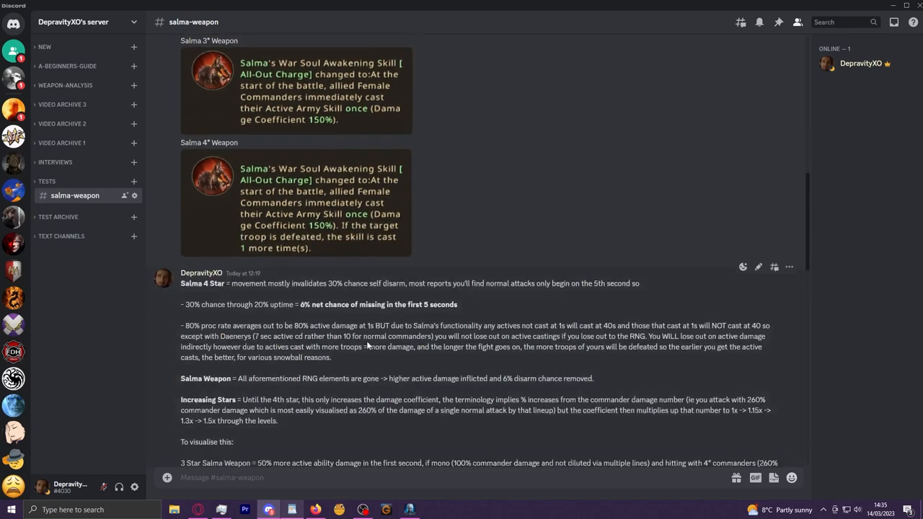
scroll(down, 3)
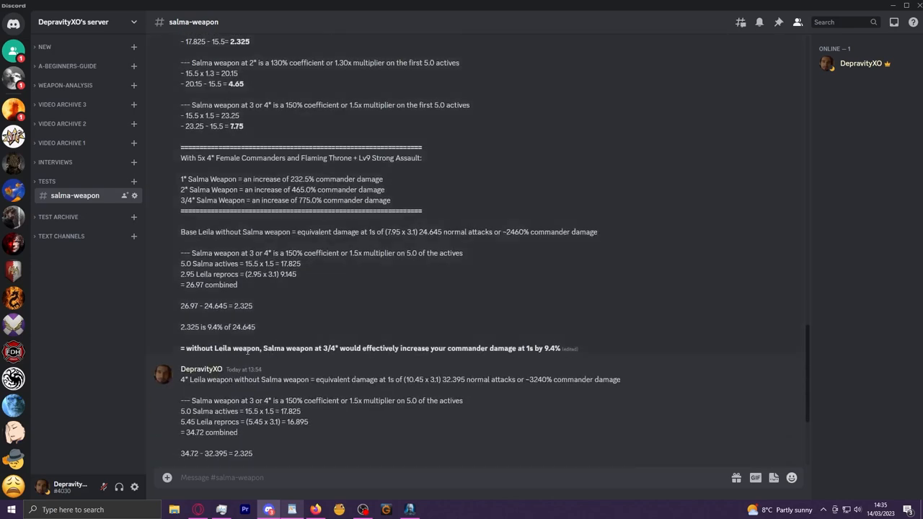
mouse_move(541, 349)
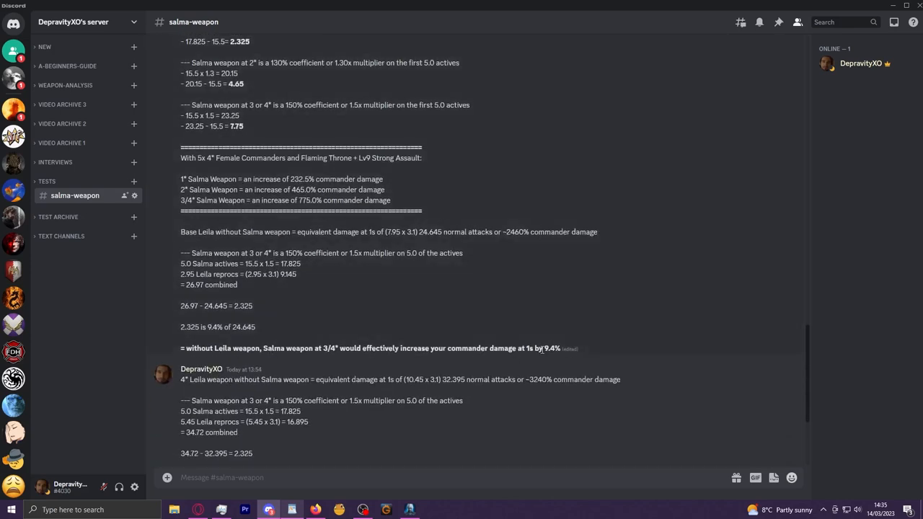
scroll(down, 3)
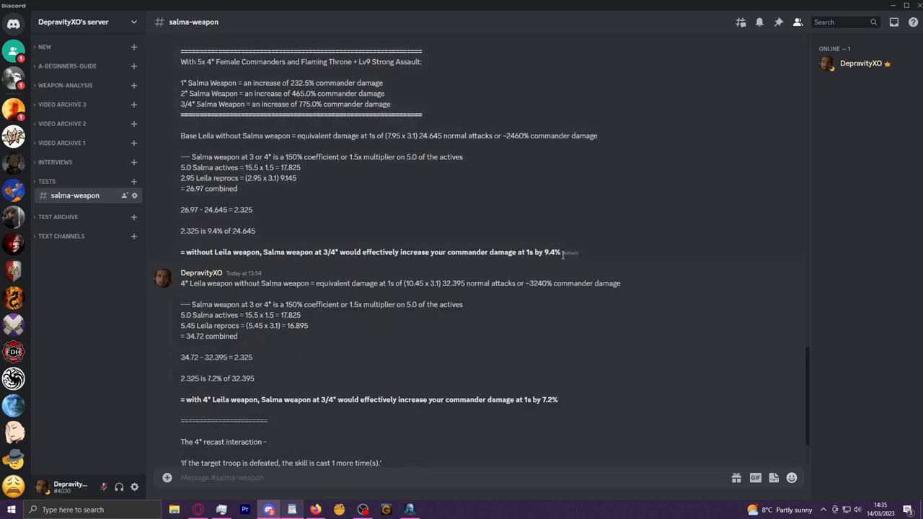
mouse_move(565, 291)
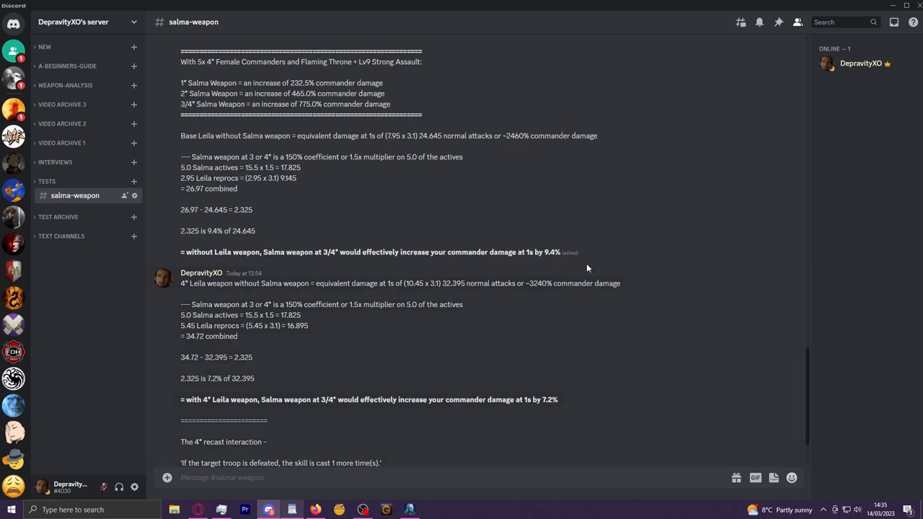
mouse_move(559, 256)
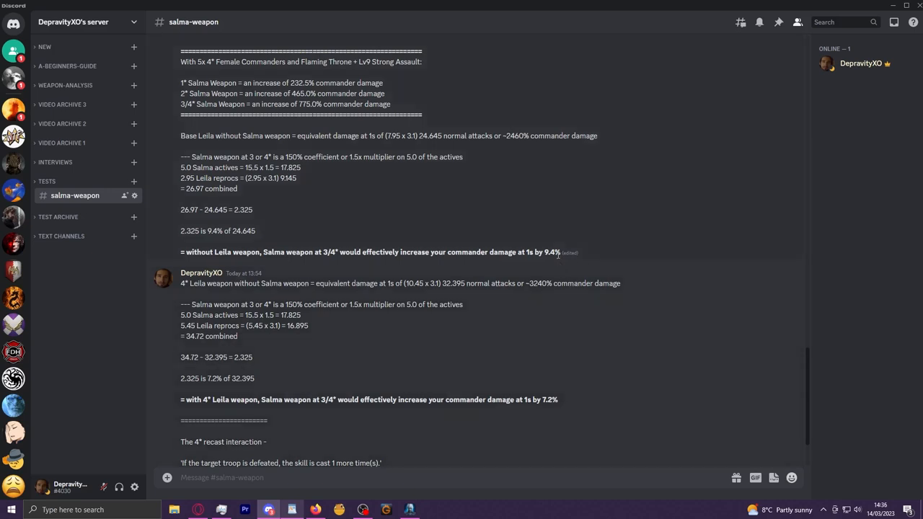
double_click(551, 252)
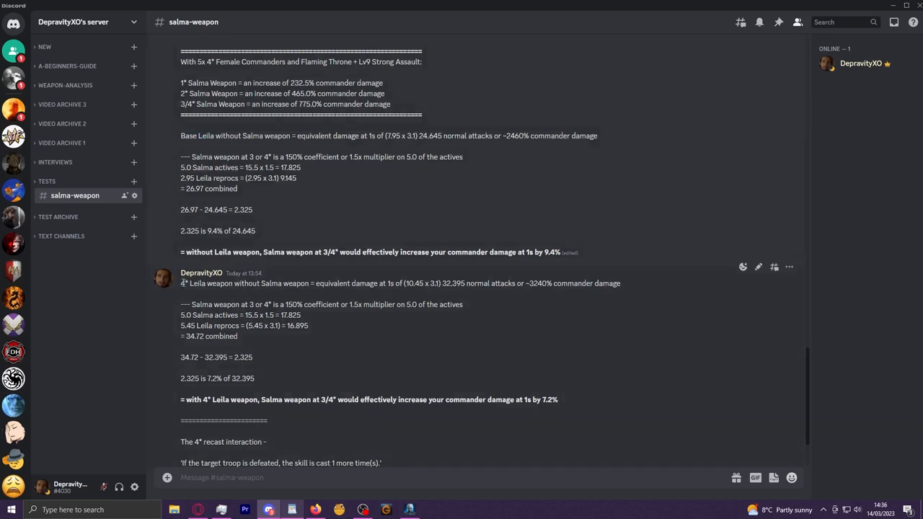
mouse_move(310, 276)
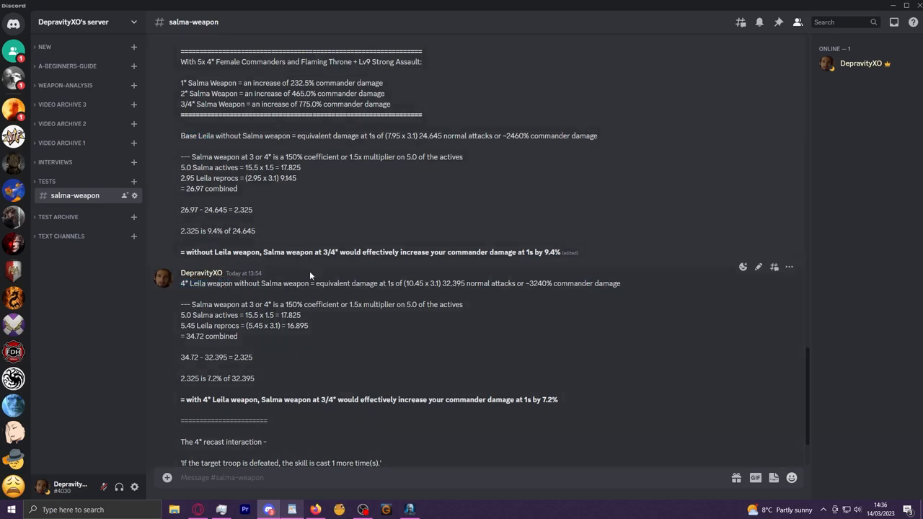
double_click(549, 250)
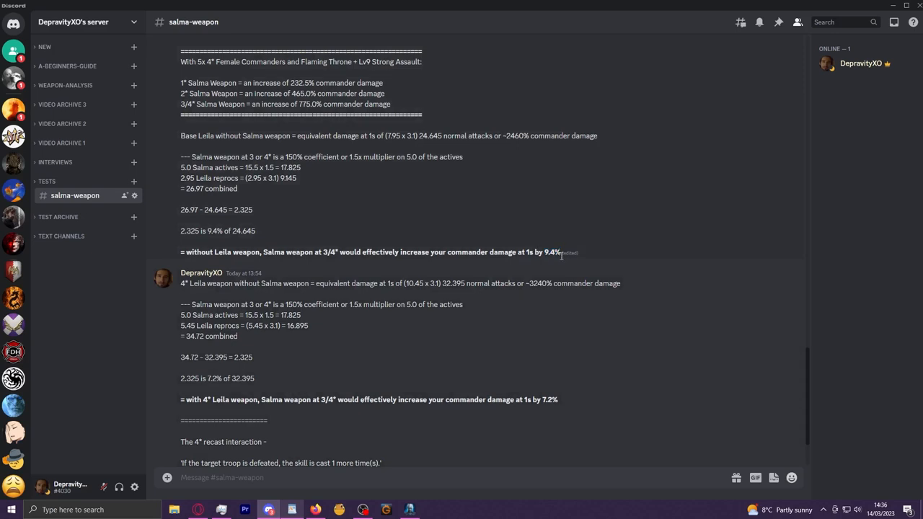
drag(182, 83, 390, 104)
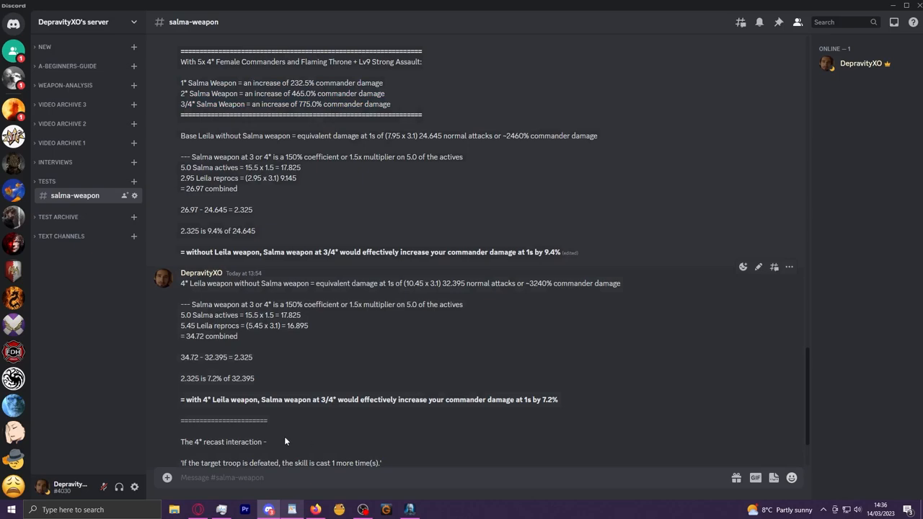
scroll(down, 3)
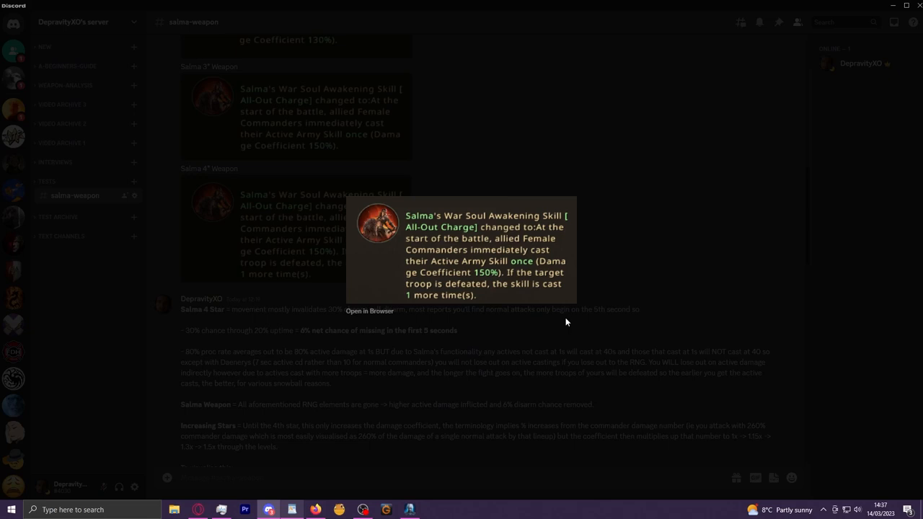
mouse_move(521, 281)
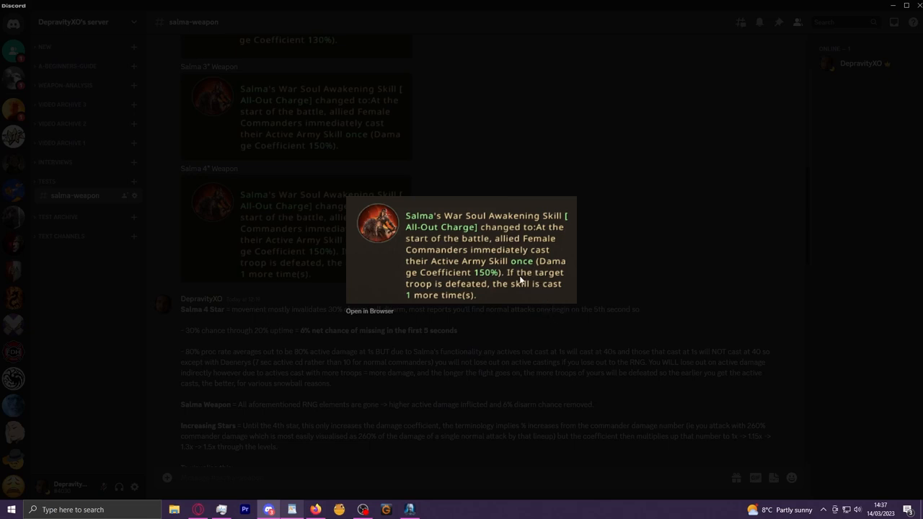
mouse_move(545, 306)
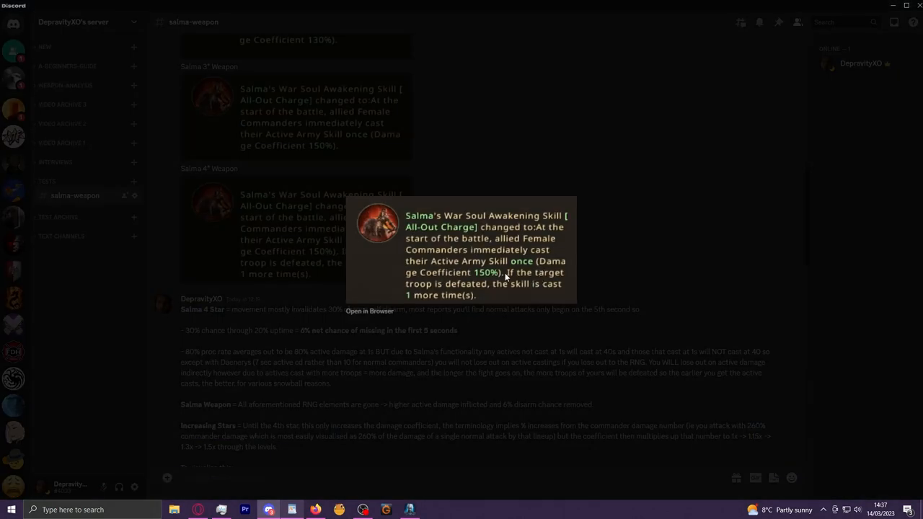
mouse_move(512, 276)
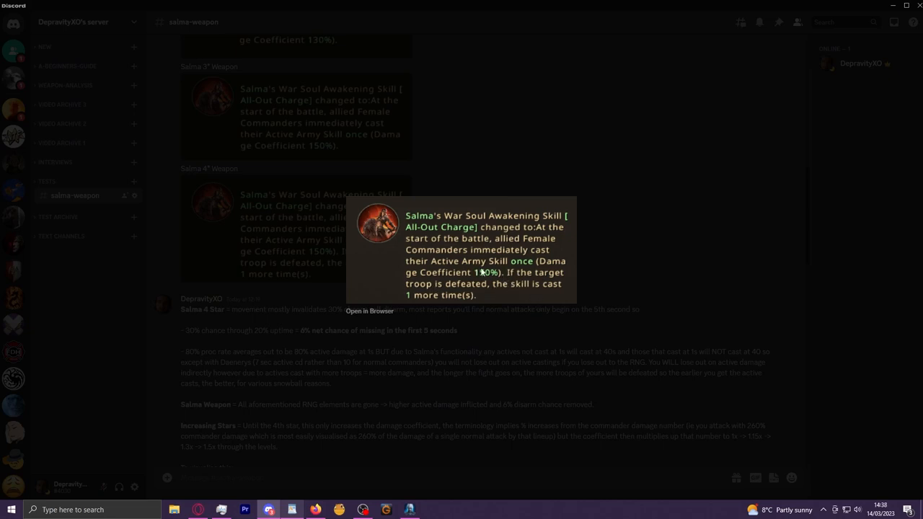
mouse_move(493, 273)
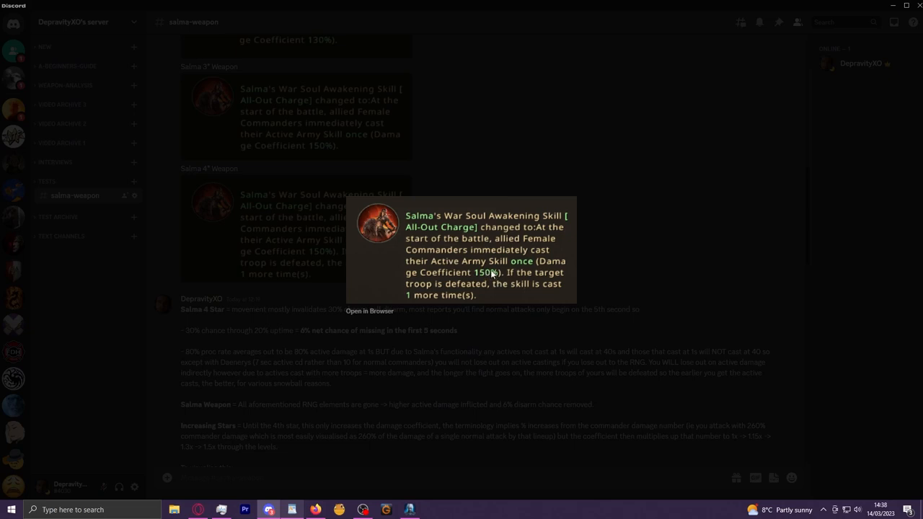
mouse_move(535, 335)
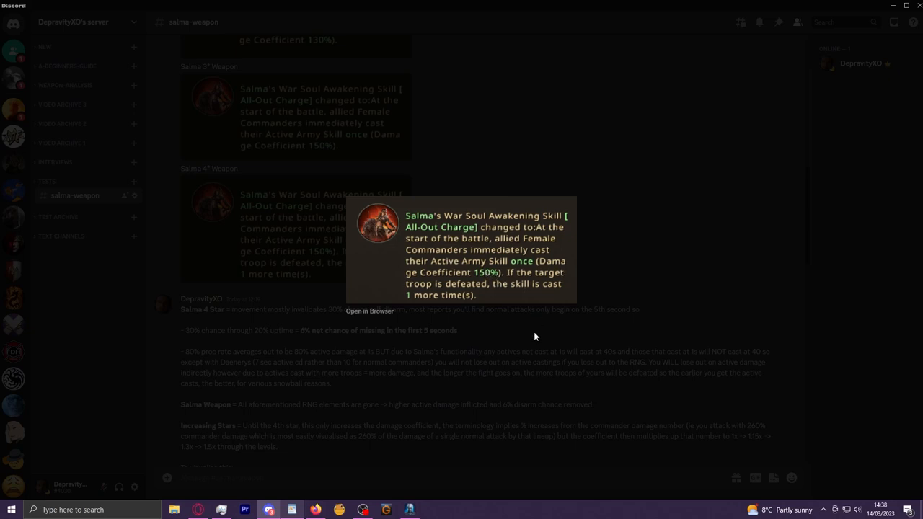
mouse_move(536, 291)
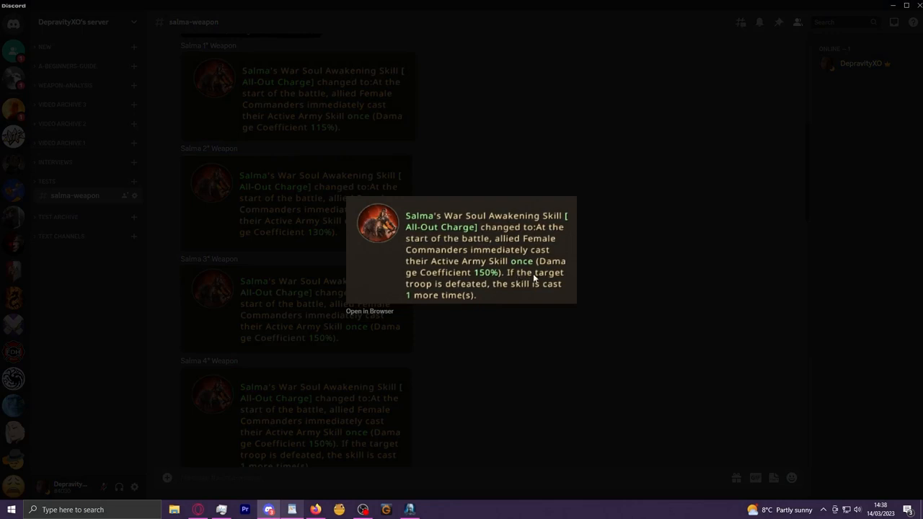
mouse_move(542, 290)
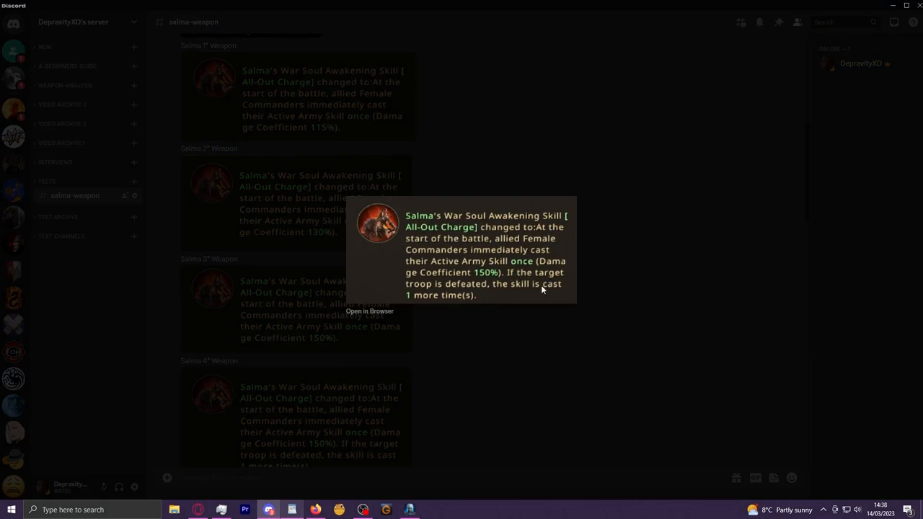
mouse_move(533, 302)
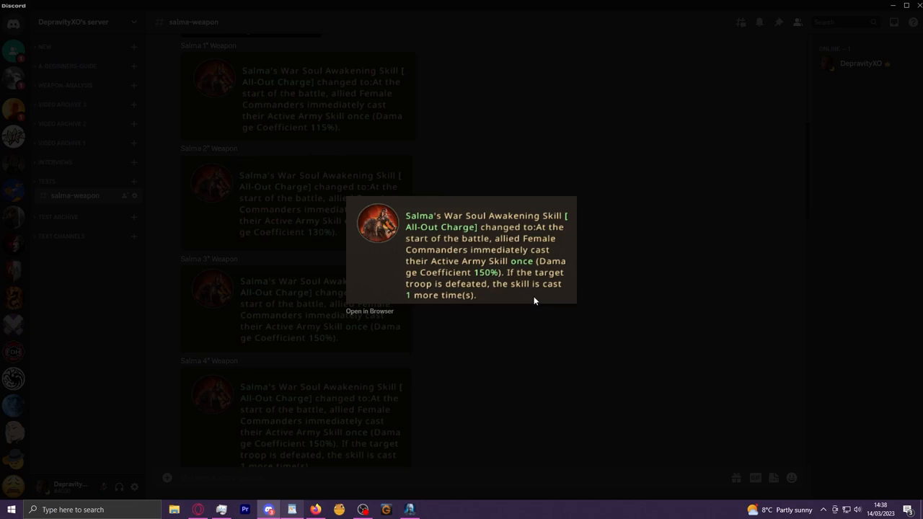
mouse_move(511, 272)
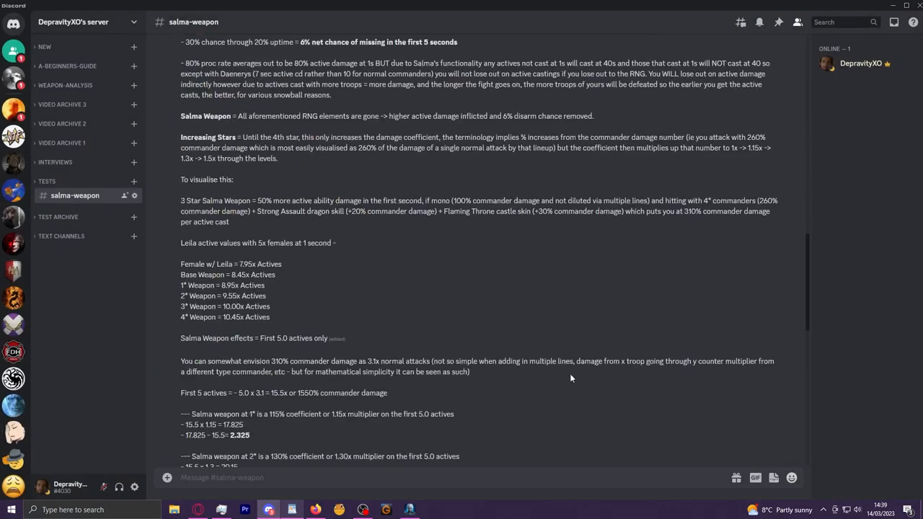
Scroll the channel to the '5x 4* Female Commanders and Flaming Throne' damage increases and highlight the section heading.
scroll(down, 3)
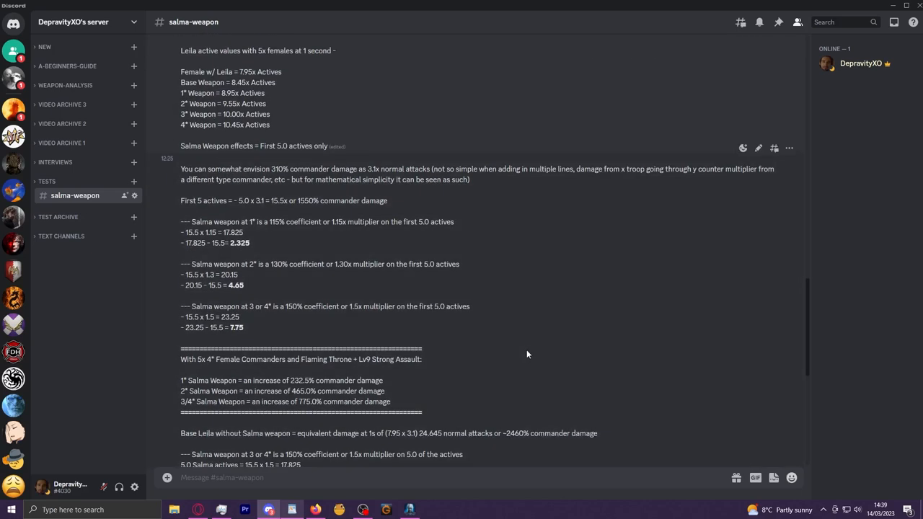
scroll(up, 3)
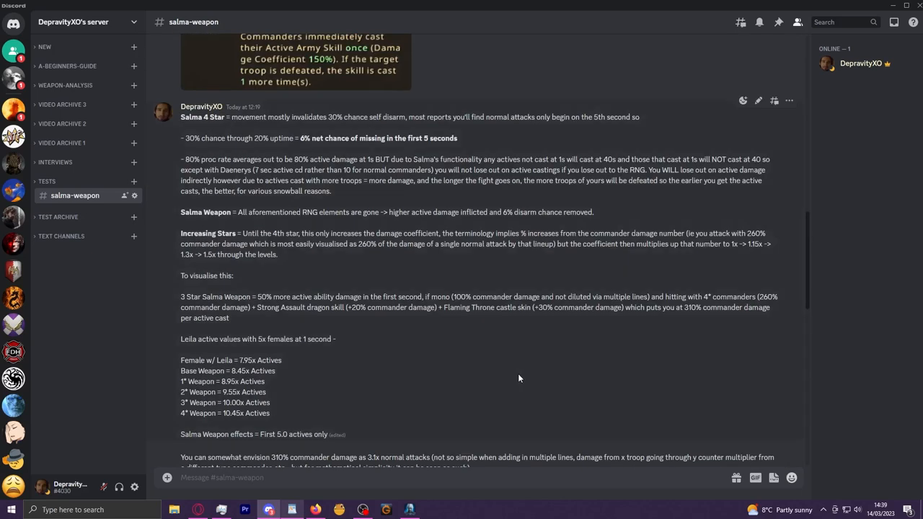
scroll(up, 3)
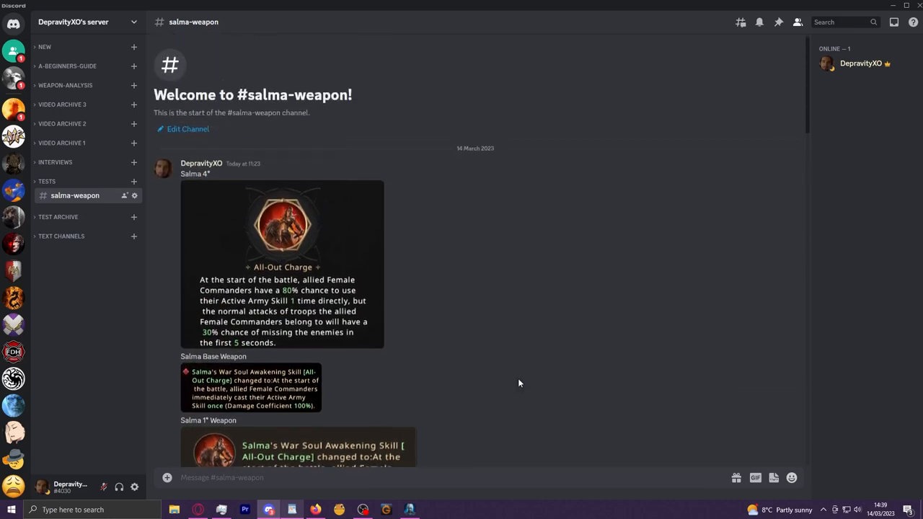
scroll(down, 3)
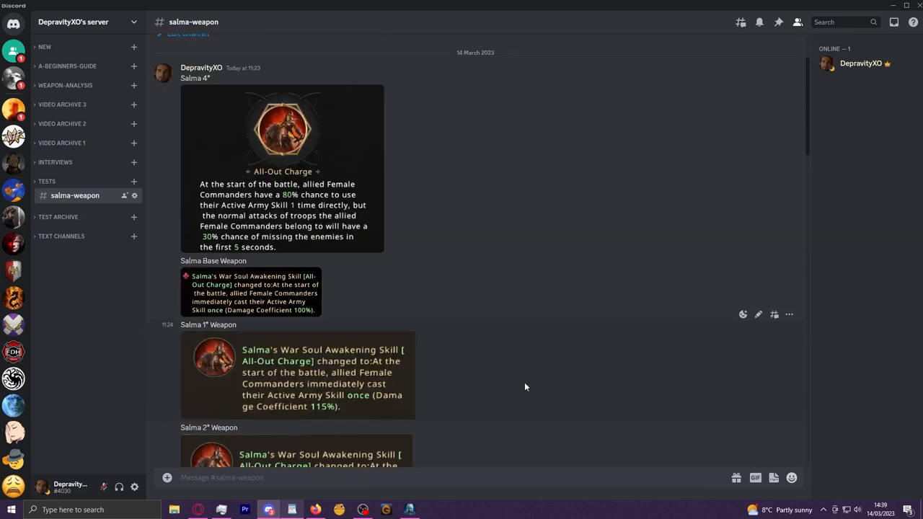
scroll(down, 3)
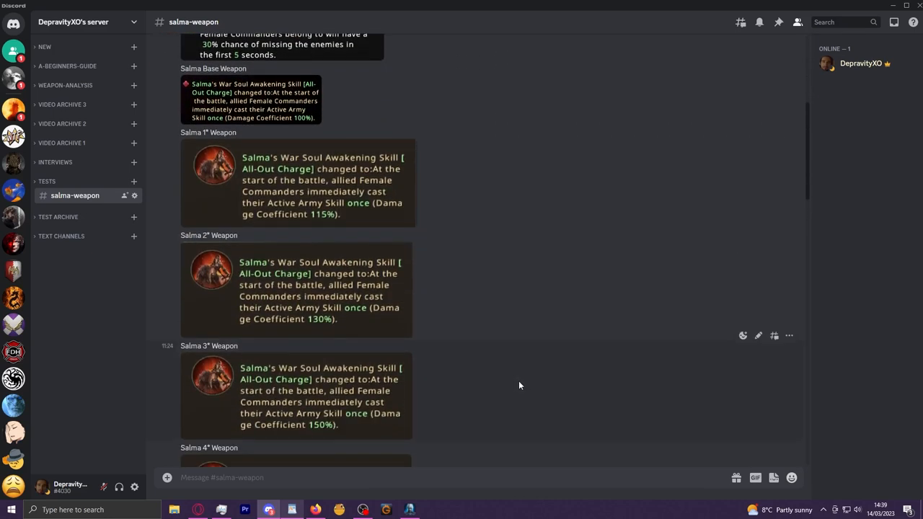
mouse_move(421, 271)
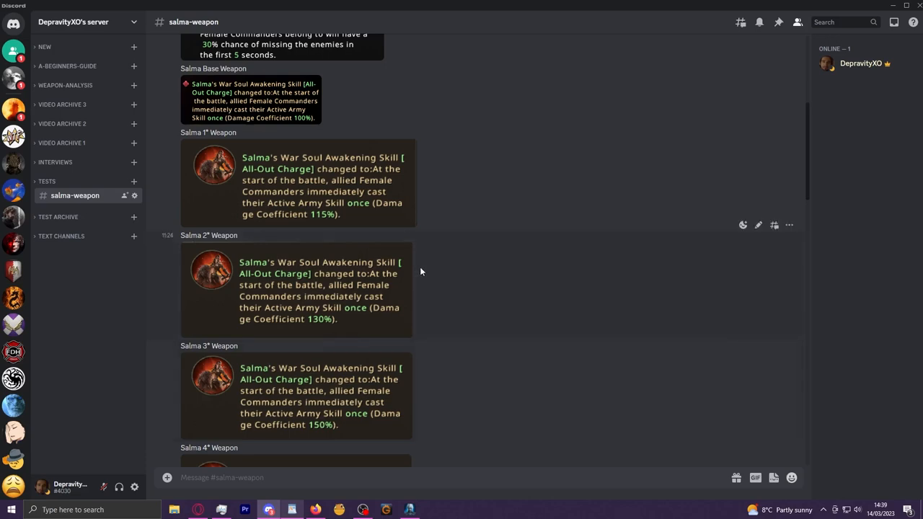
scroll(up, 3)
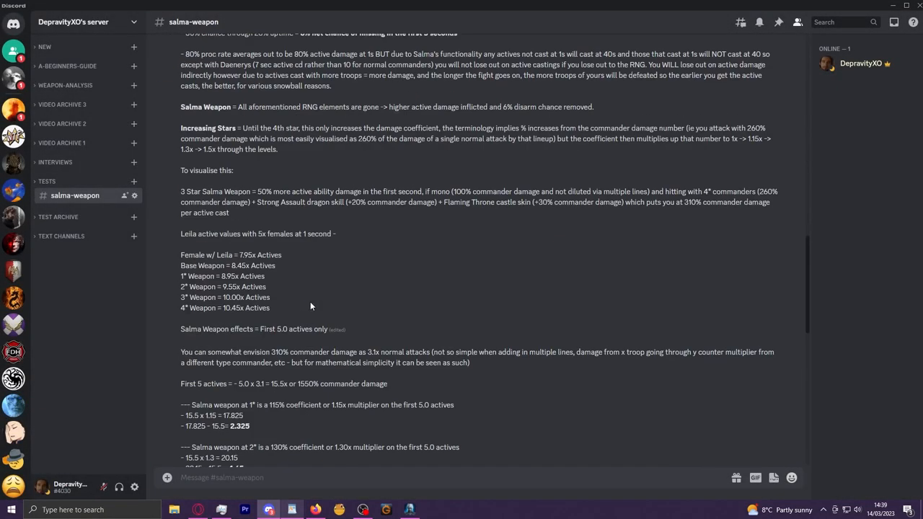
scroll(down, 3)
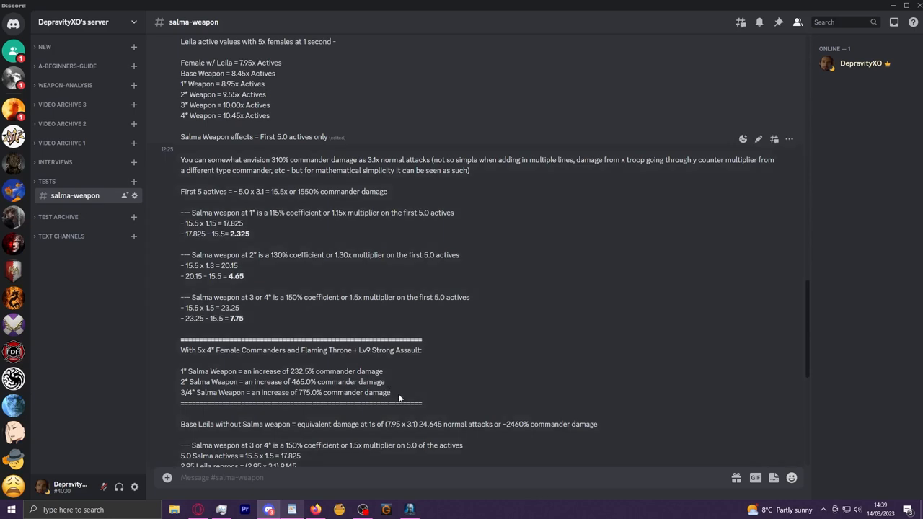
drag(181, 372, 398, 392)
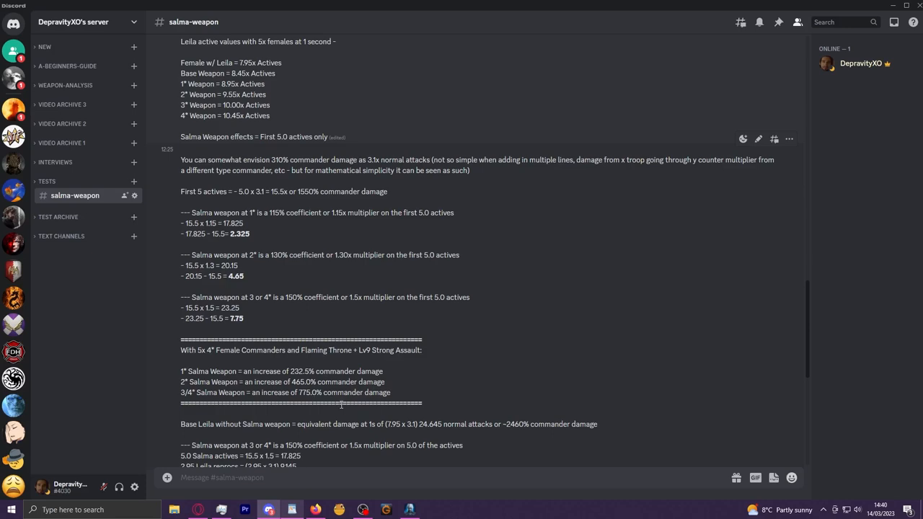
scroll(up, 3)
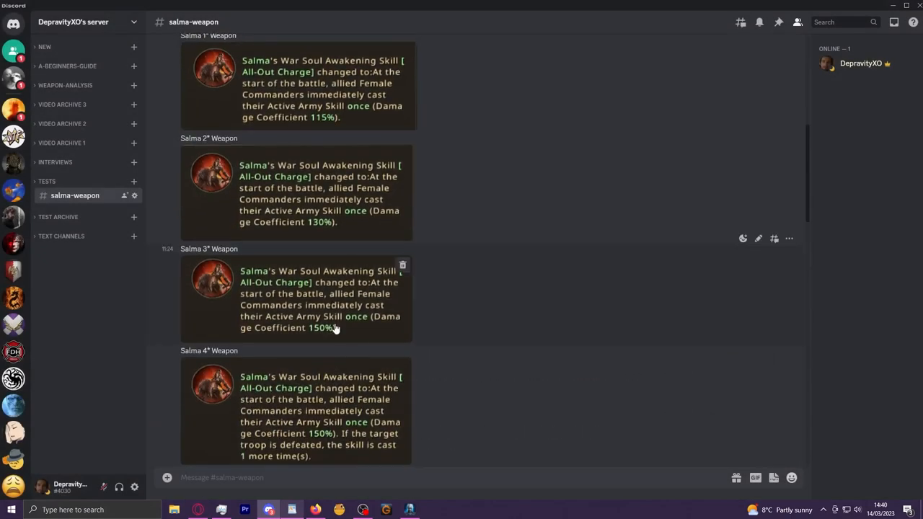
Scroll to the Salma 2nd to 4th weapon panels with the 4 Star notes beneath.
scroll(down, 3)
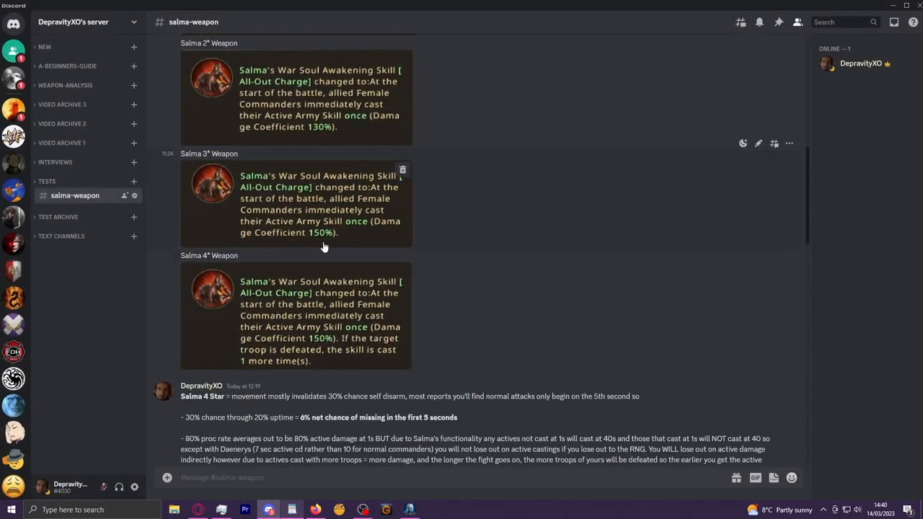
mouse_move(239, 193)
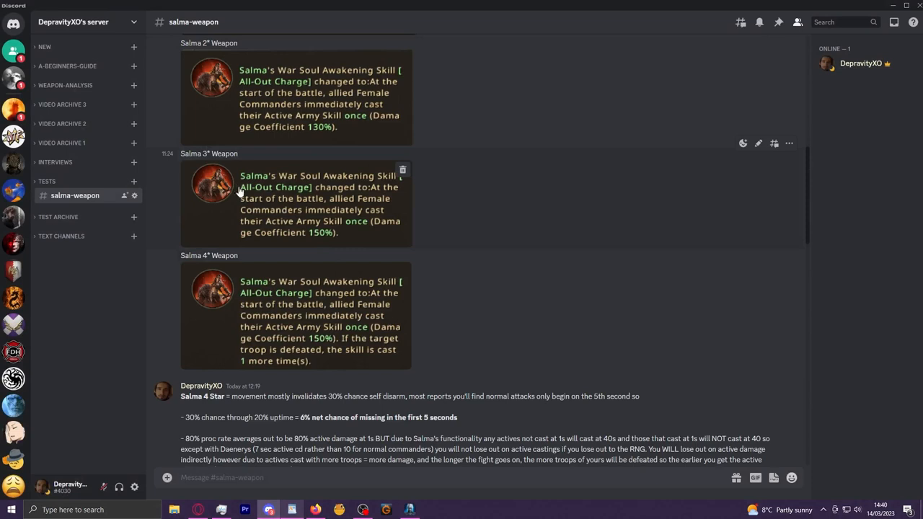
mouse_move(353, 345)
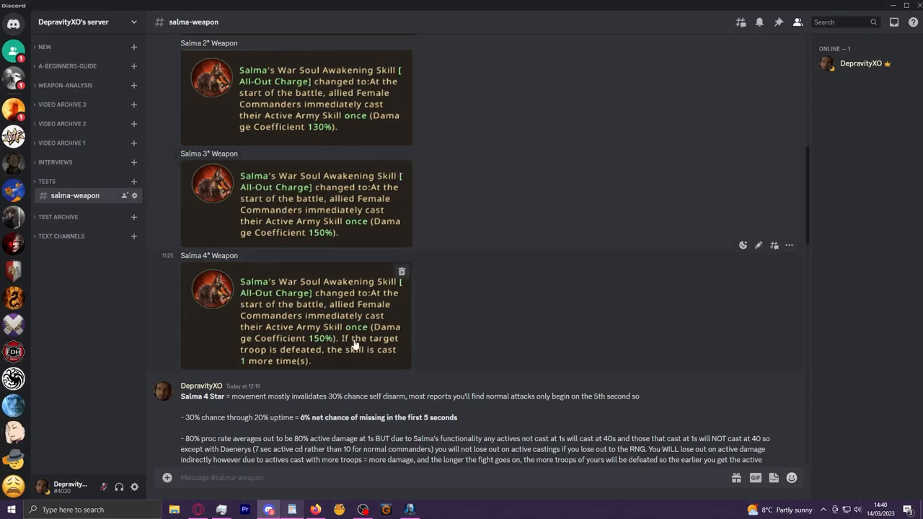
mouse_move(386, 346)
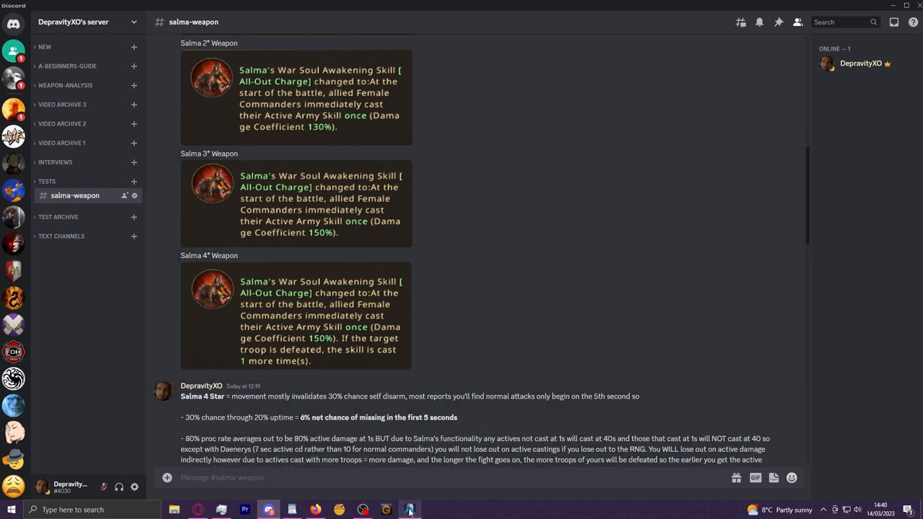
mouse_move(515, 288)
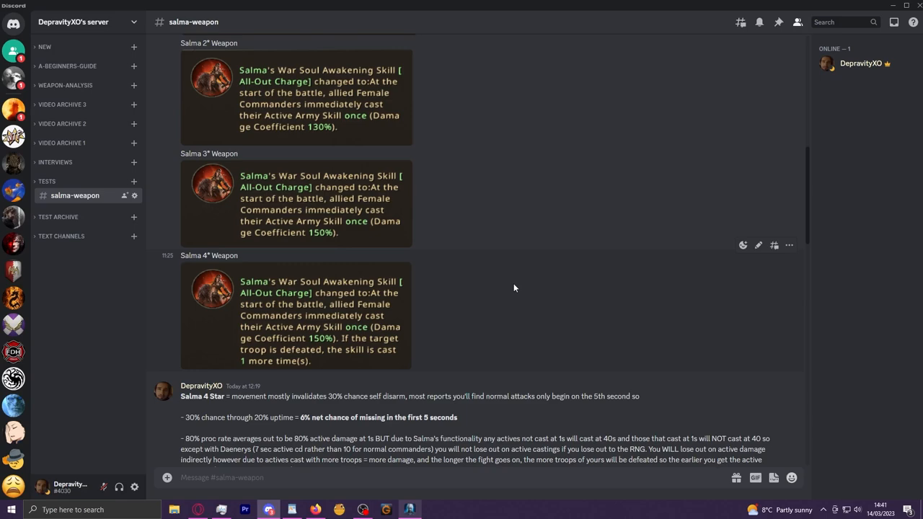
Scroll to the Salma 4 Star notes, Increasing Stars explanation and Leila active values list.
scroll(down, 3)
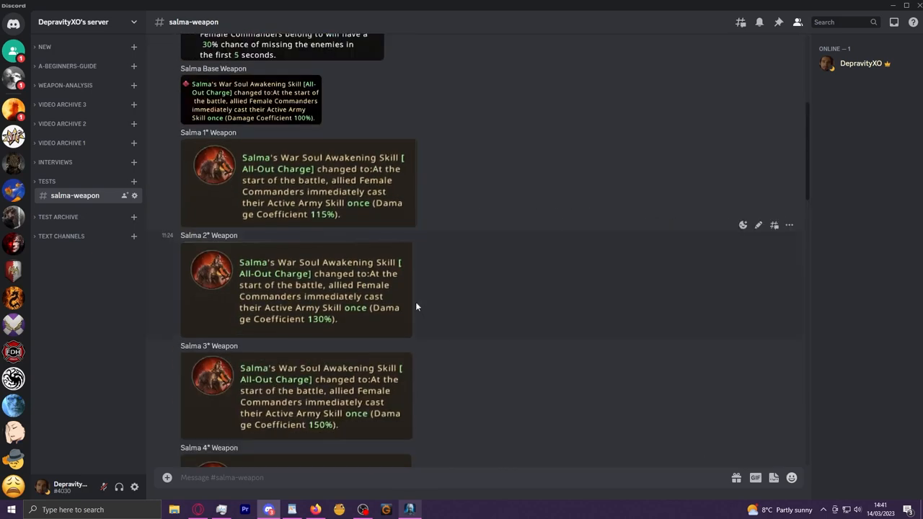
mouse_move(505, 309)
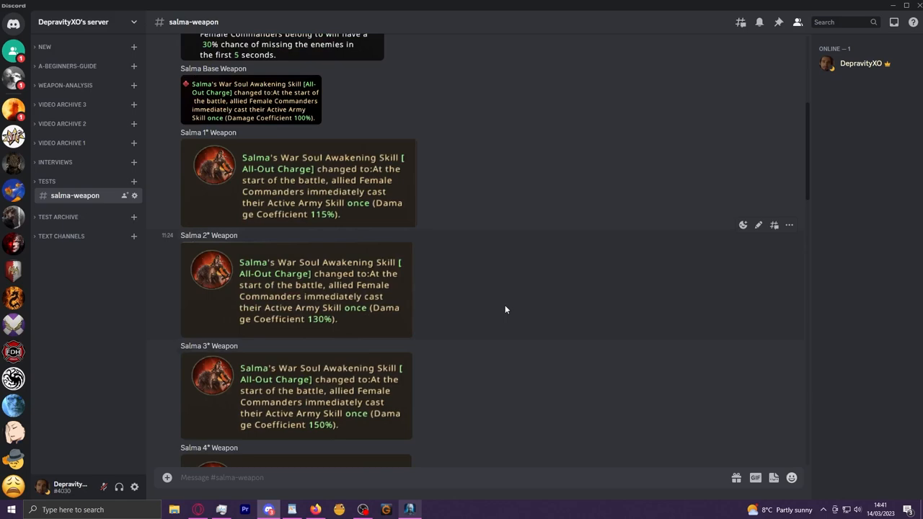
scroll(down, 3)
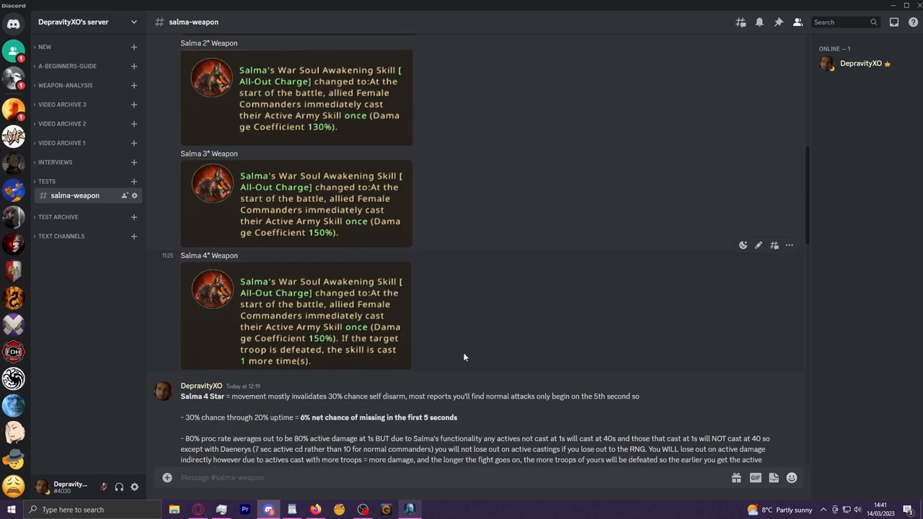
scroll(down, 3)
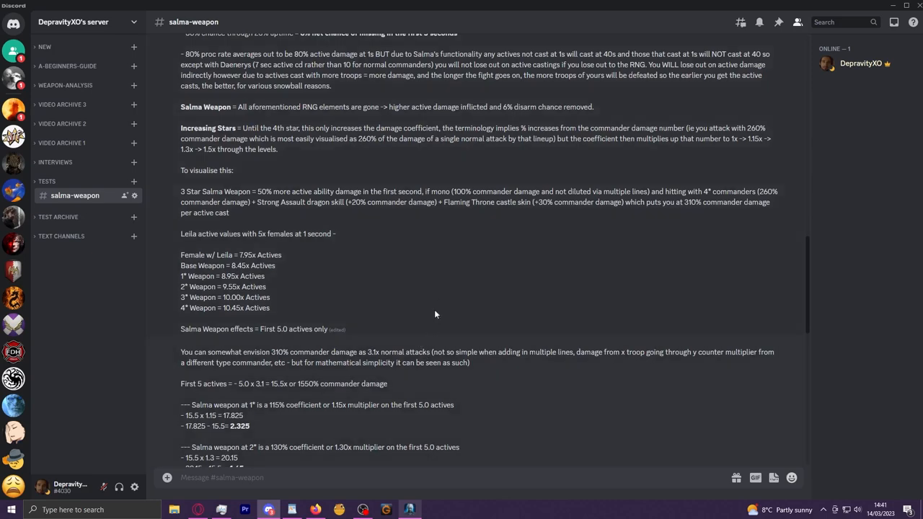
scroll(down, 3)
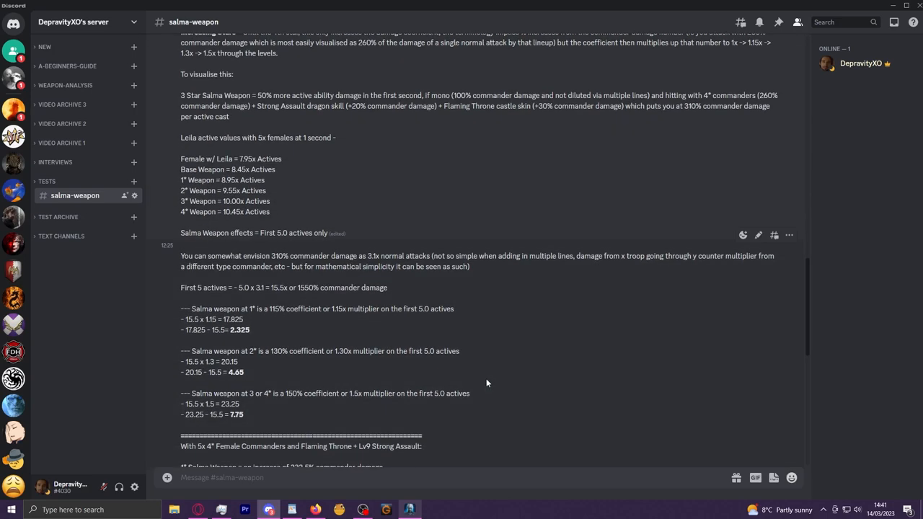
scroll(up, 3)
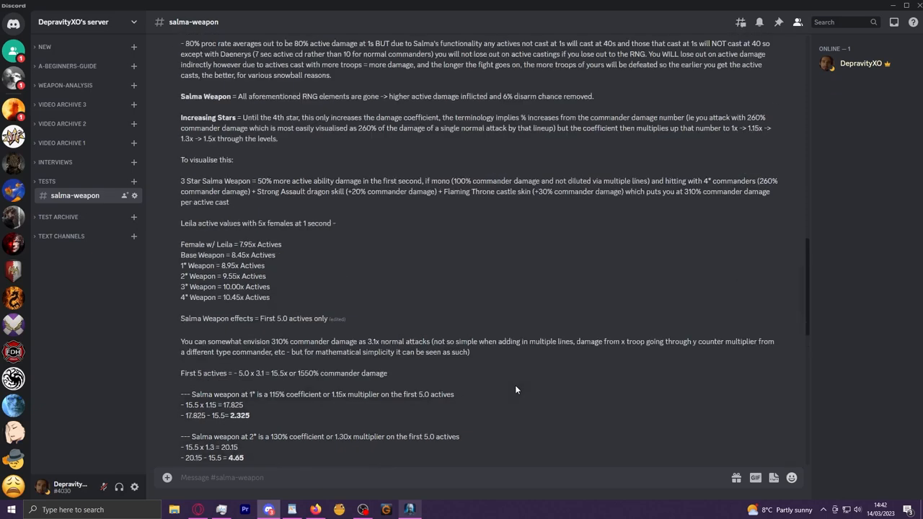
scroll(up, 3)
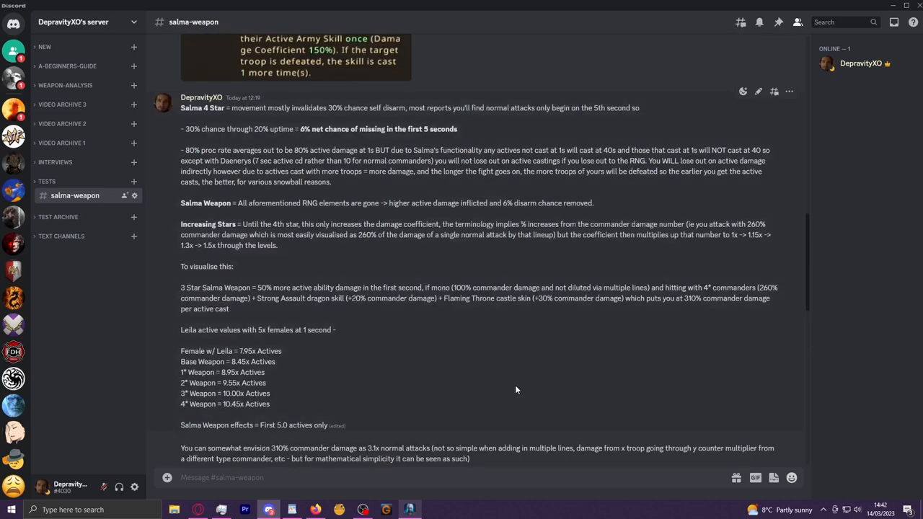